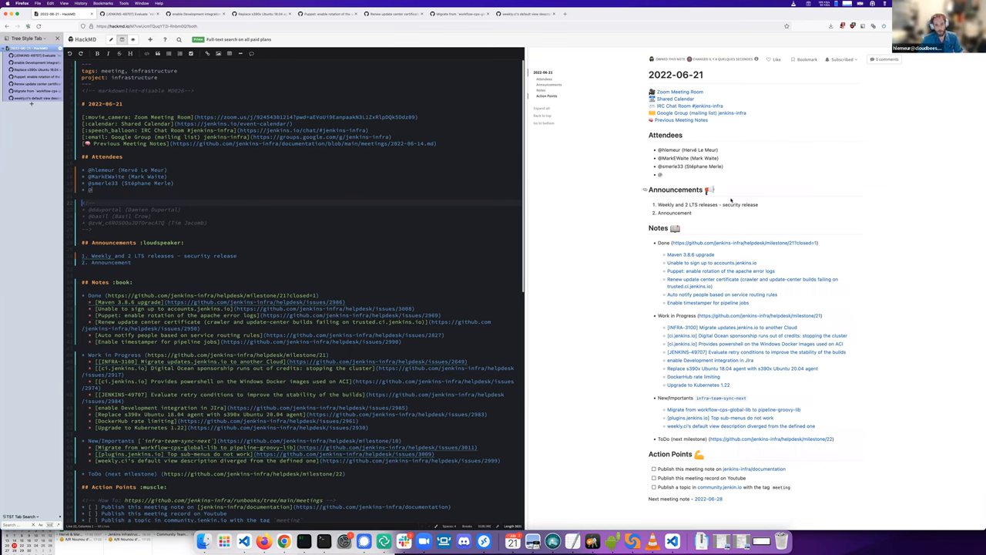
mouse_move(801, 221)
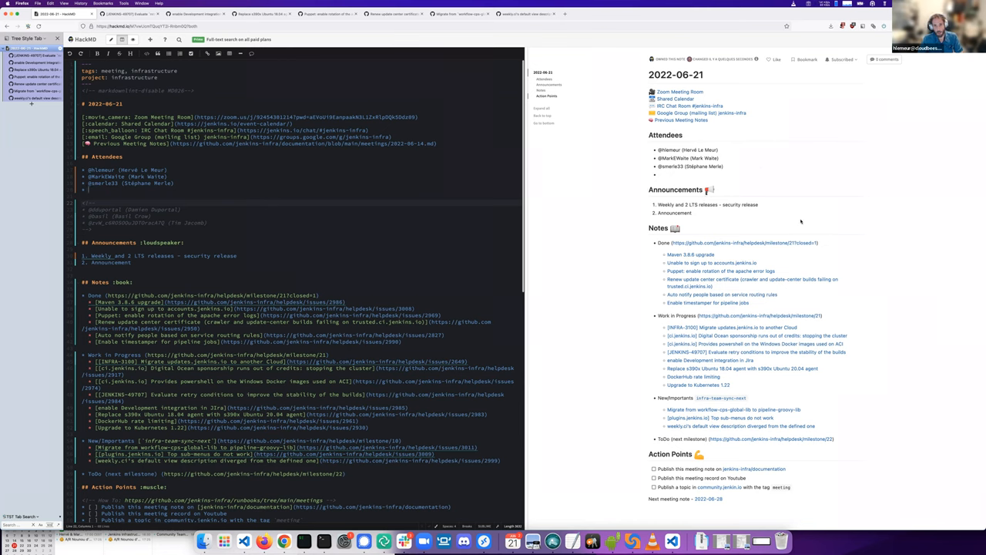
type("Bruno Veract")
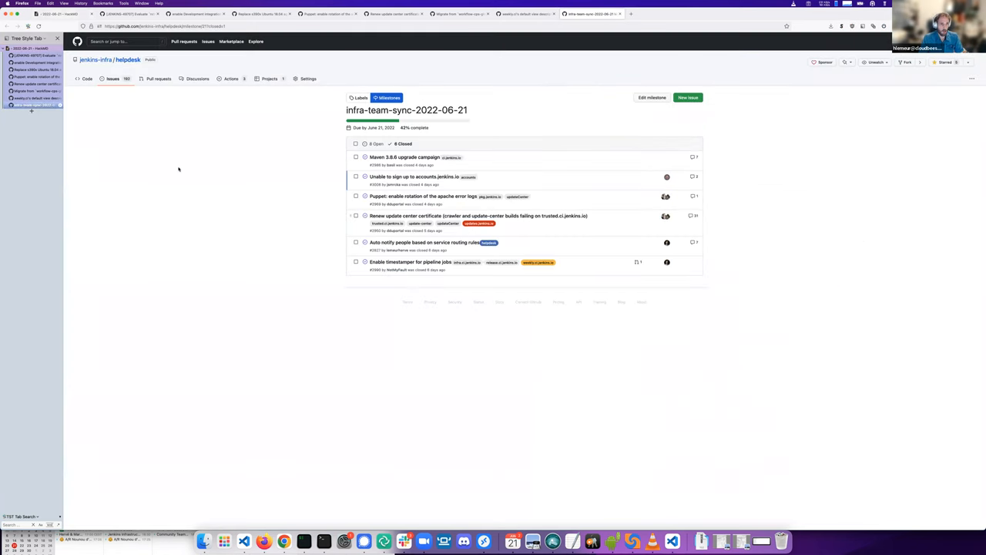
mouse_move(203, 169)
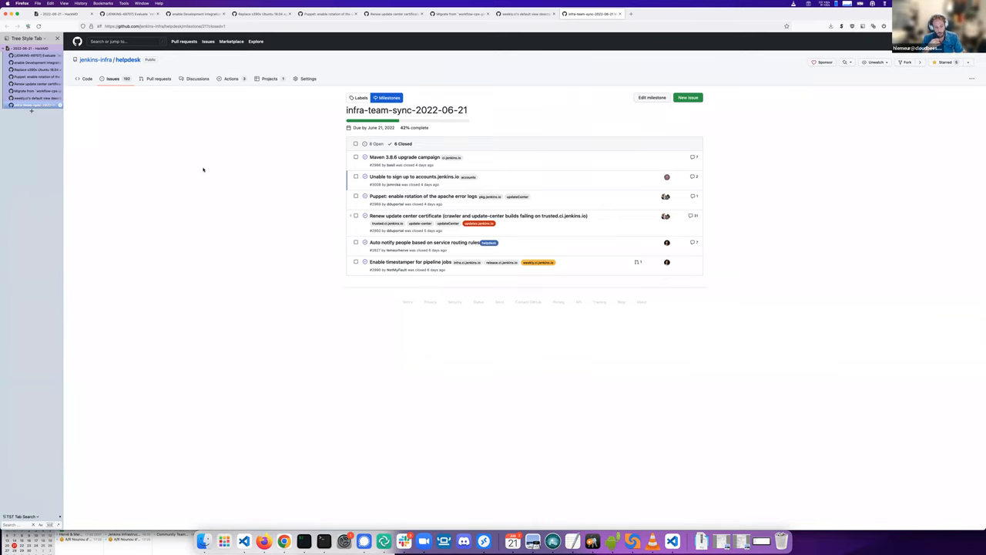
mouse_move(243, 174)
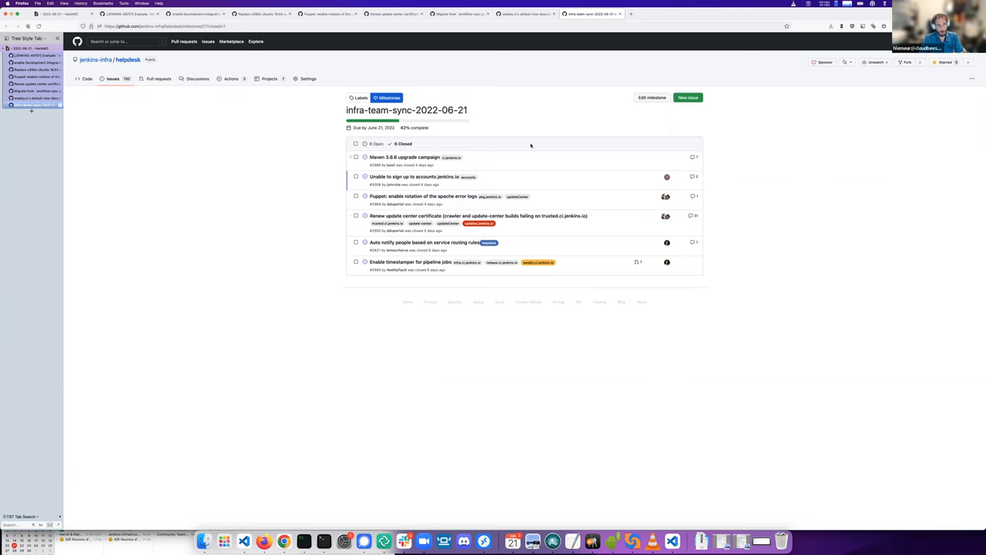
mouse_move(405, 157)
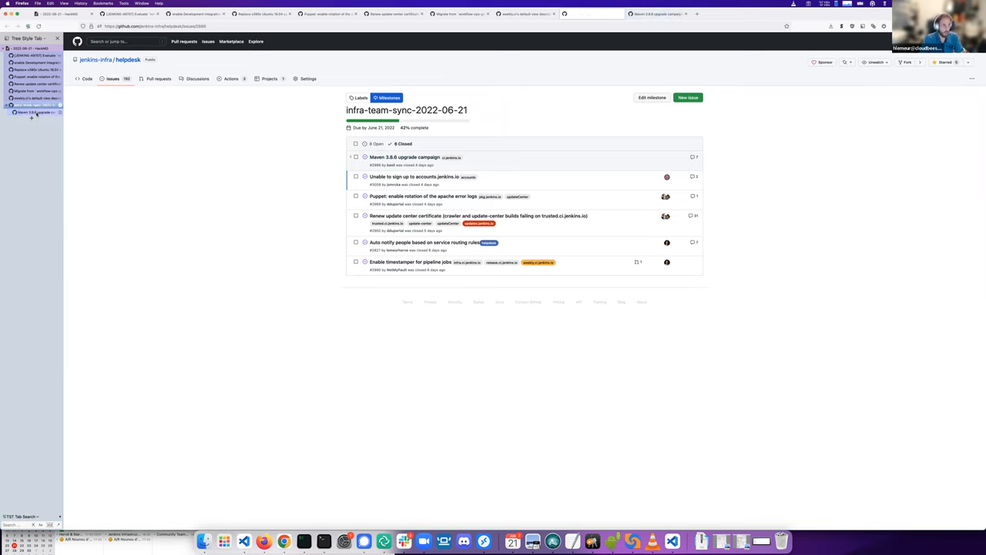
Step: Read the Maven 3.8.6 upgrade campaign issue's thread down to its closing comments
left_click(403, 157)
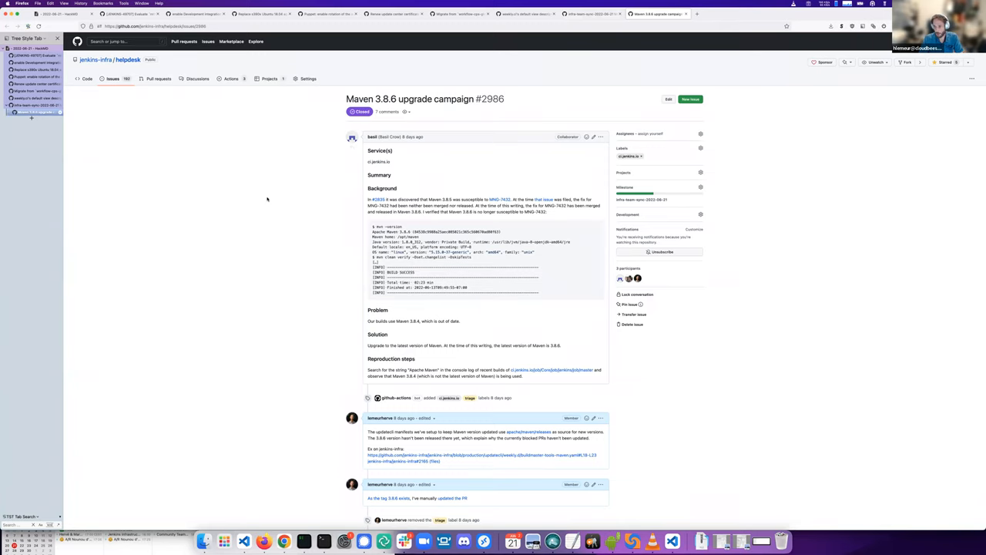
scroll("down", 3)
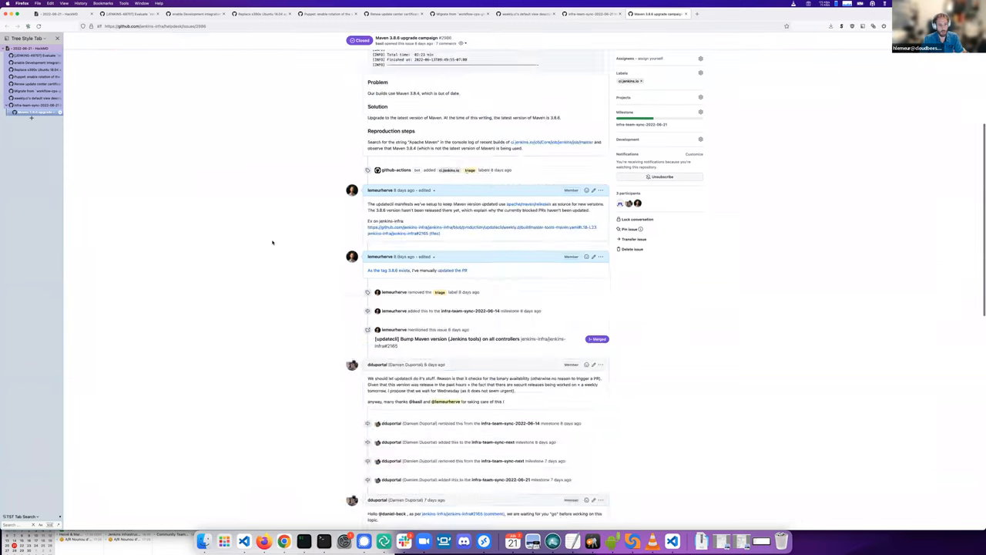
scroll("down", 3)
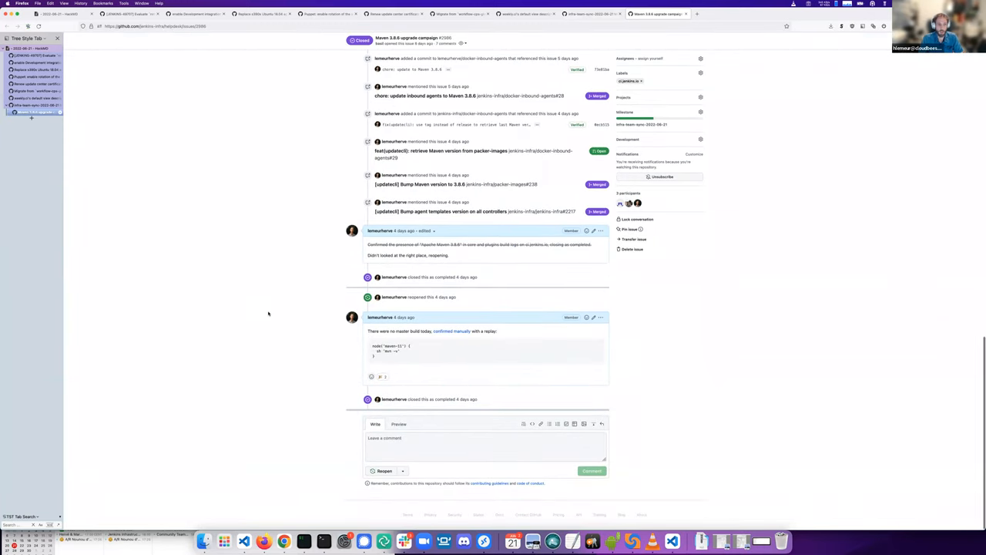
mouse_move(286, 261)
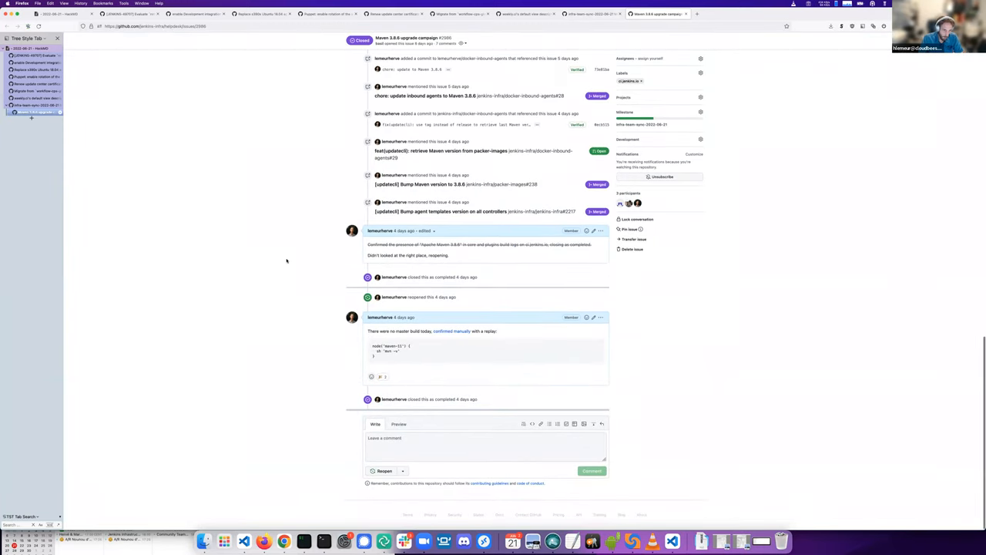
scroll("up", 3)
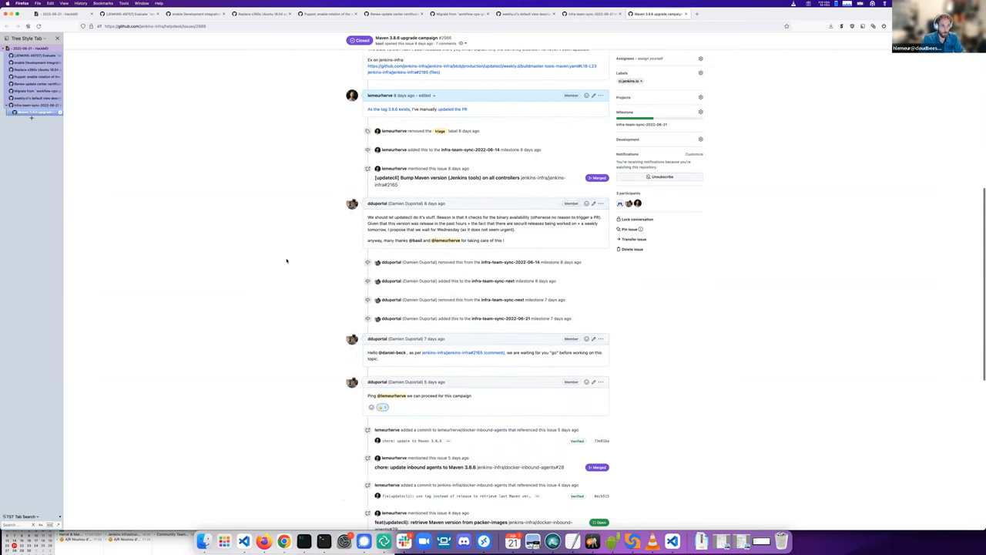
scroll("up", 3)
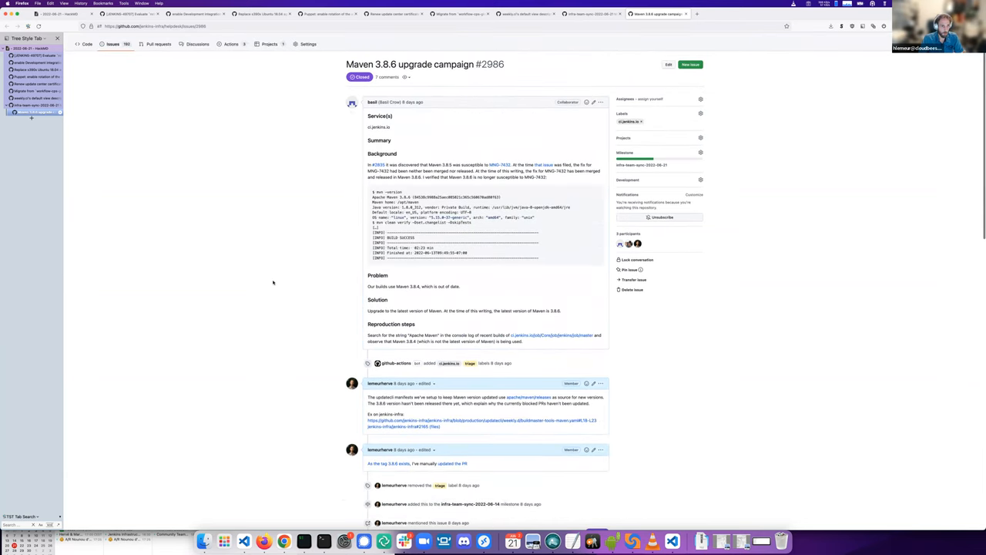
scroll("down", 3)
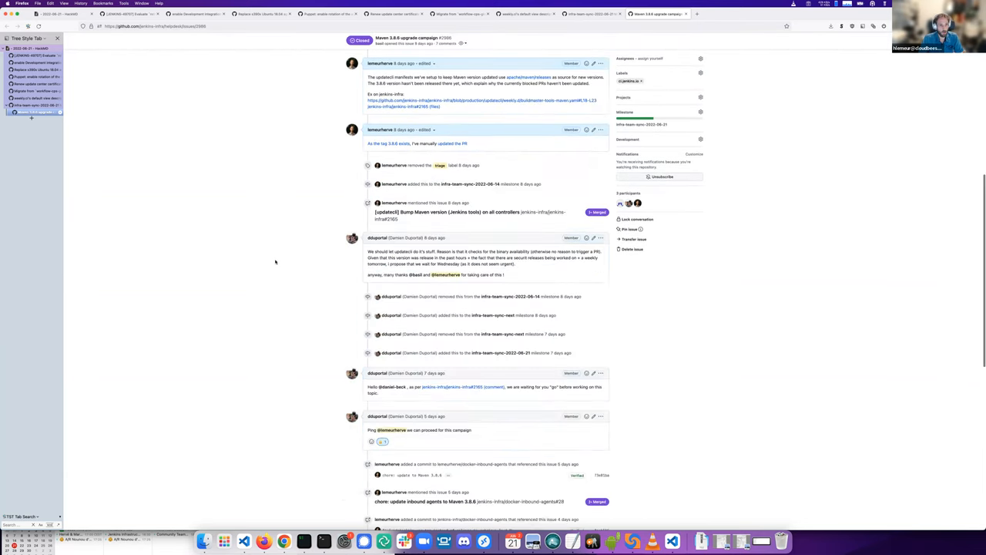
scroll("down", 3)
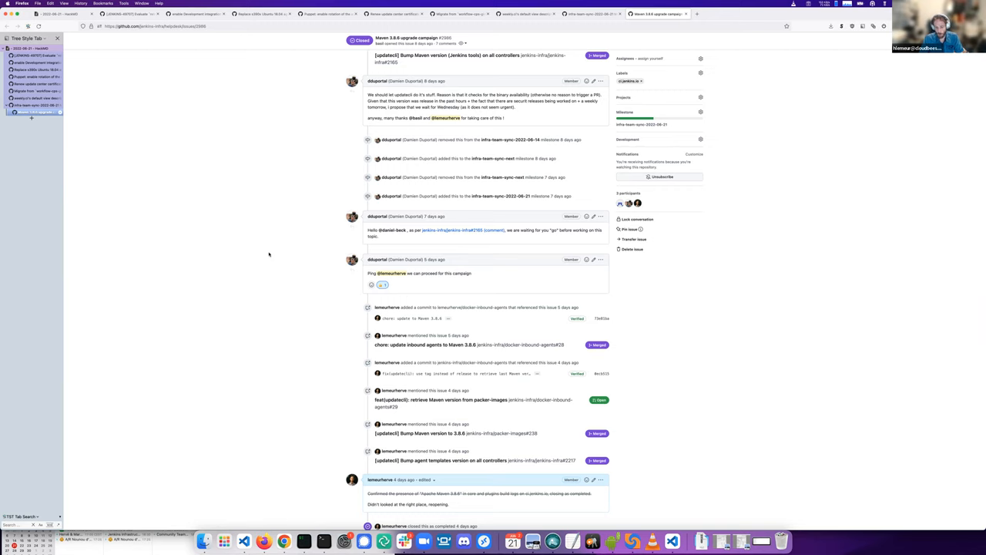
mouse_move(243, 235)
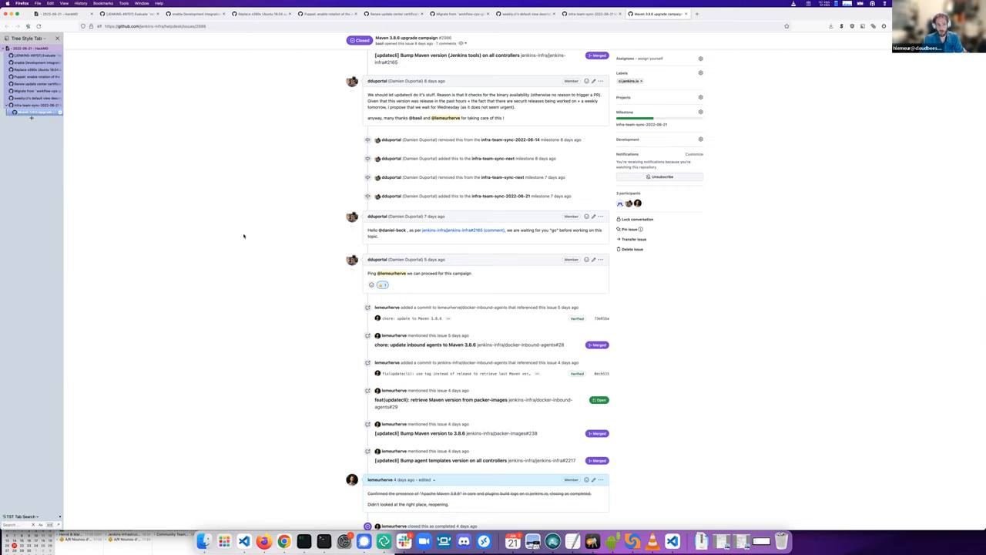
mouse_move(266, 245)
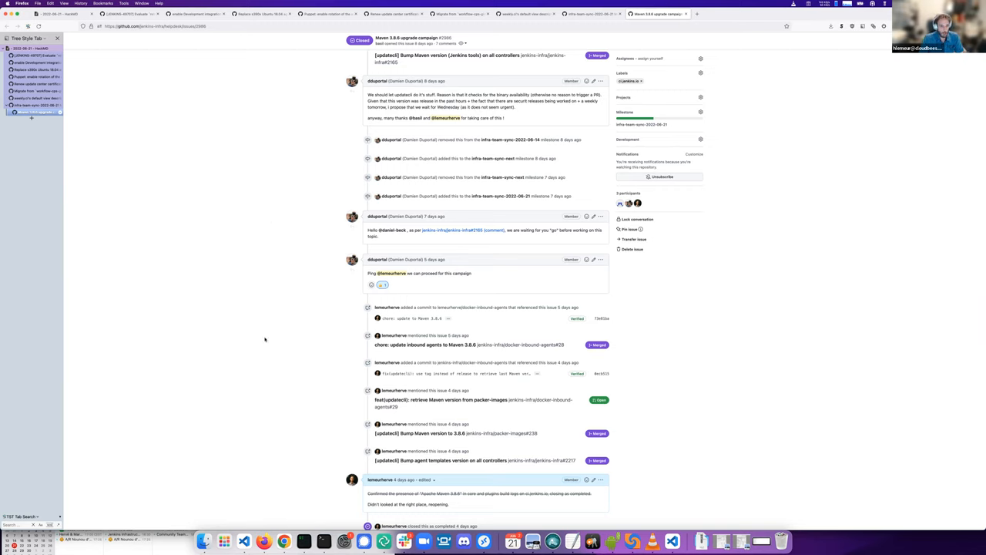
scroll("down", 3)
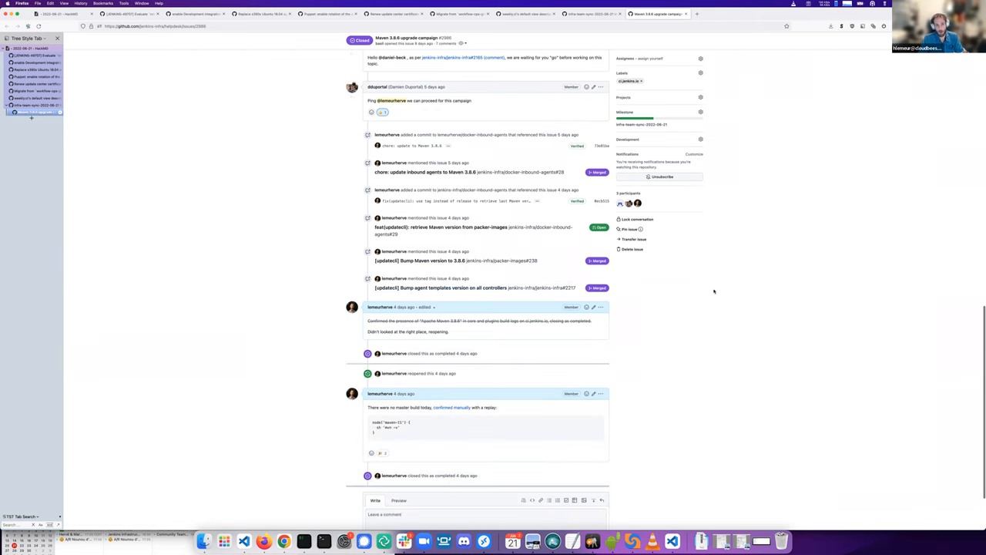
mouse_move(516, 260)
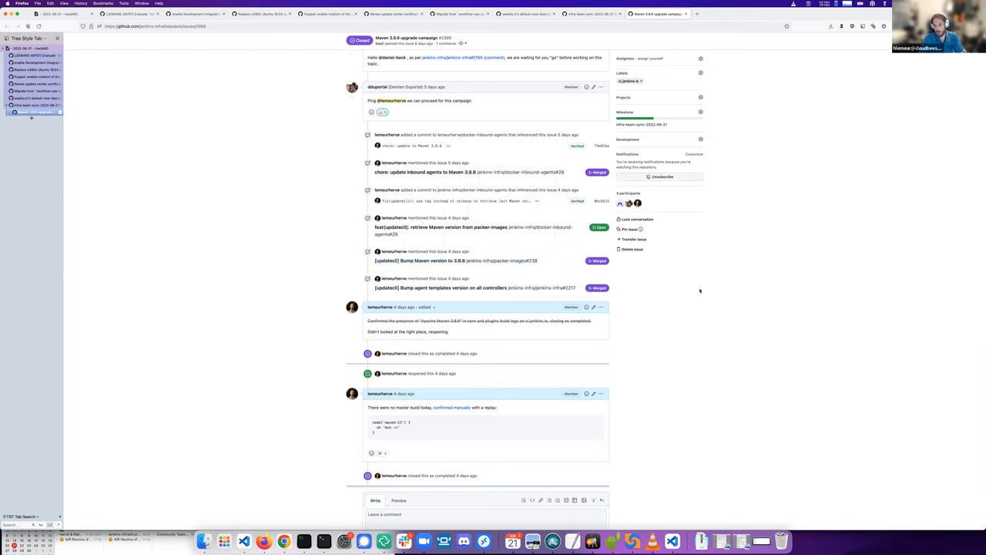
mouse_move(290, 194)
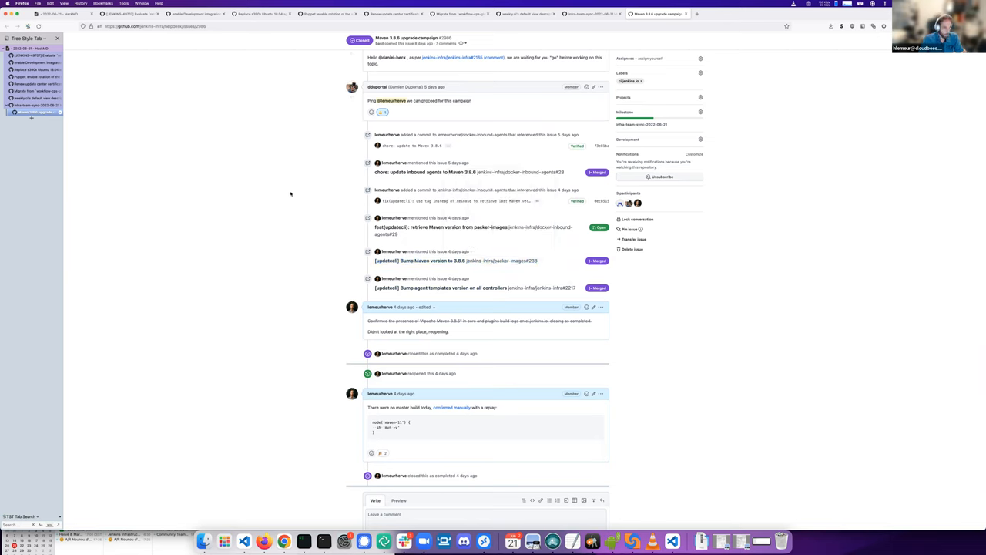
Step: Look at the 'Unable to sign up' and Puppet log rotation issues, then return to the milestone list
left_click(641, 124)
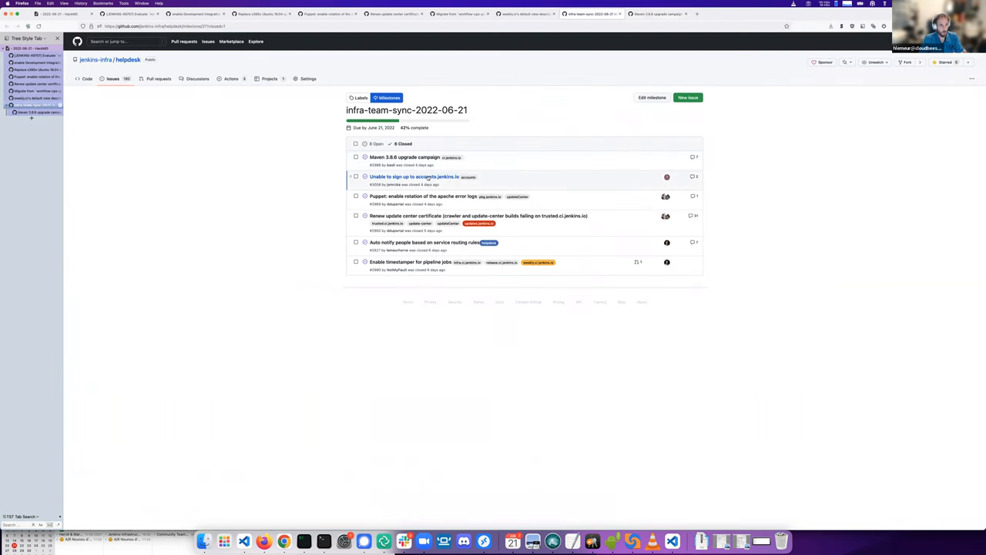
mouse_move(414, 176)
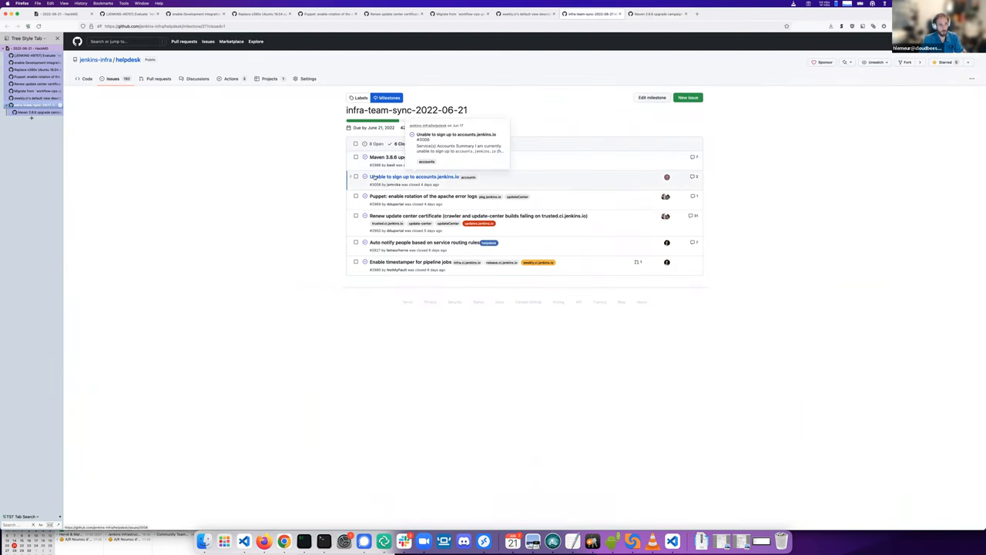
mouse_move(441, 177)
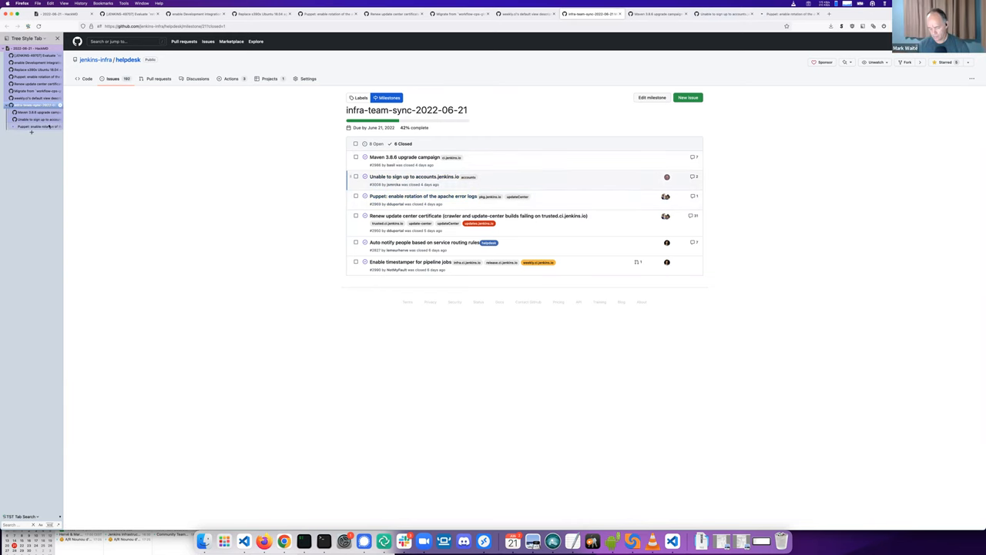
left_click(422, 195)
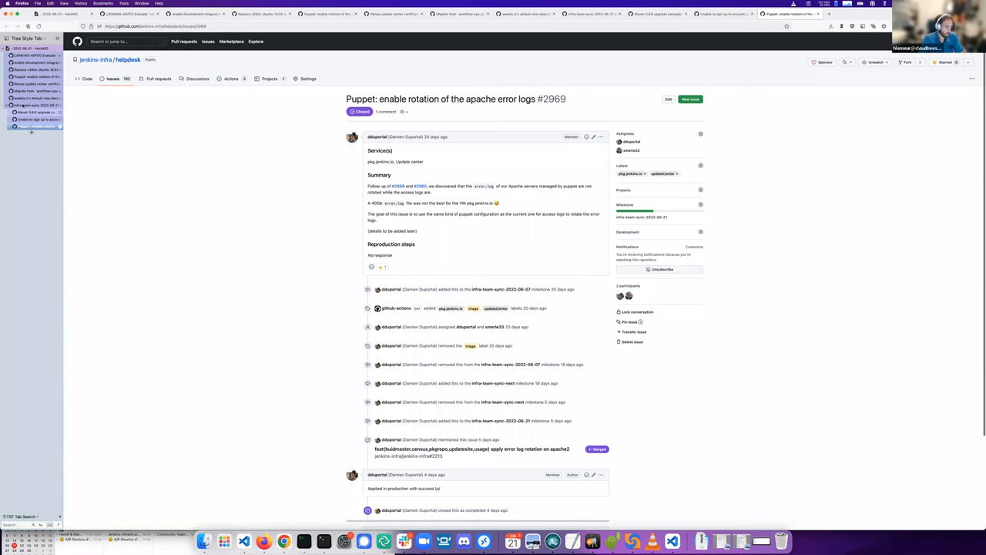
left_click(641, 217)
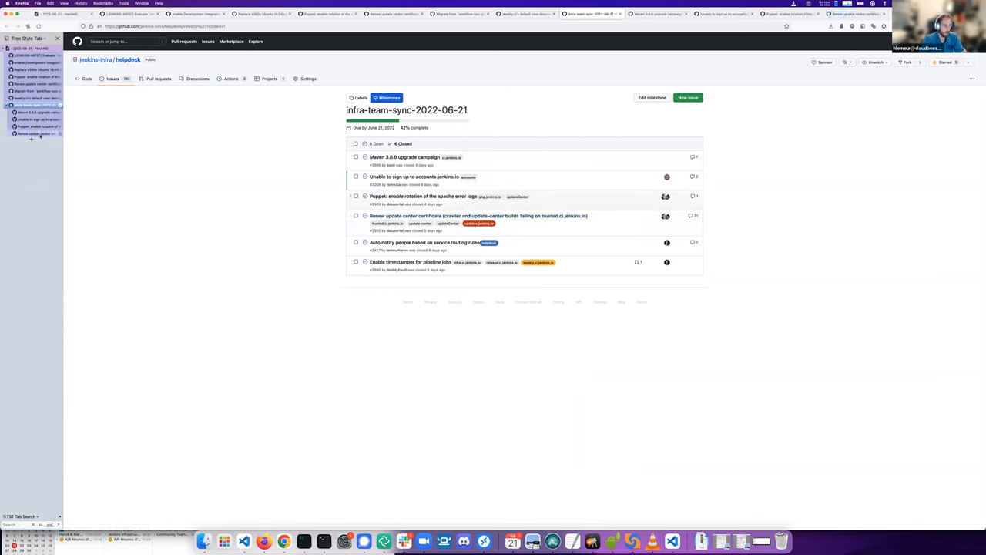
Step: Read issue #2950 on renewing the update center certificate, down to the groovy script errors
left_click(477, 216)
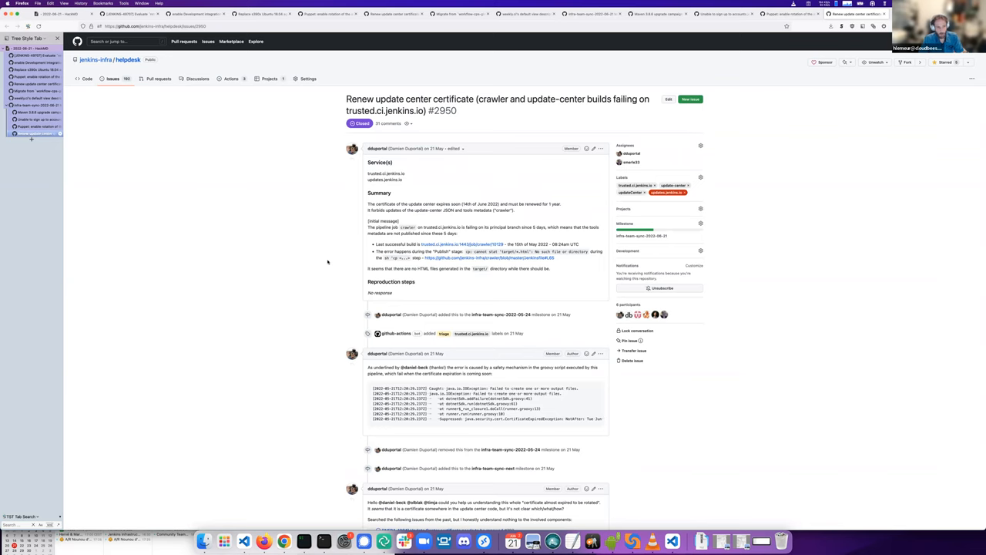
scroll("down", 3)
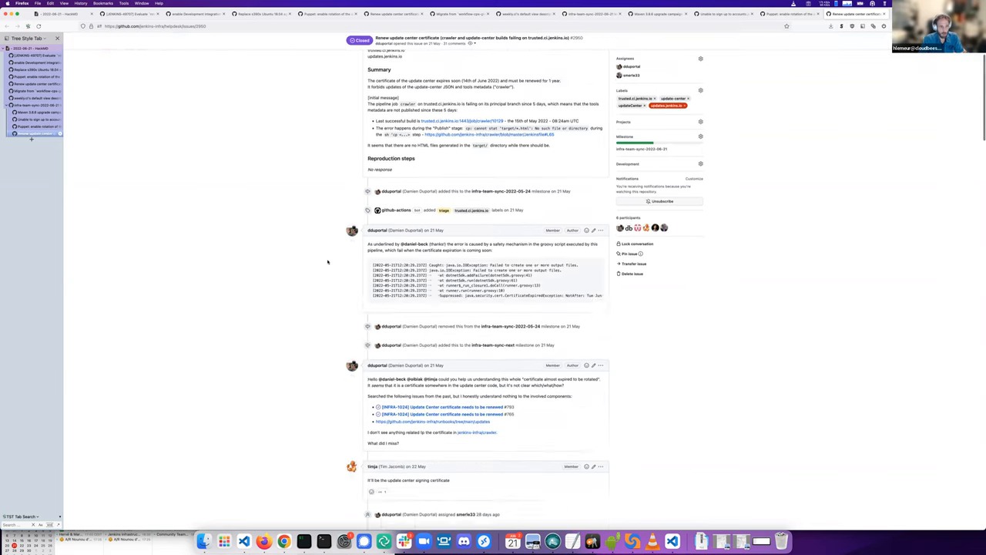
scroll("down", 3)
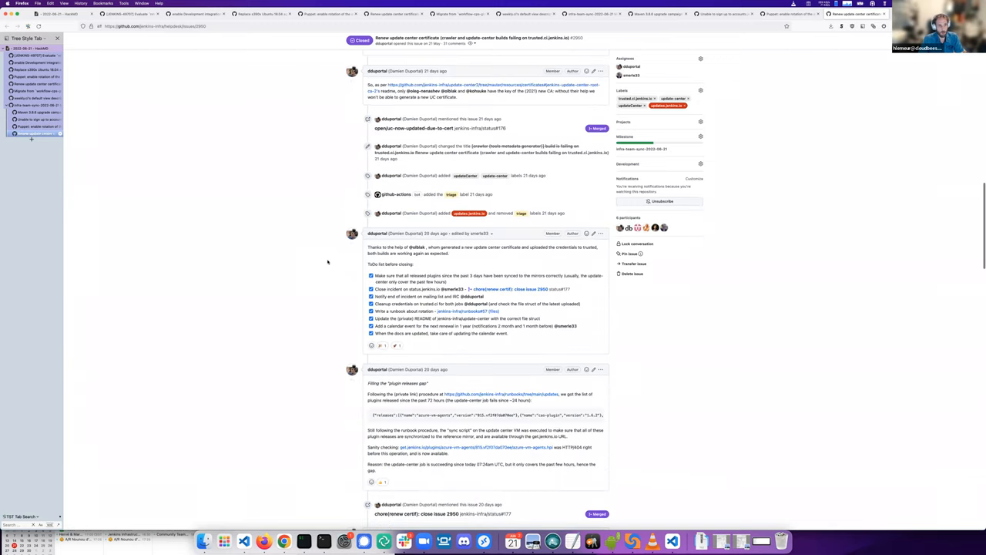
scroll("up", 3)
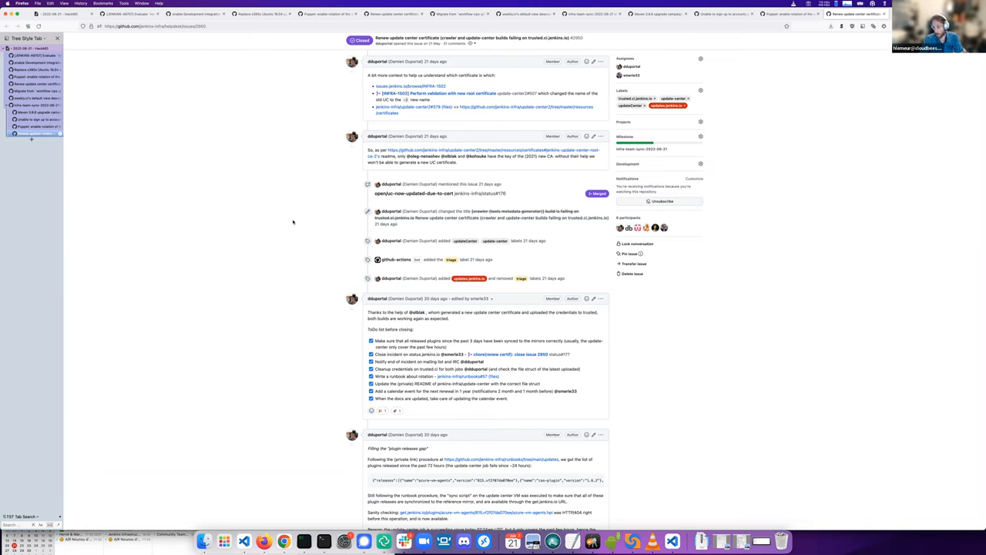
mouse_move(278, 219)
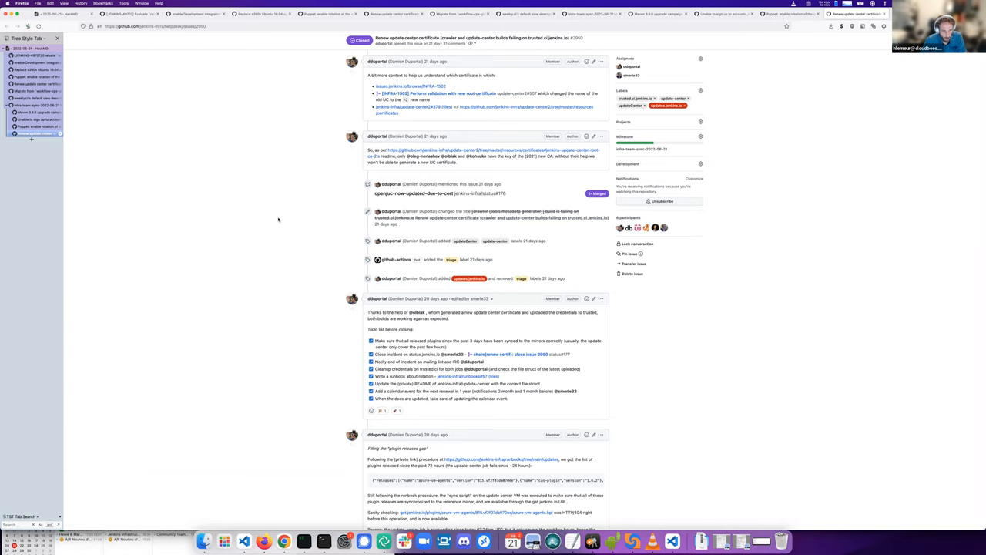
mouse_move(209, 244)
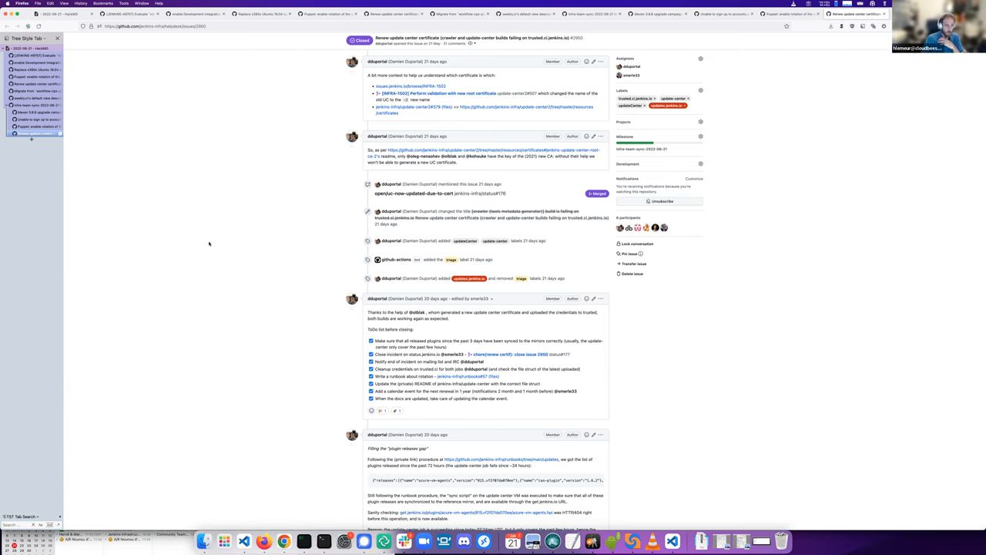
scroll("down", 3)
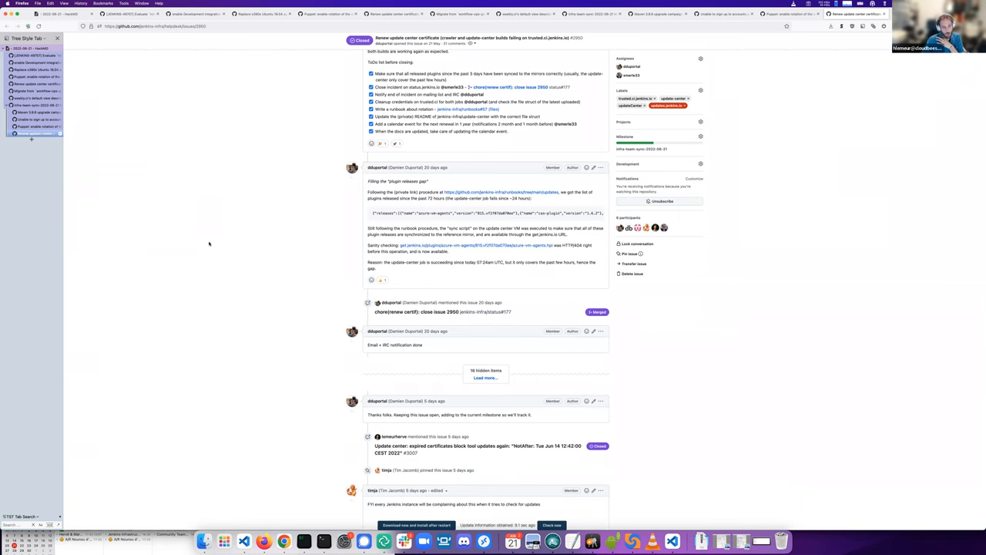
scroll("down", 3)
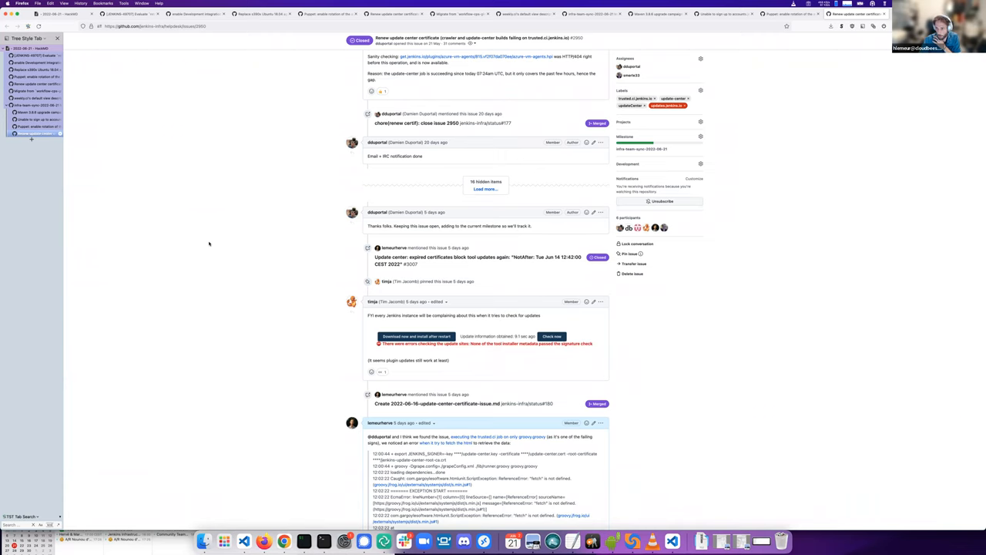
scroll("down", 3)
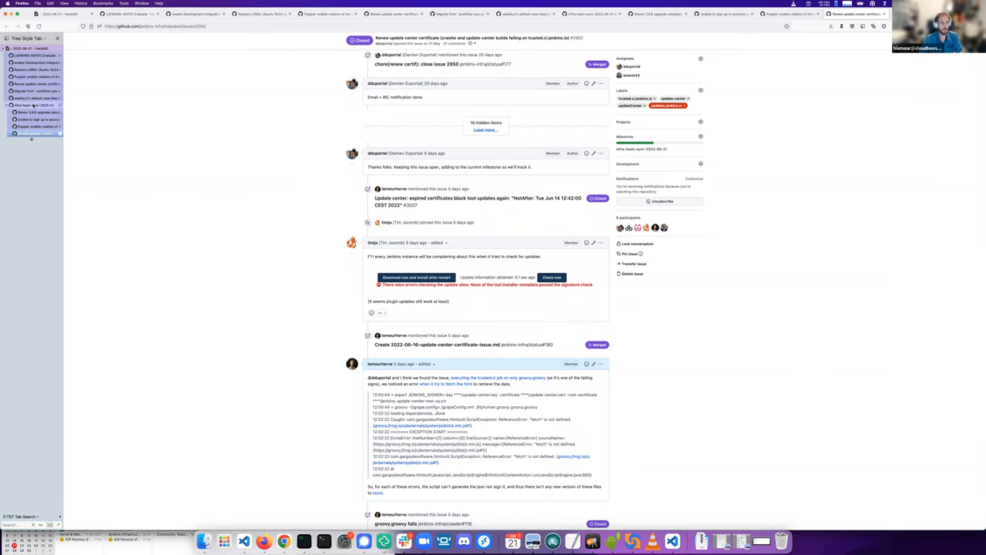
Step: From the milestone, open issue #2827 'Auto notify people based on service routing rules' and skim it
left_click(640, 149)
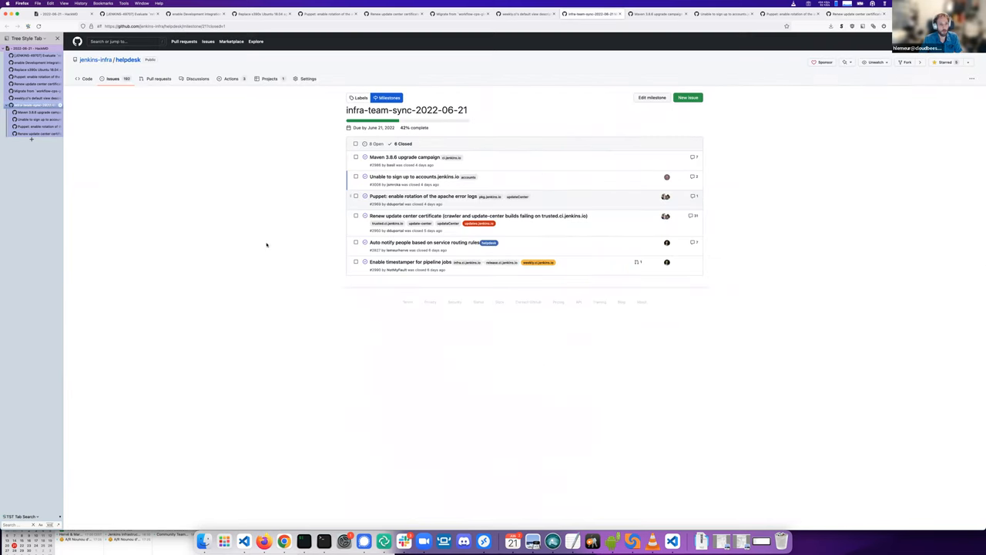
mouse_move(424, 242)
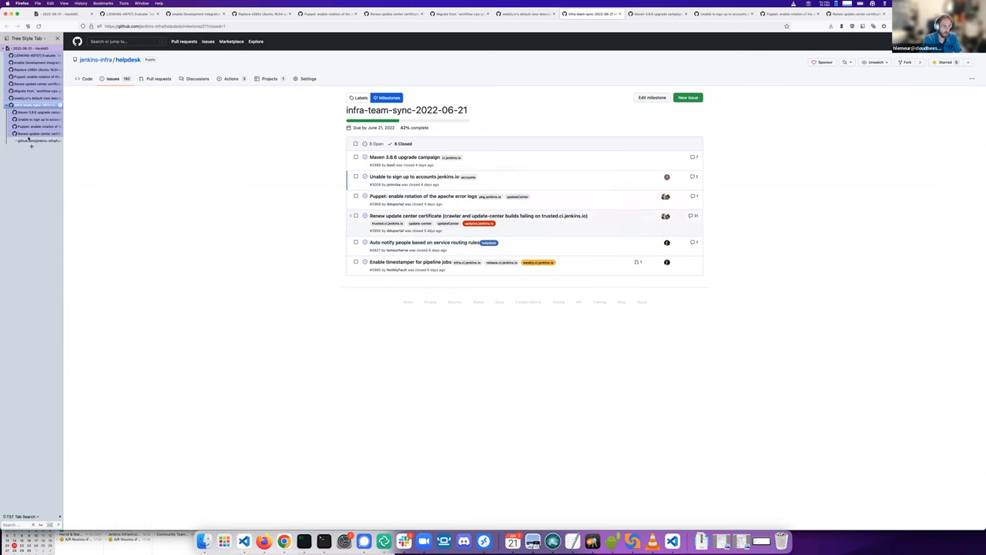
left_click(424, 242)
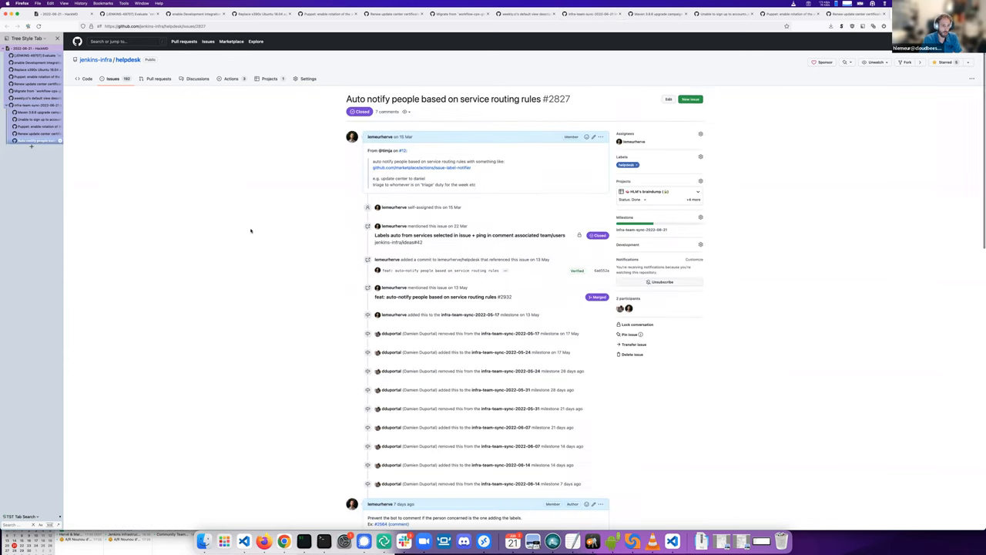
mouse_move(298, 248)
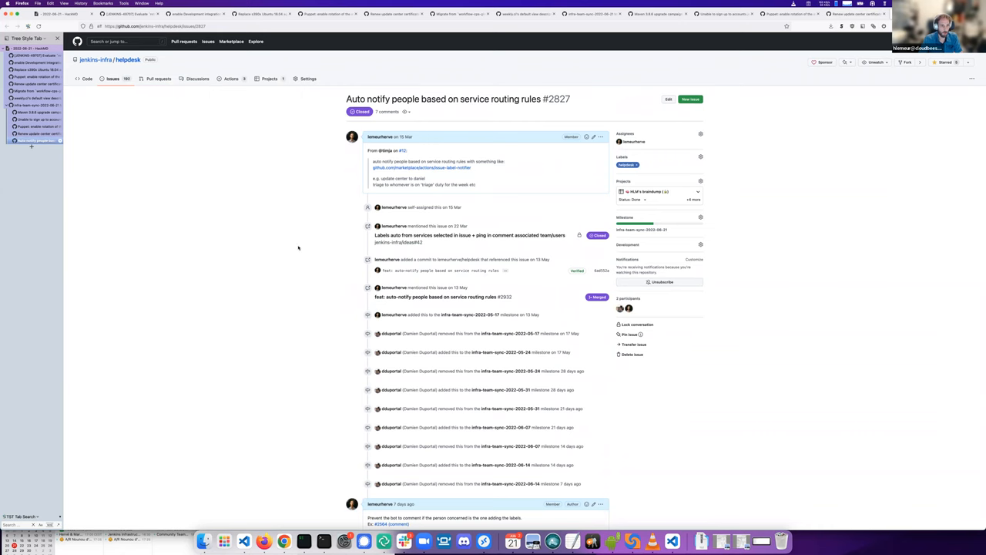
scroll("down", 3)
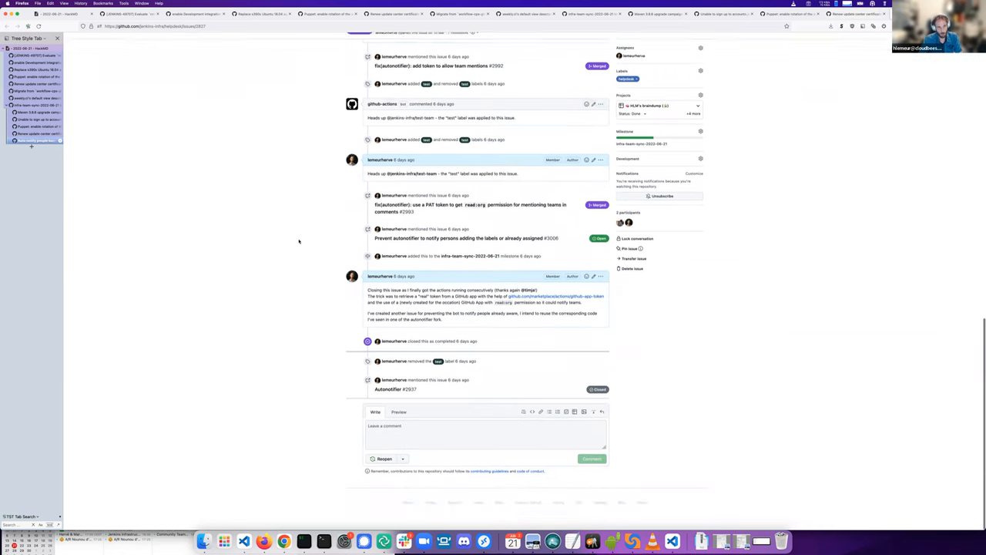
scroll("up", 3)
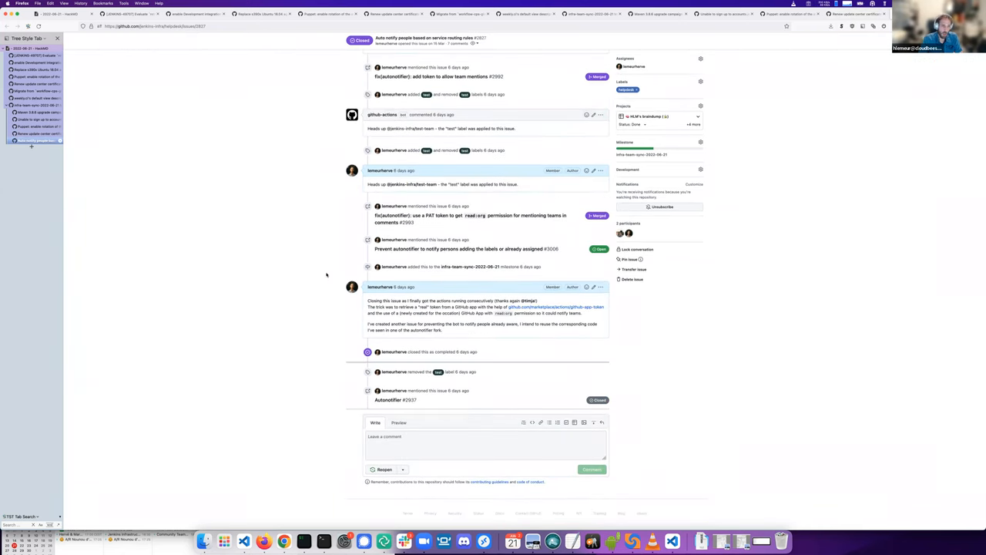
mouse_move(235, 185)
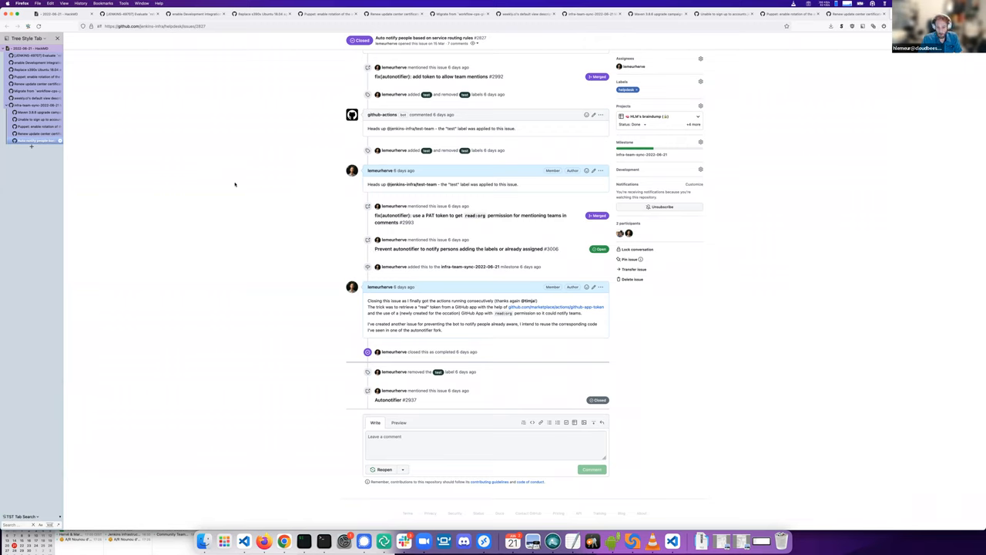
mouse_move(292, 172)
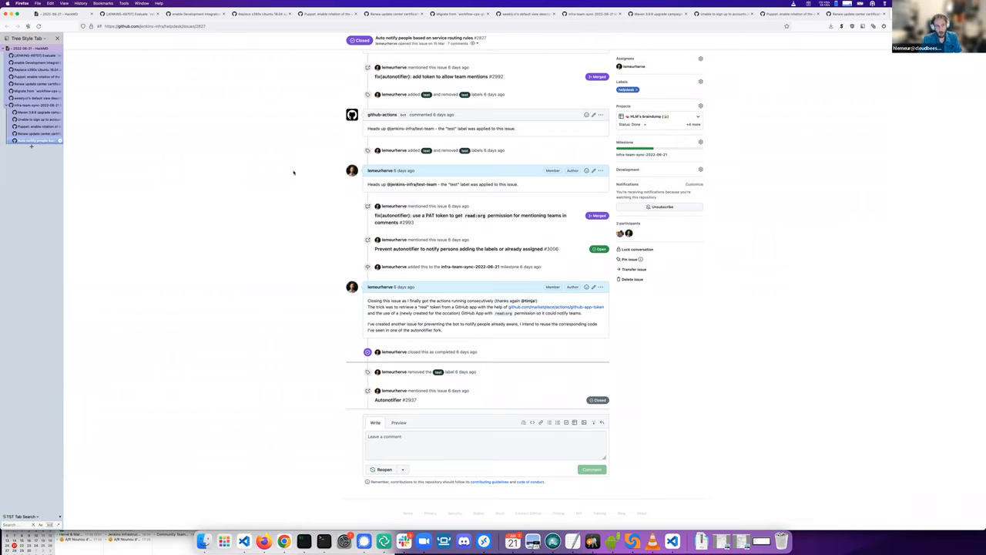
mouse_move(780, 109)
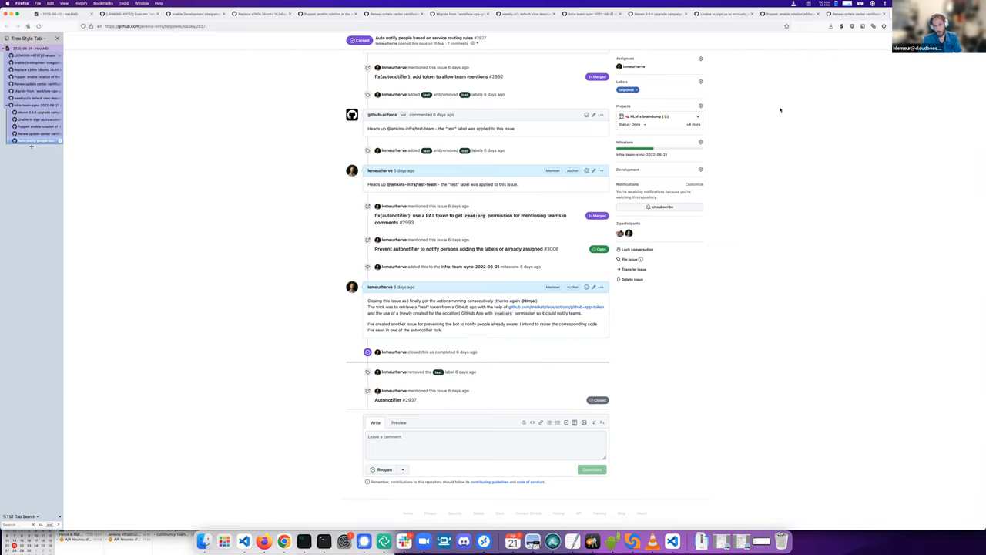
mouse_move(651, 299)
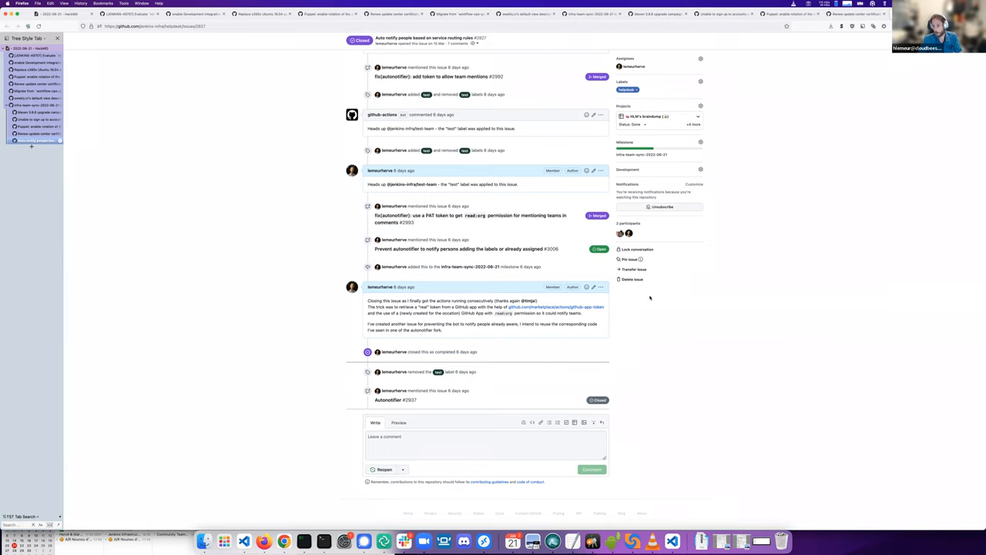
mouse_move(655, 354)
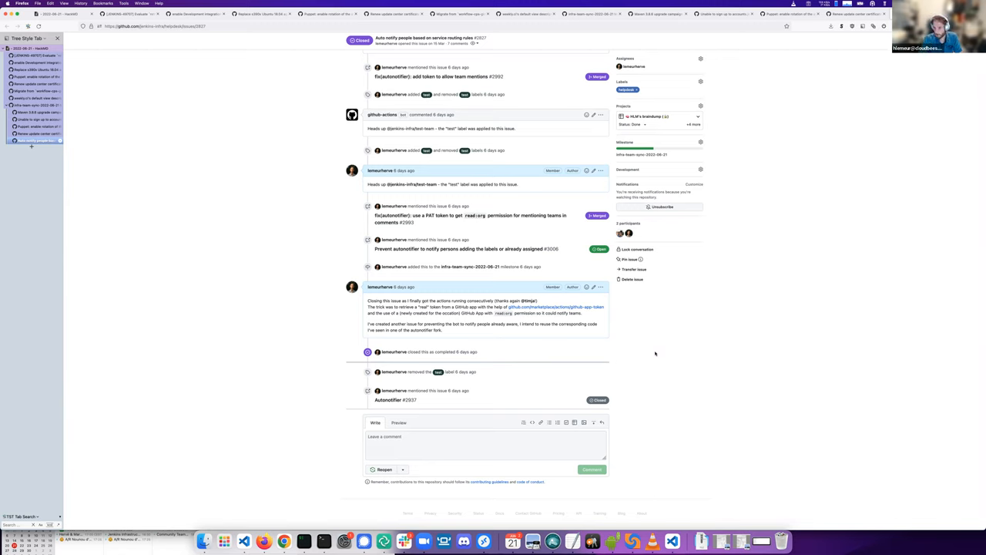
mouse_move(707, 358)
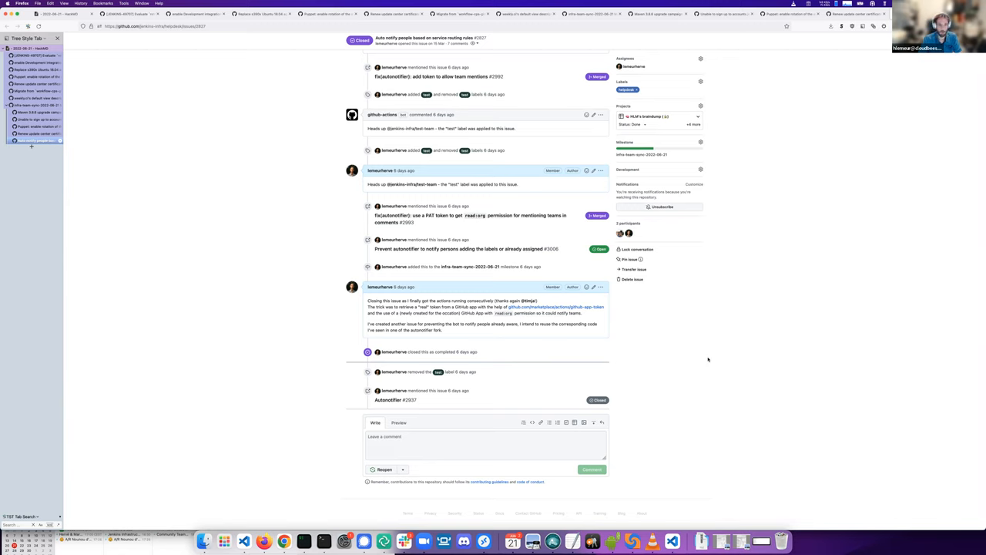
mouse_move(282, 267)
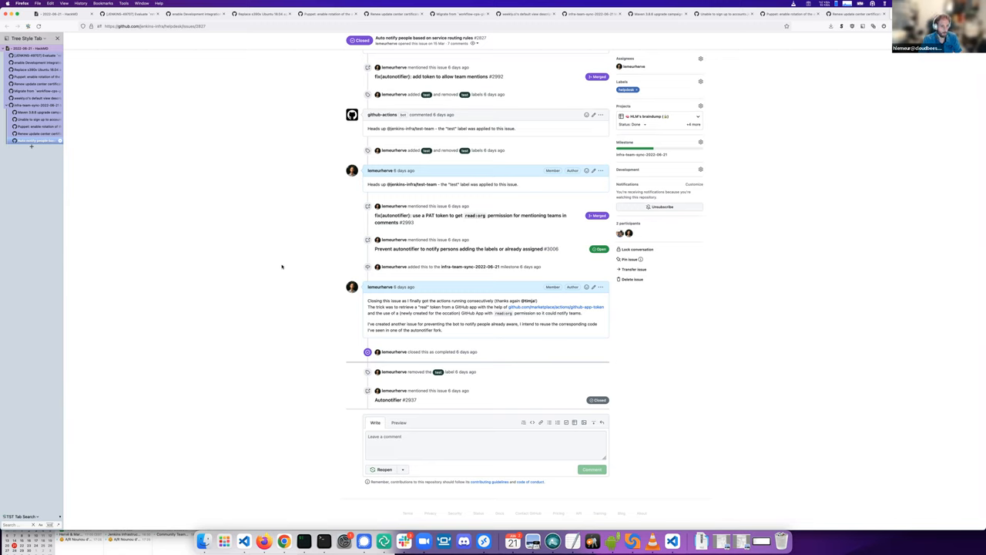
scroll("up", 3)
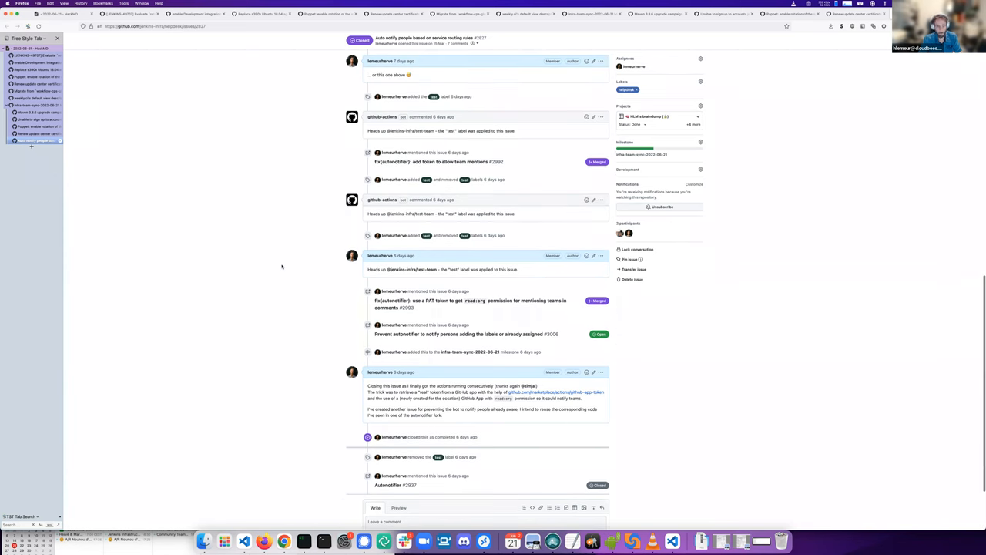
scroll("up", 3)
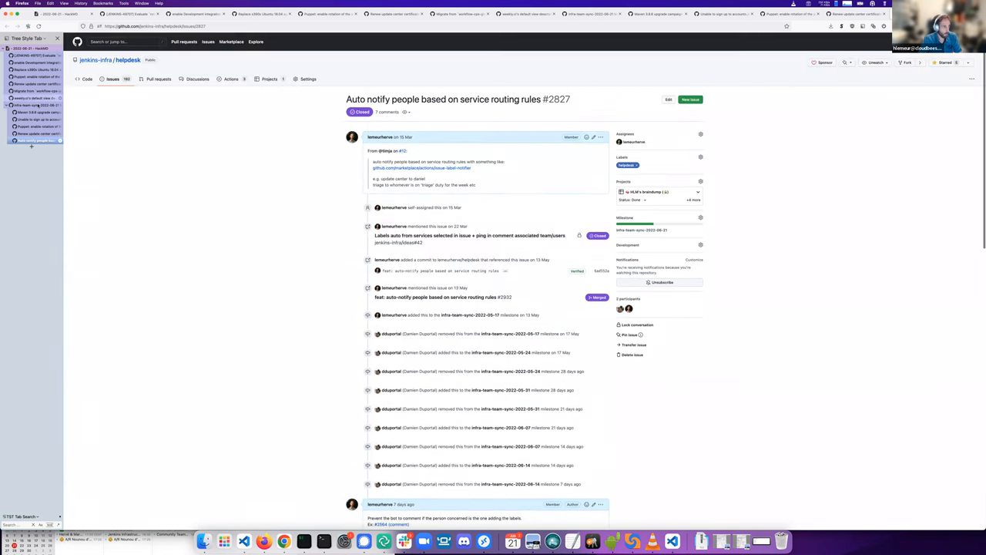
Step: Return to the infra-team-sync-2022-06-21 milestone and show its eight open issues
left_click(642, 230)
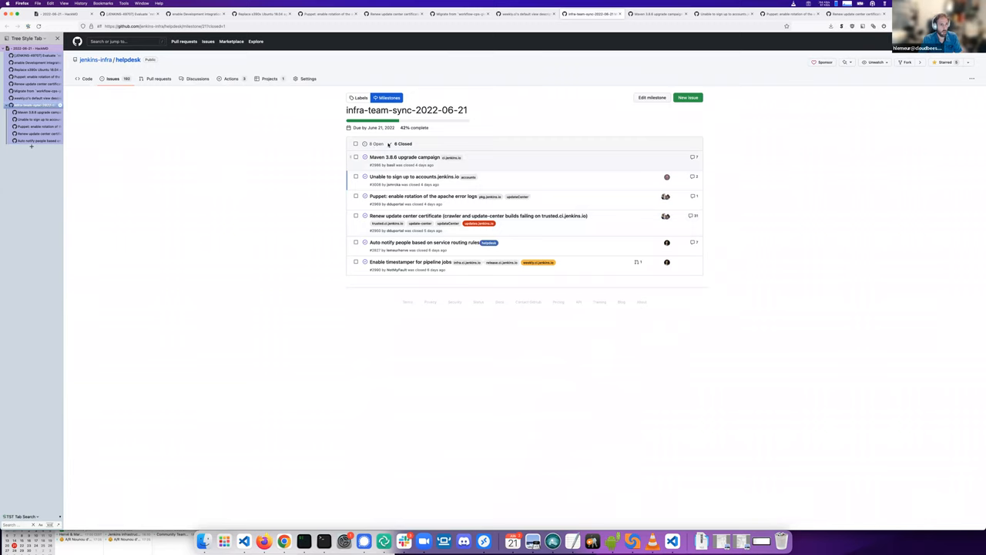
left_click(376, 144)
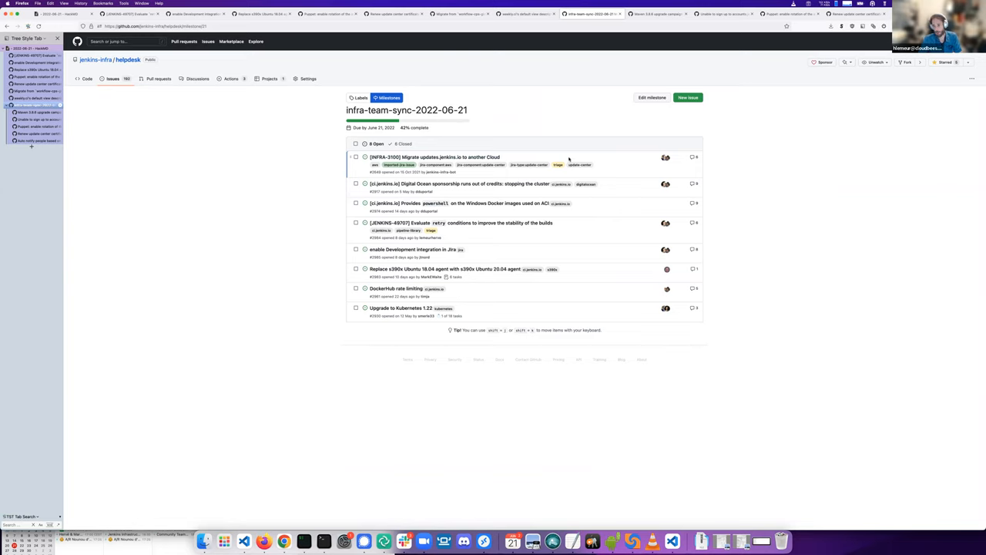
mouse_move(598, 157)
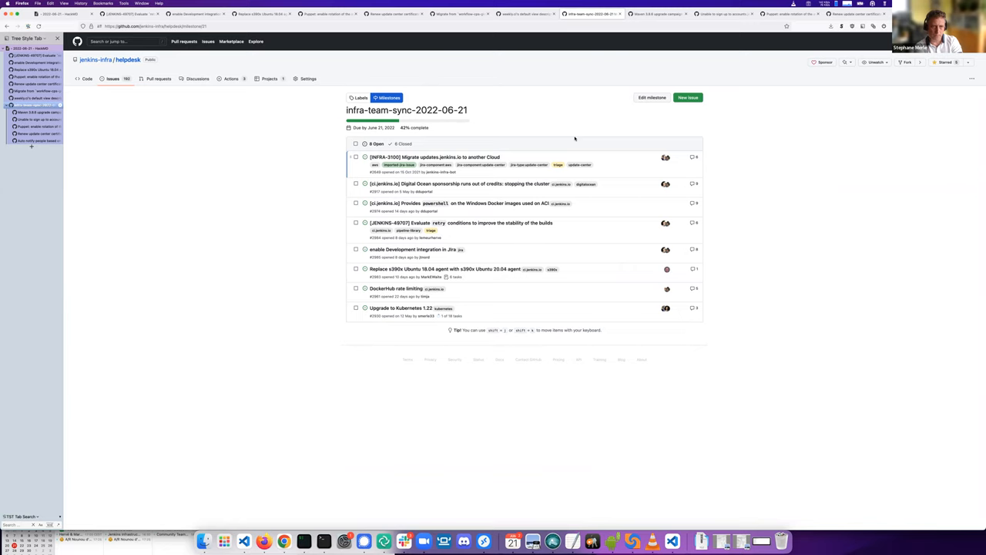
mouse_move(268, 207)
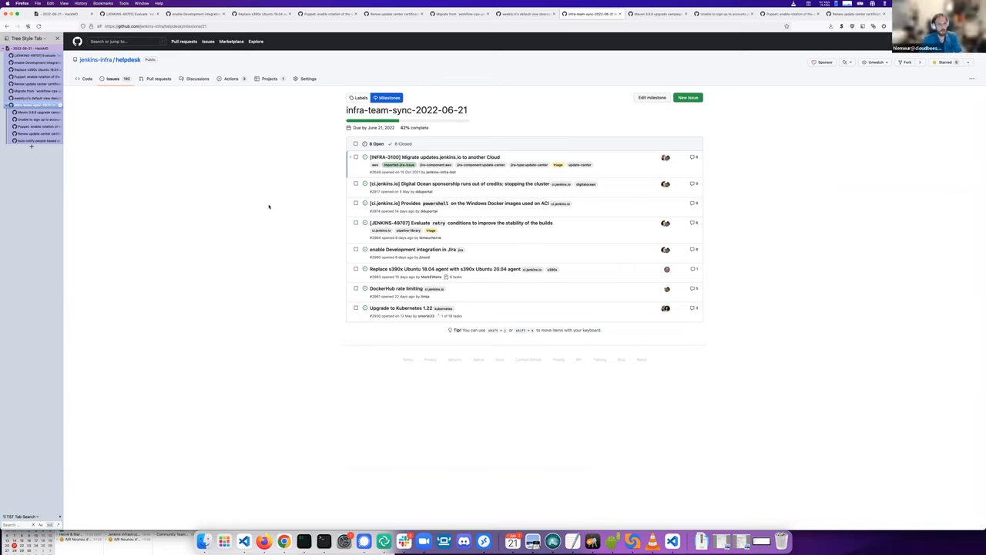
mouse_move(254, 201)
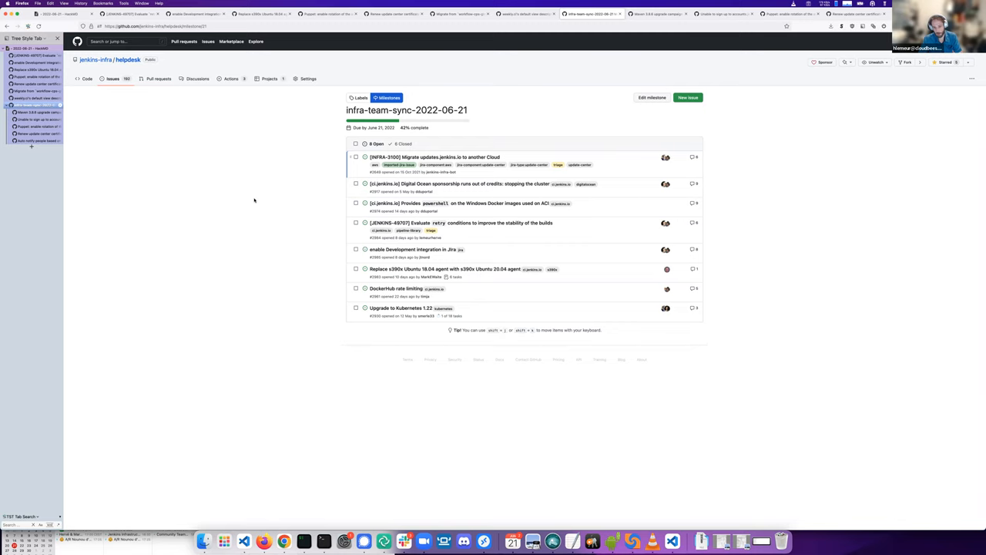
mouse_move(172, 206)
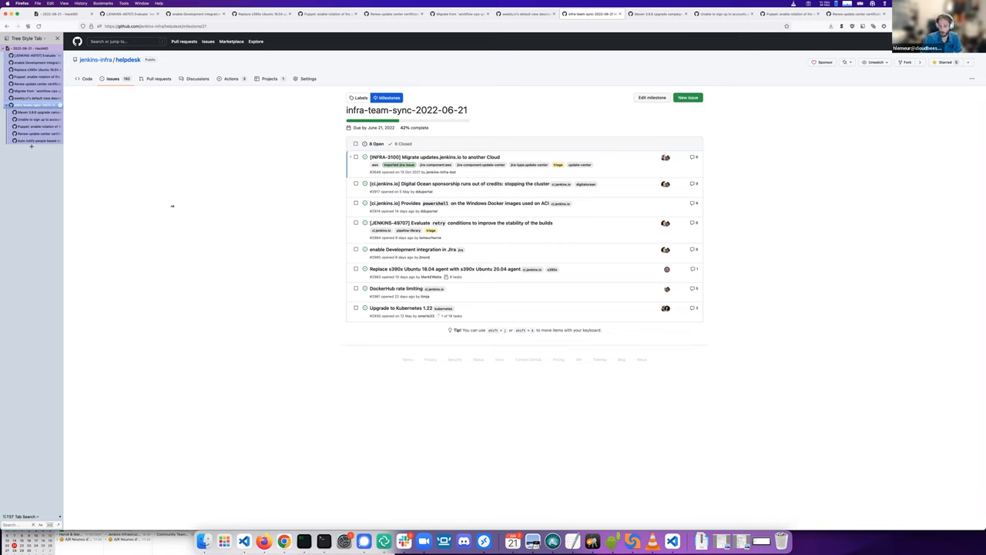
mouse_move(20, 387)
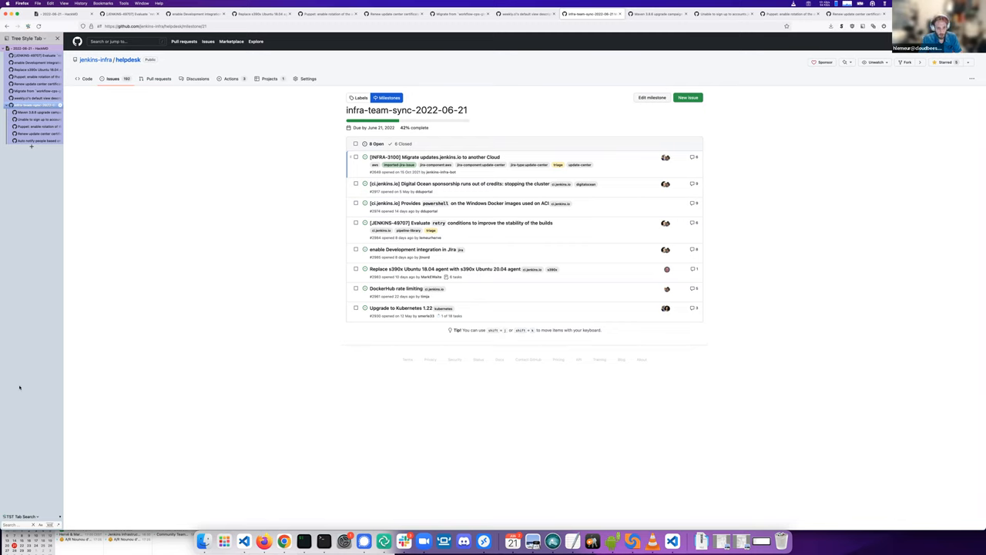
mouse_move(20, 385)
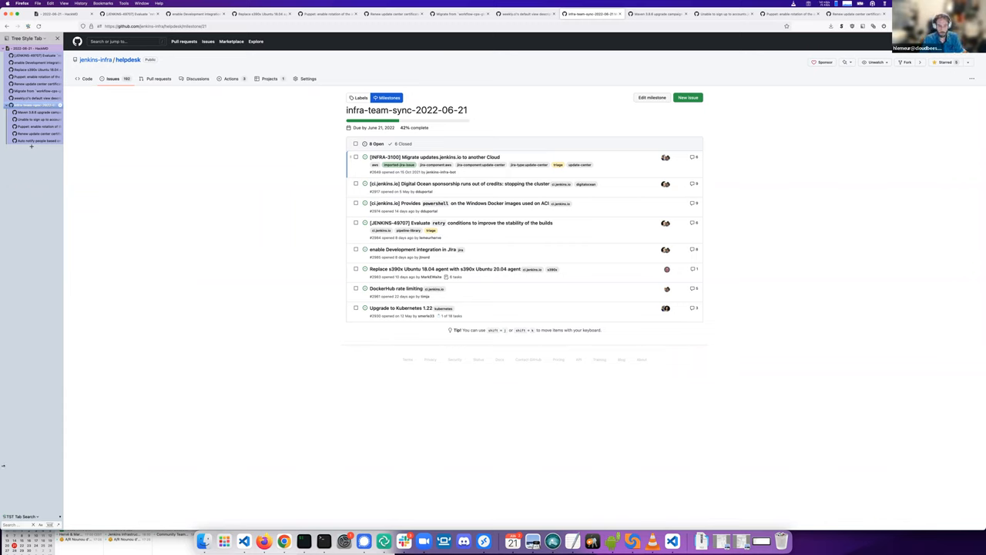
mouse_move(248, 311)
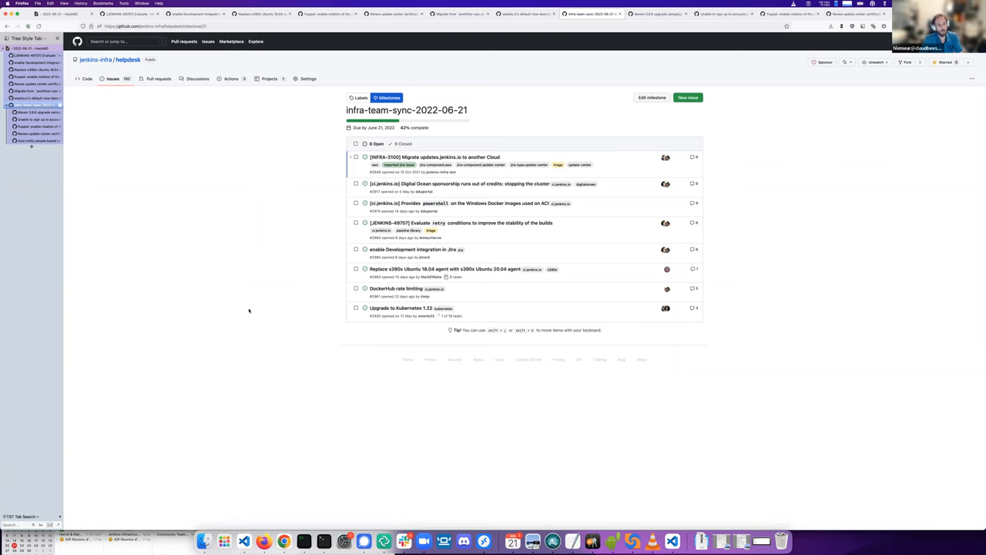
mouse_move(620, 191)
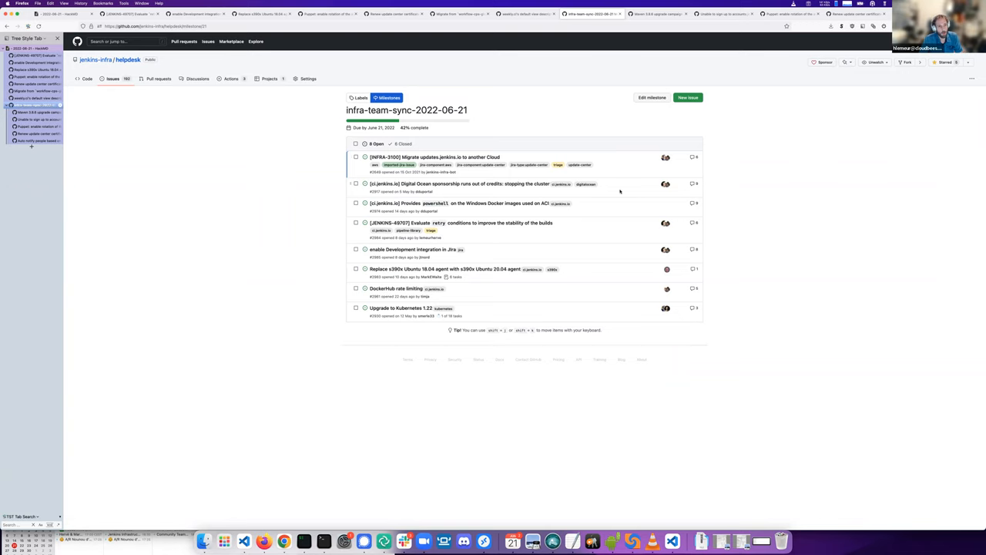
mouse_move(459, 202)
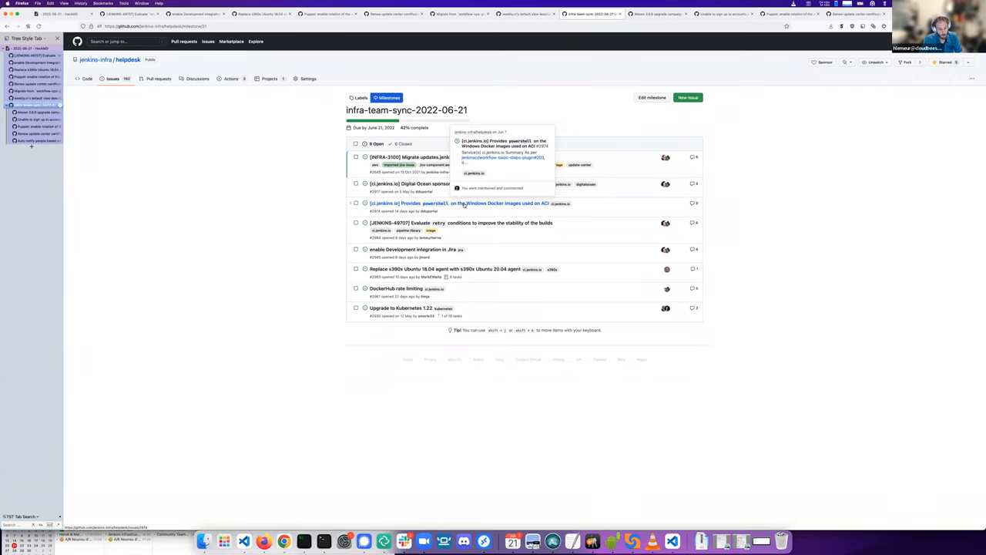
mouse_move(286, 221)
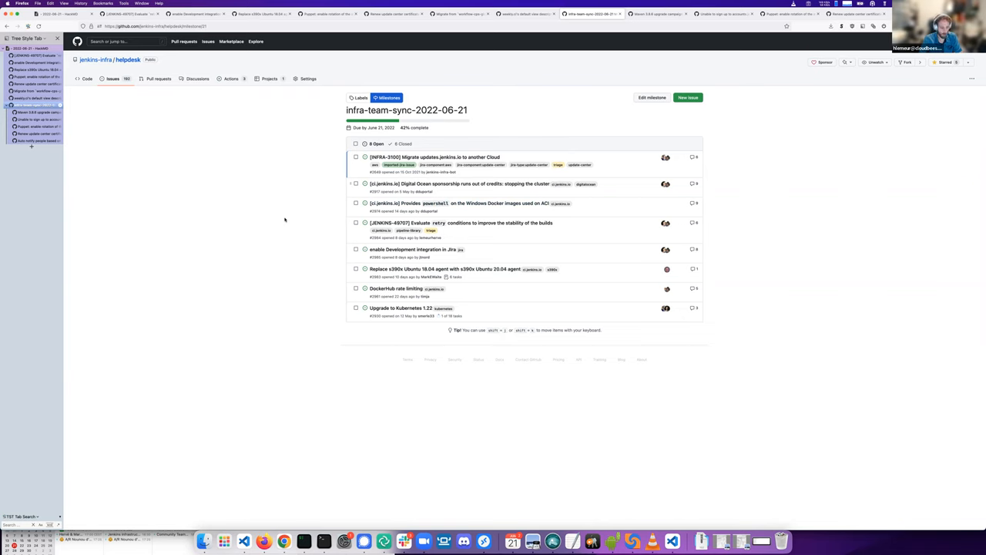
mouse_move(451, 202)
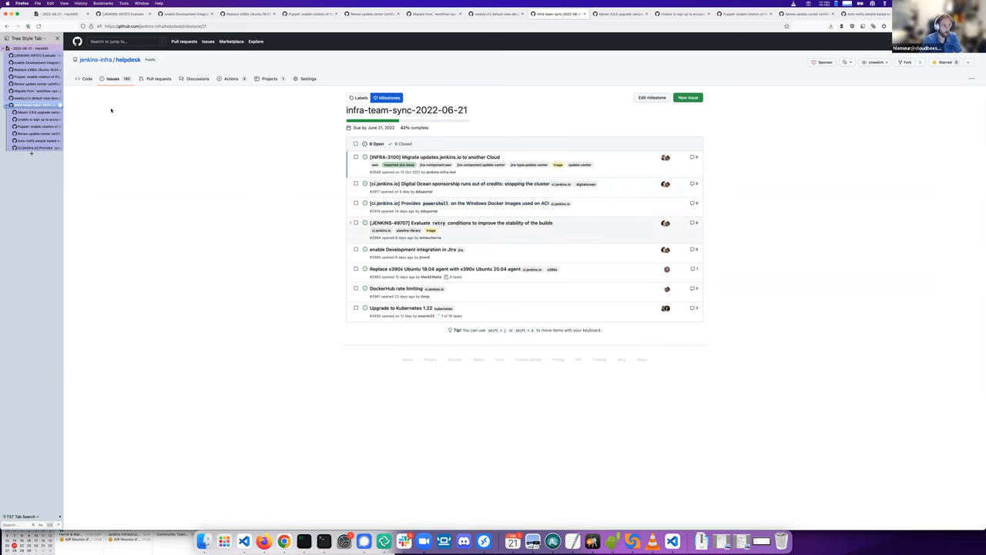
Step: Open issue #2974 on powershell for Windows Docker images on ACI and read its comments
left_click(458, 203)
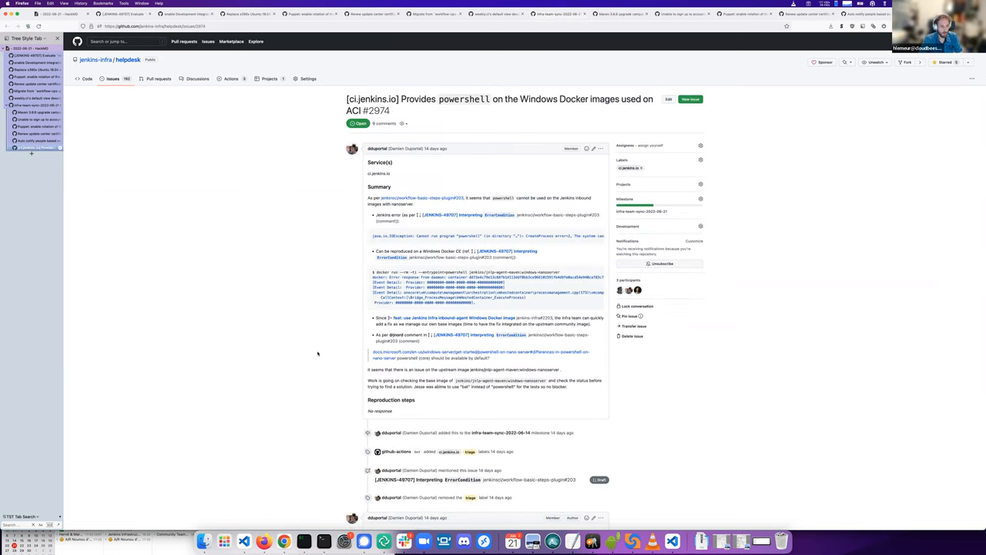
scroll("down", 3)
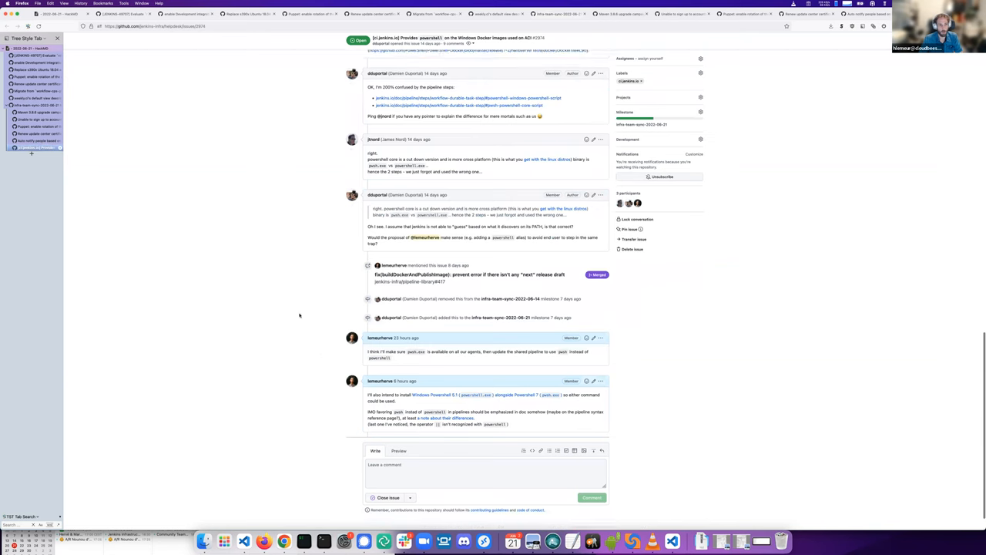
scroll("up", 3)
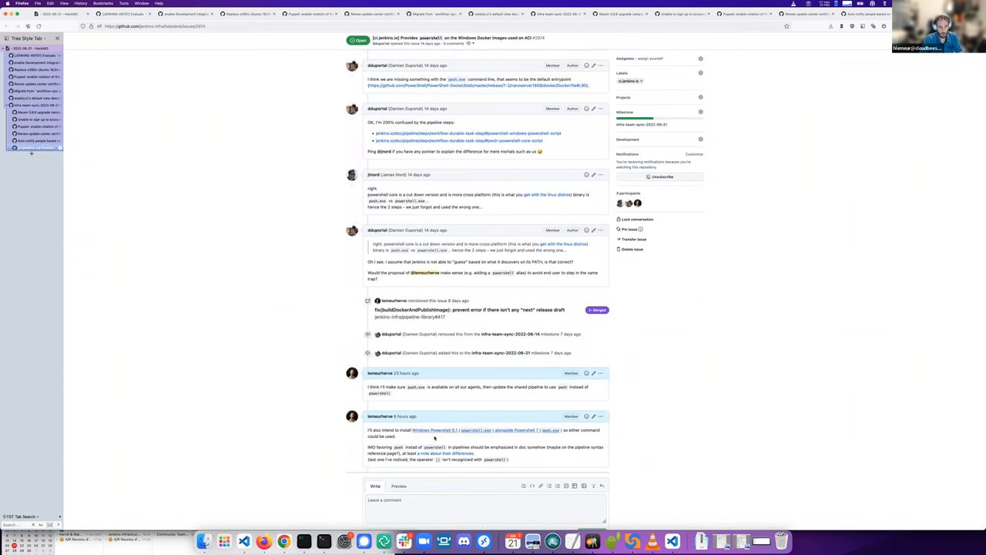
scroll("down", 3)
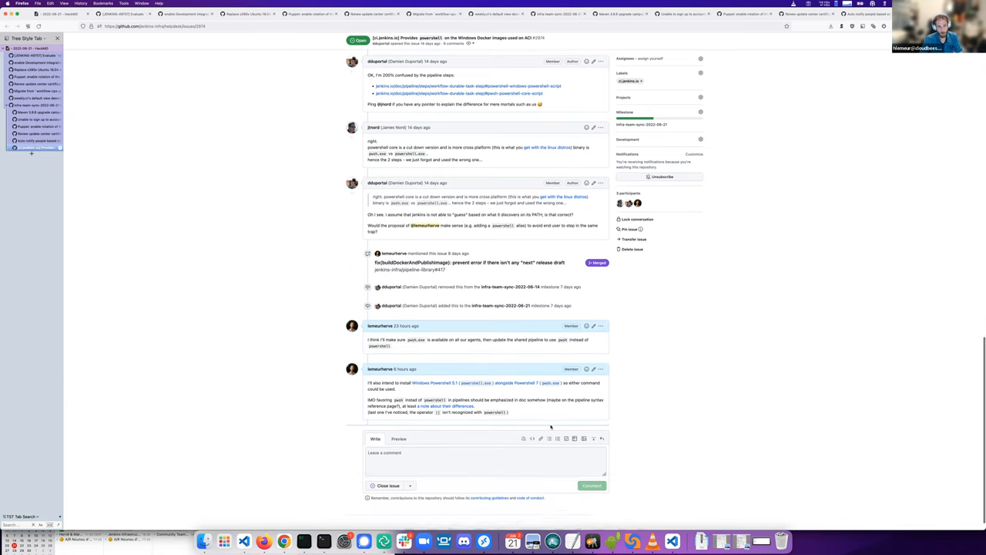
scroll("up", 3)
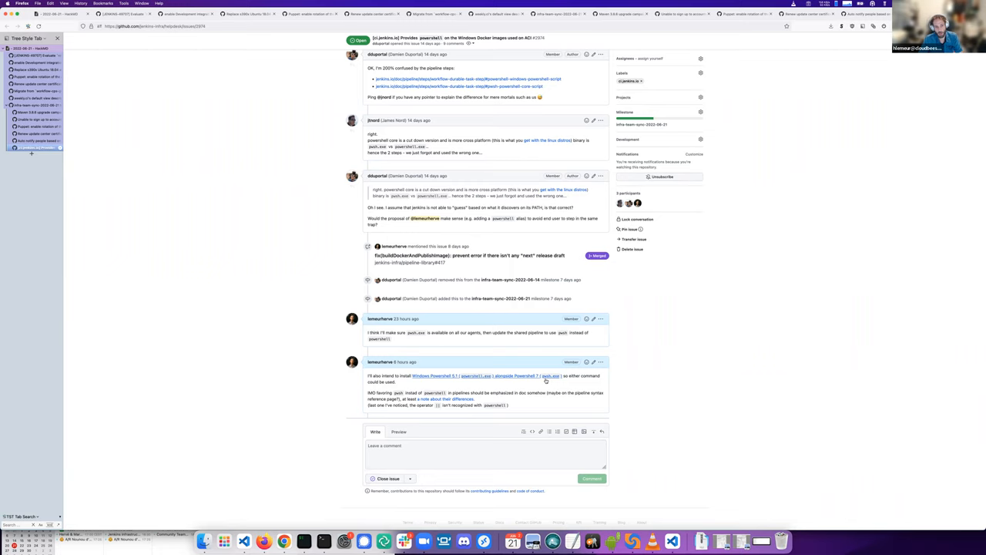
mouse_move(540, 378)
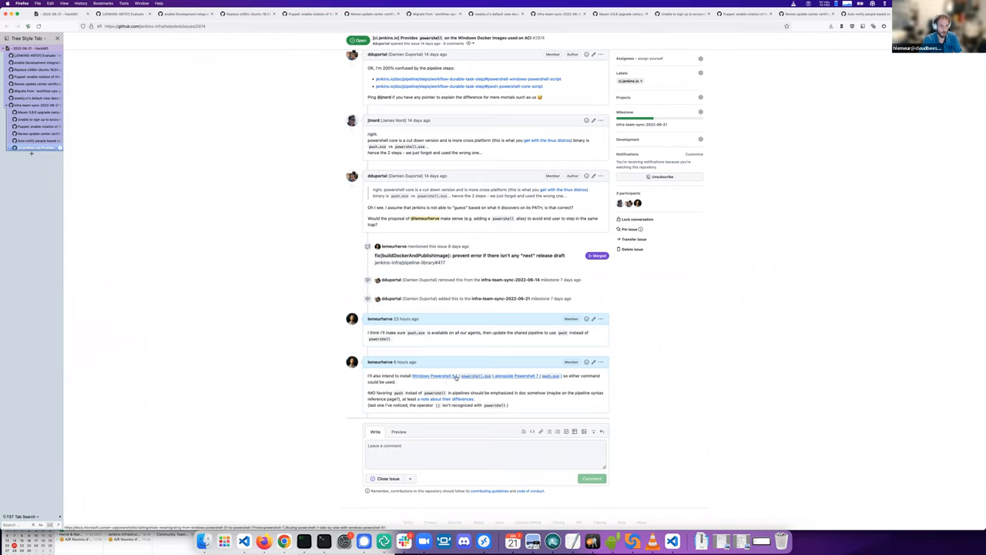
mouse_move(520, 348)
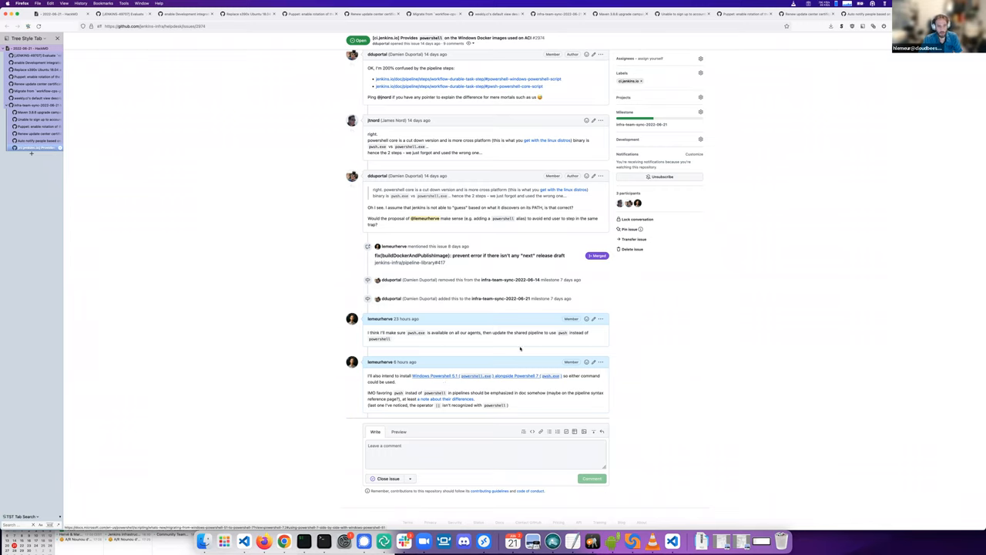
mouse_move(258, 330)
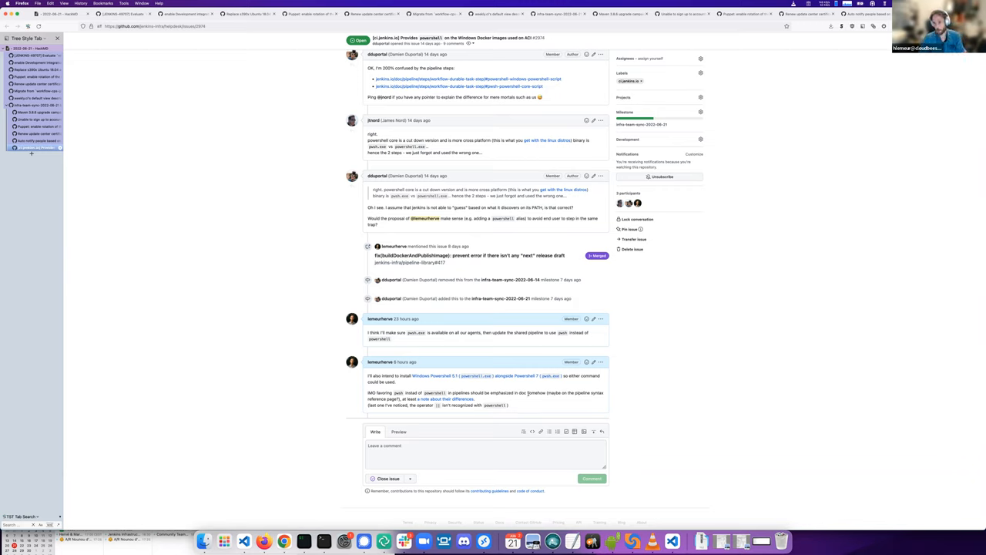
mouse_move(287, 393)
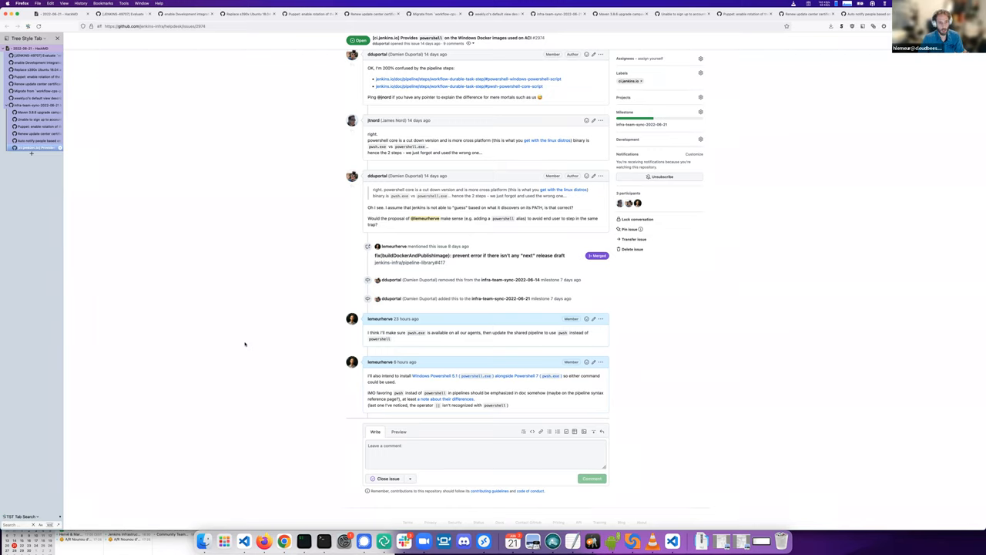
mouse_move(125, 121)
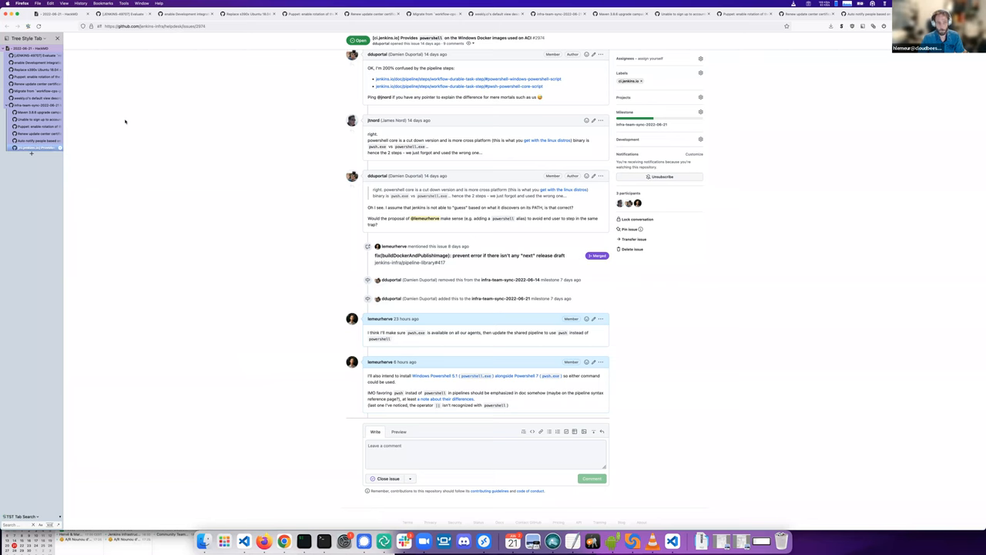
mouse_move(687, 228)
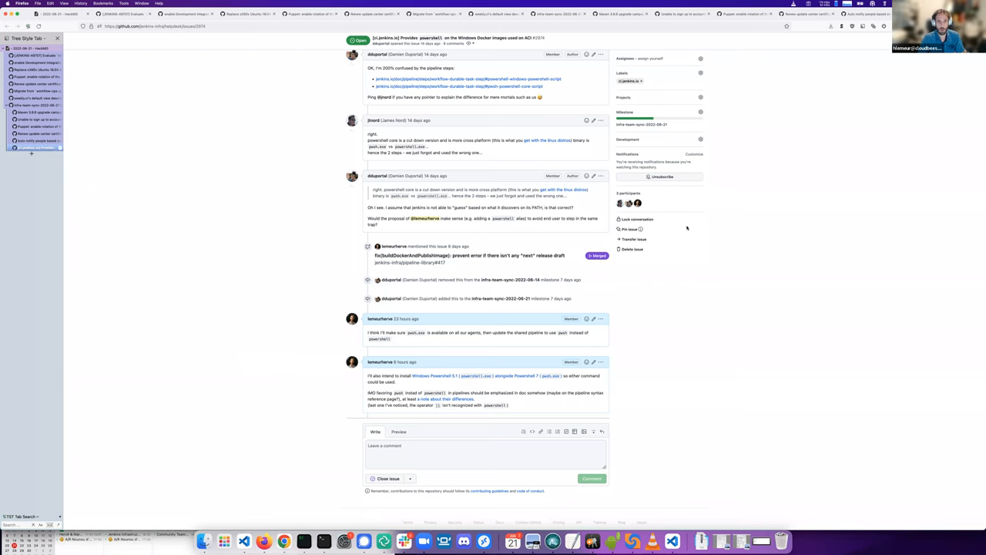
Step: Set issue #2974's milestone to infra-team-sync-2022-06-28
scroll("up", 3)
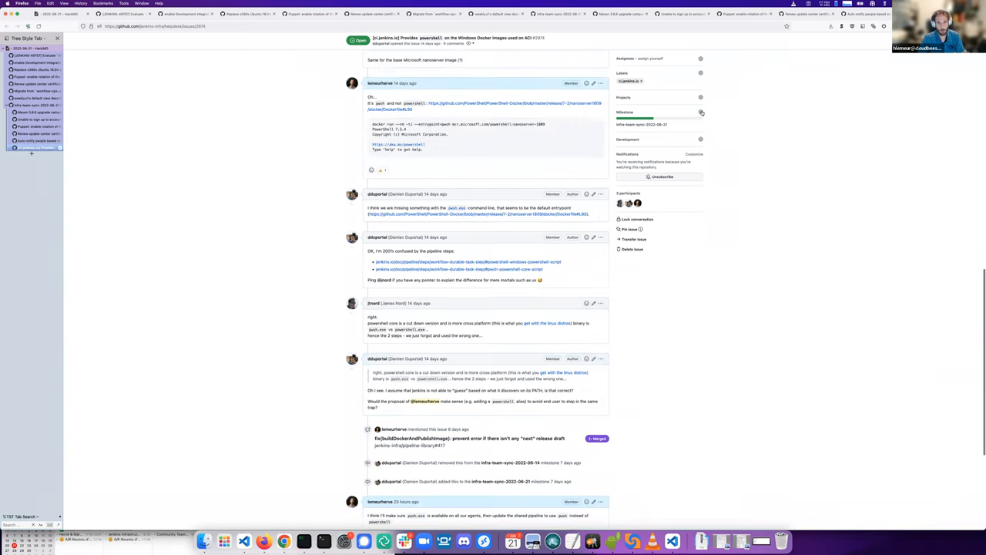
left_click(700, 112)
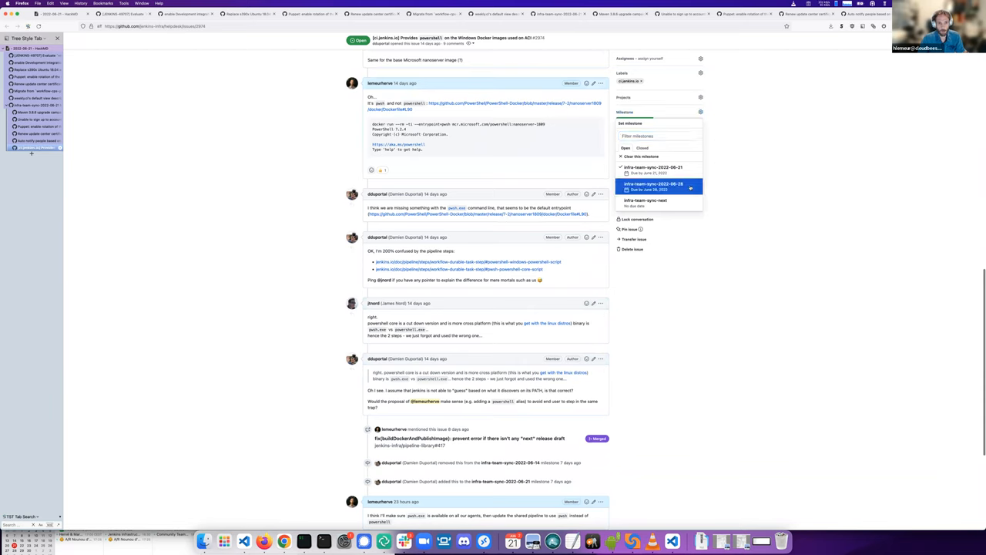
left_click(653, 186)
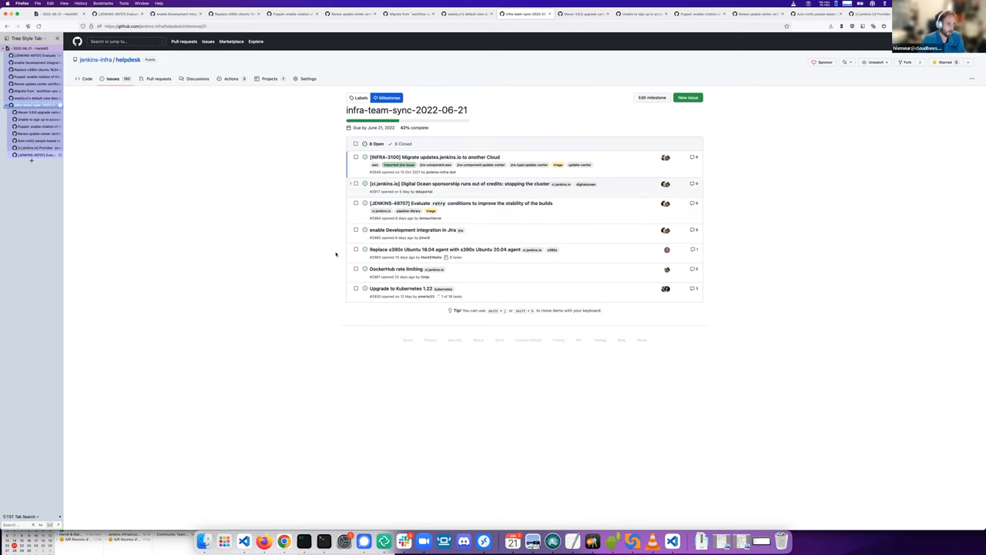
Step: Open issue #2984 on JENKINS-49707 retry conditions and read through its comments
left_click(461, 204)
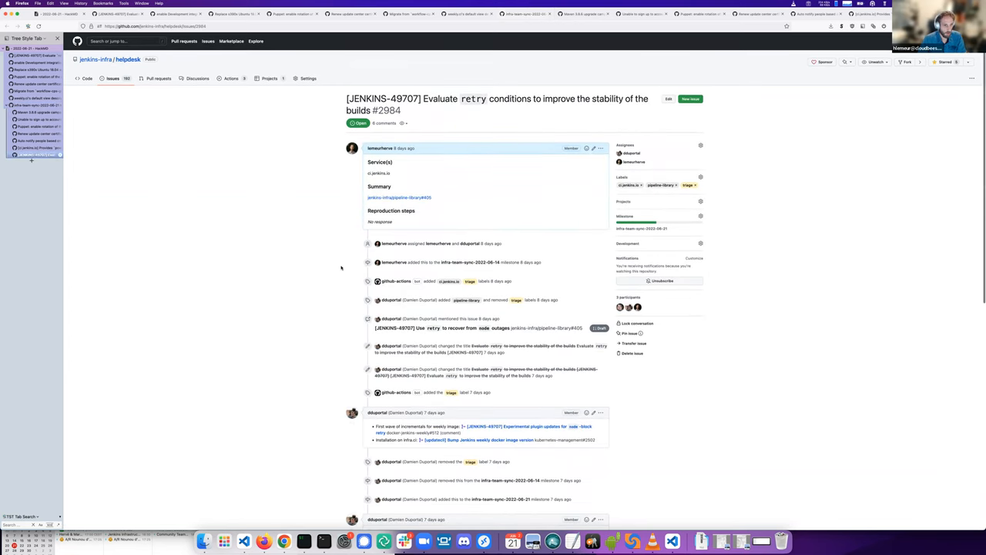
scroll("down", 3)
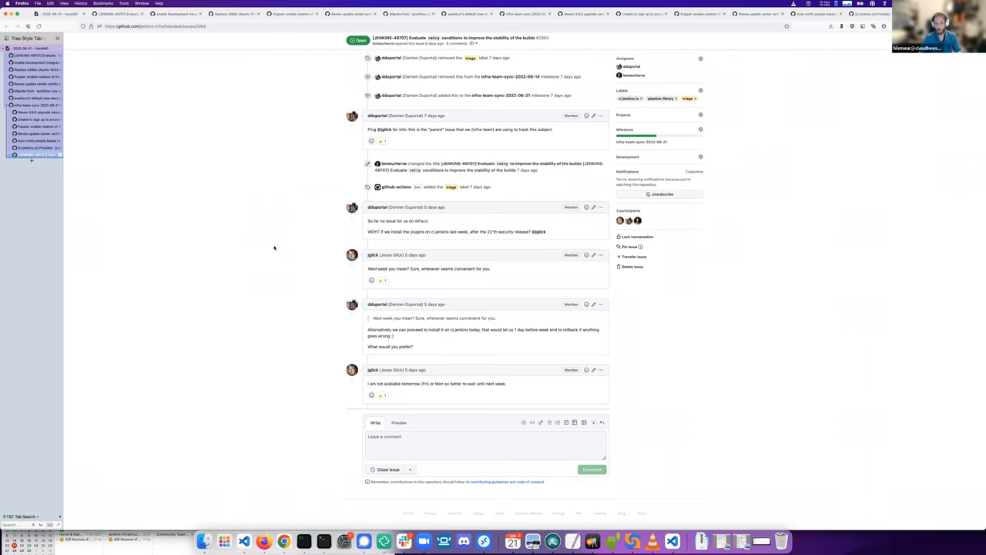
mouse_move(236, 245)
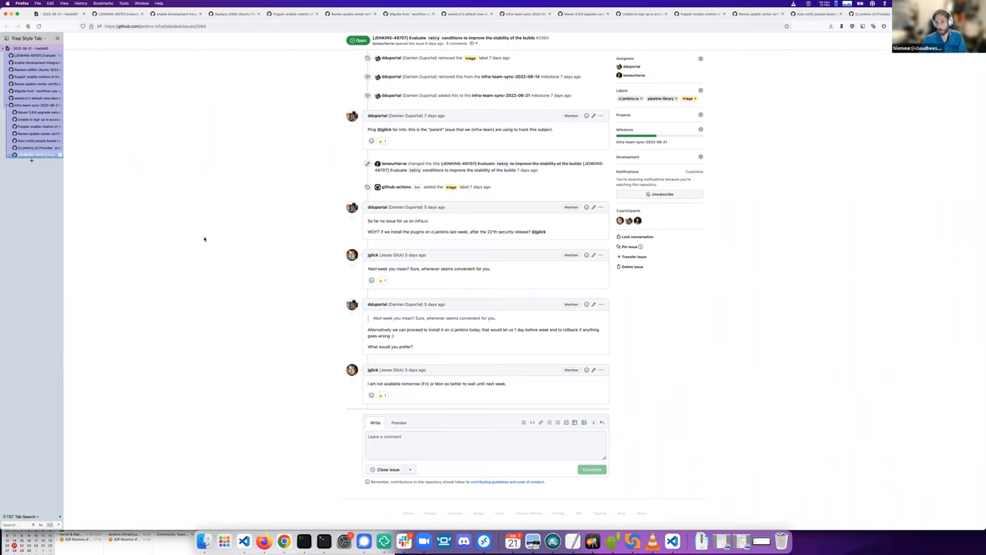
mouse_move(867, 237)
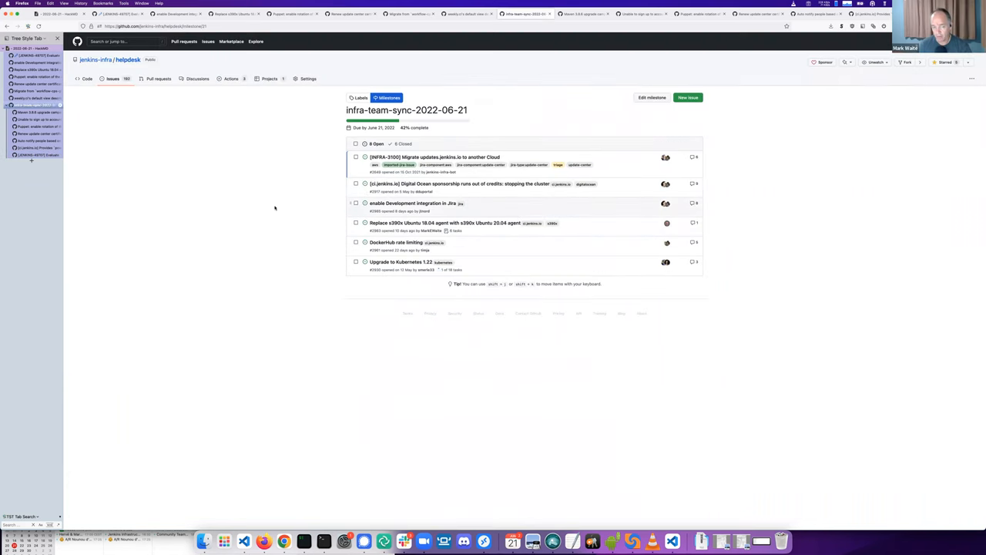
mouse_move(259, 204)
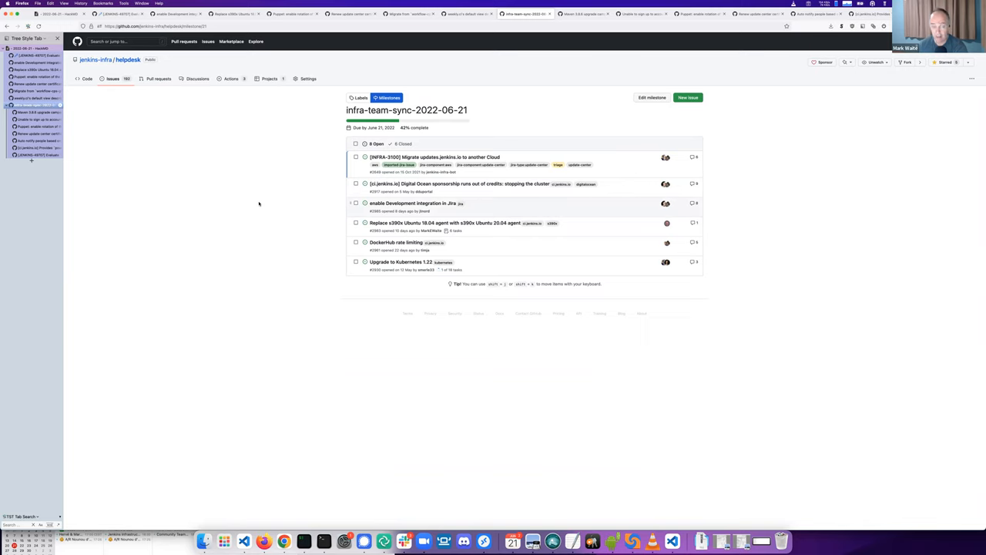
mouse_move(254, 203)
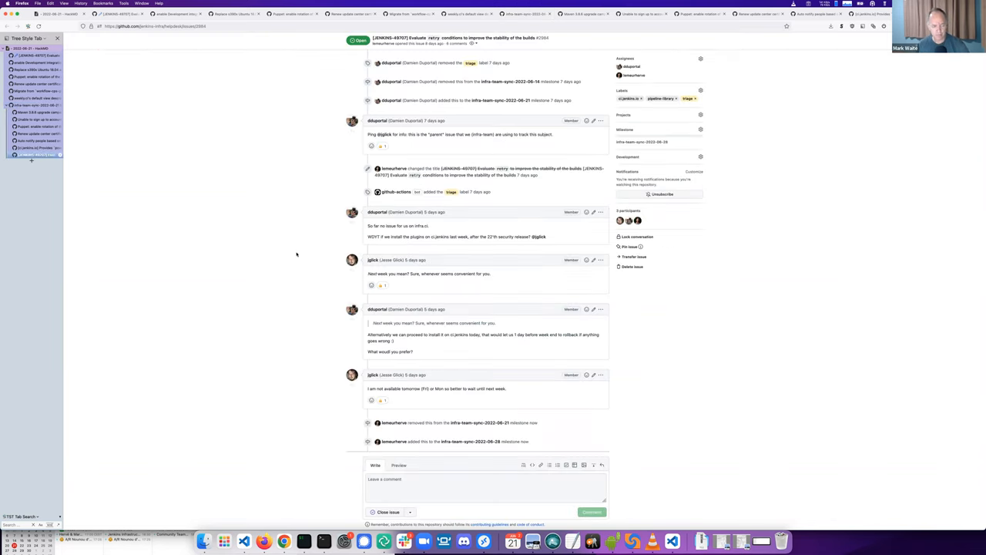
scroll("up", 3)
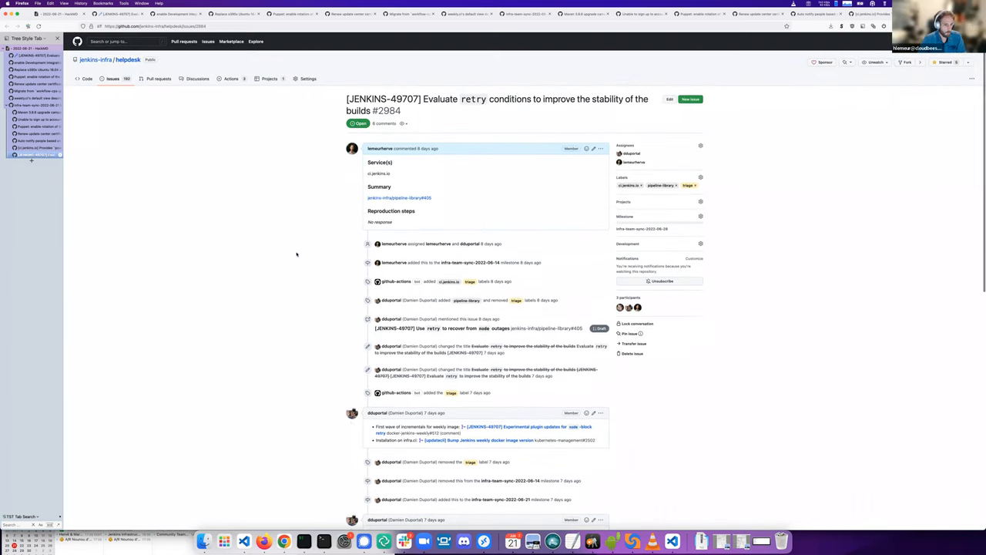
scroll("down", 3)
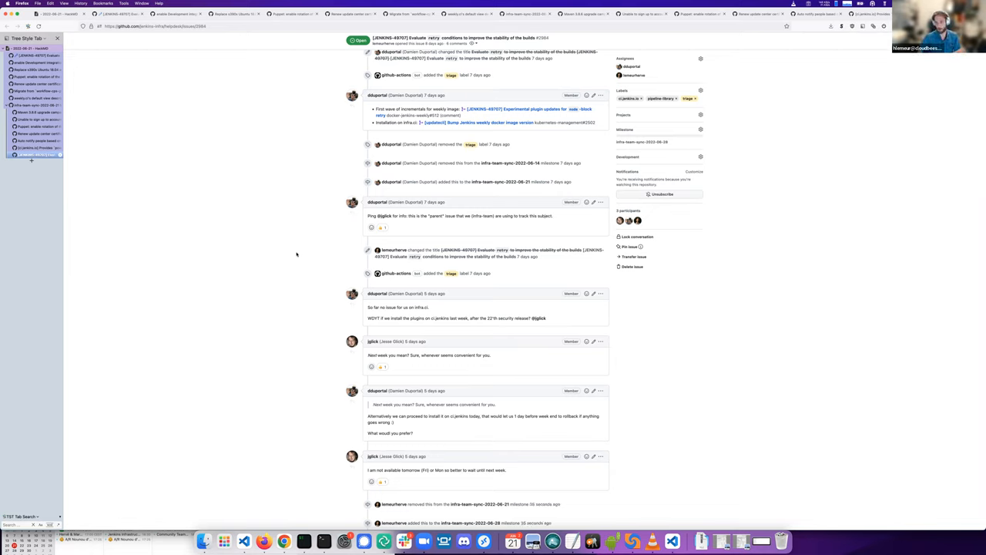
mouse_move(258, 287)
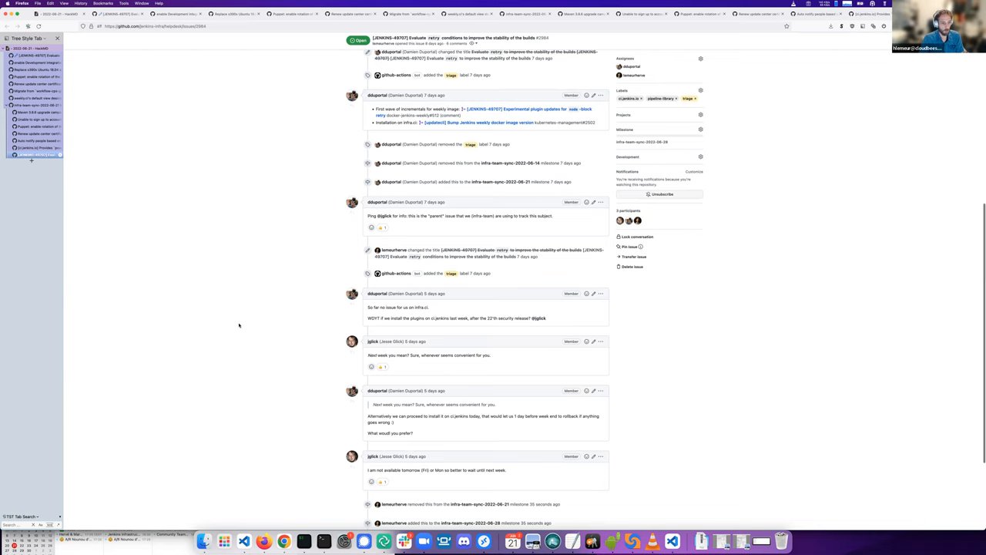
scroll("down", 3)
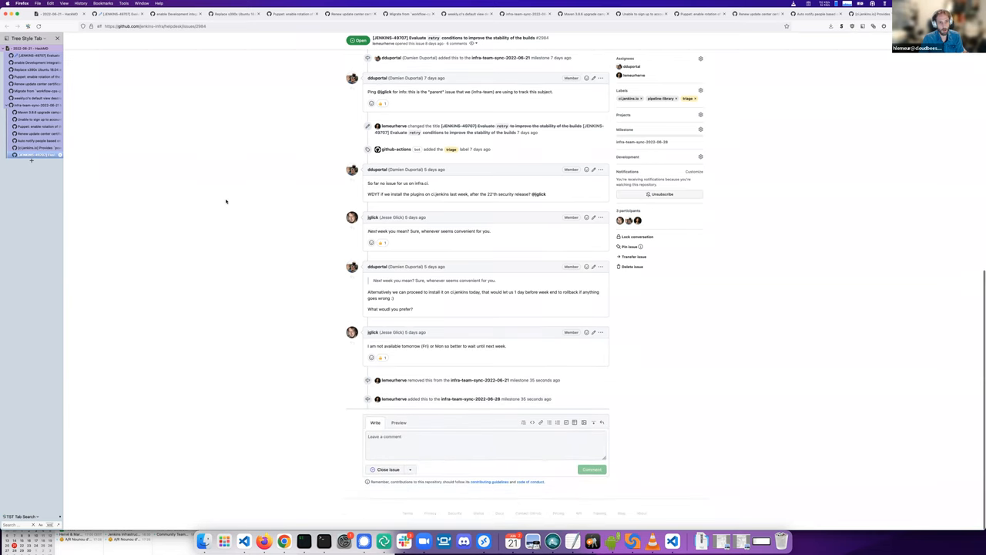
scroll("up", 3)
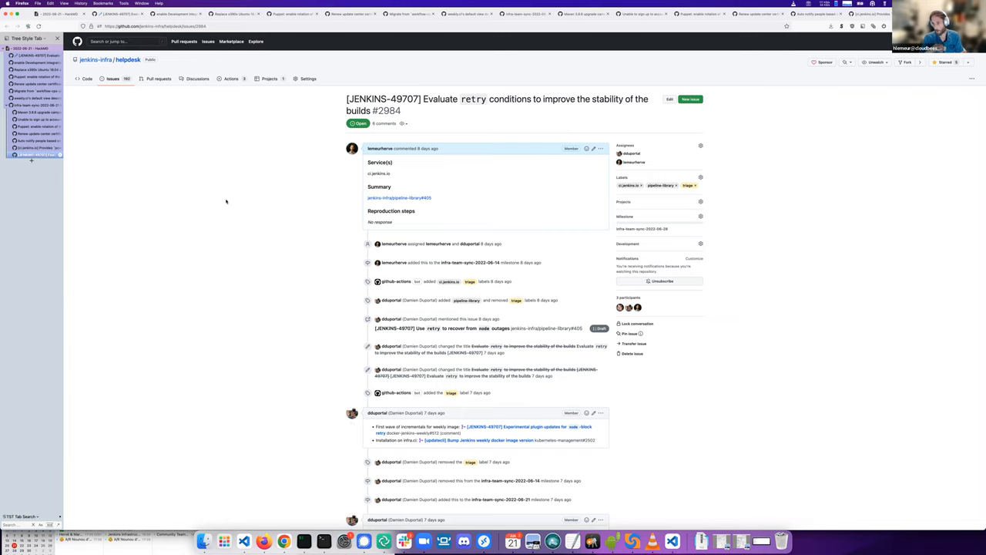
mouse_move(191, 193)
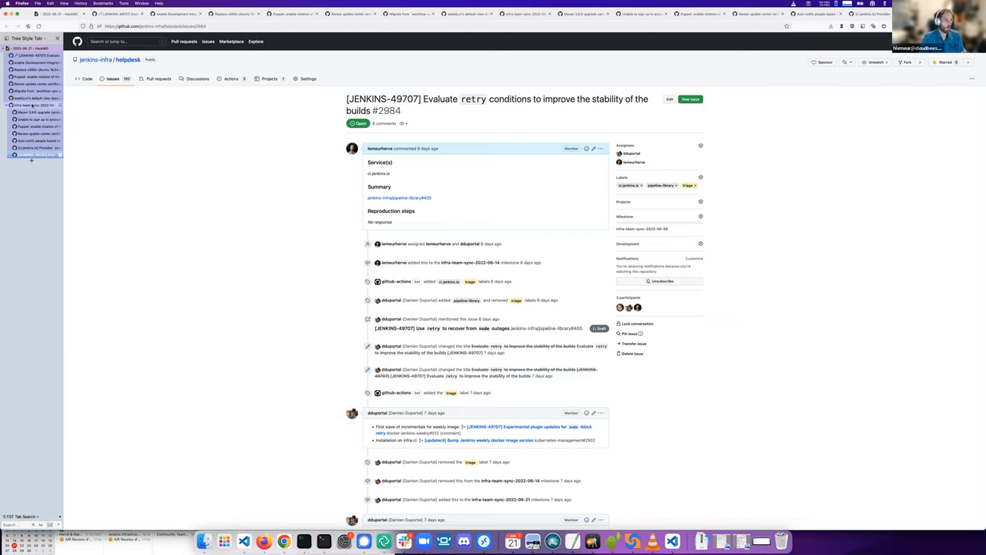
Step: Switch back to the infra-team-sync-2022-06-21 milestone tab, now showing six open issues
left_click(642, 229)
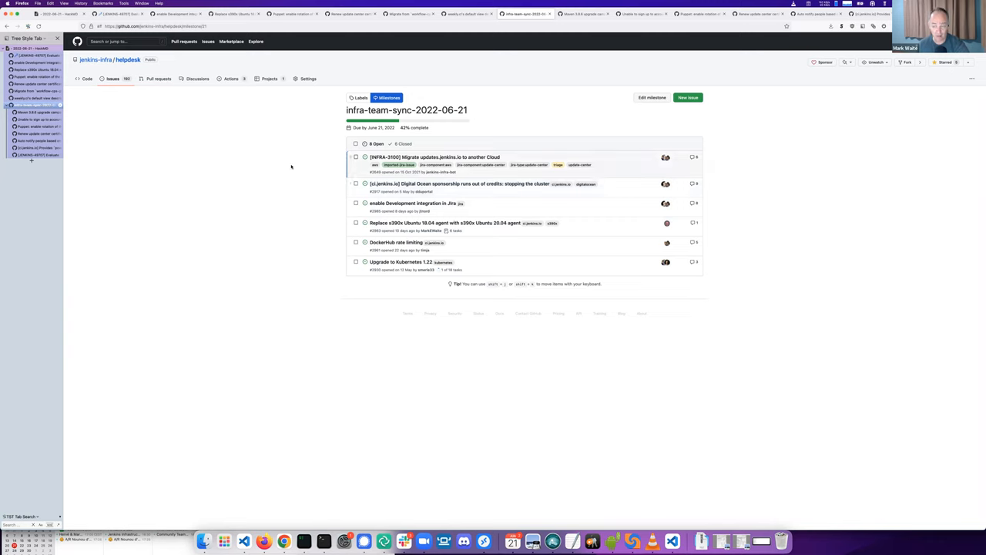
mouse_move(433, 157)
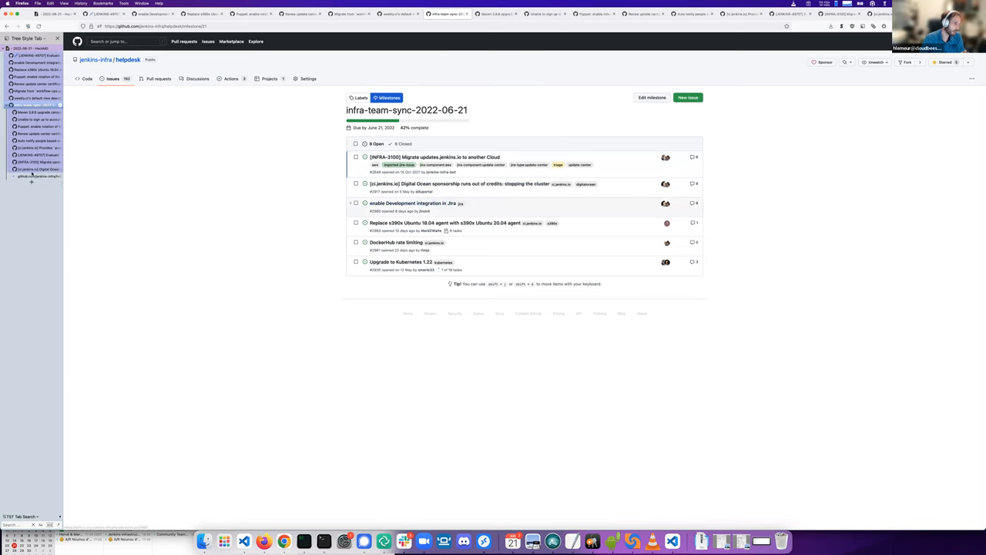
Step: Move Jira development integration issue #2985 into the infra-team-sync-2022-06-28 milestone
left_click(412, 203)
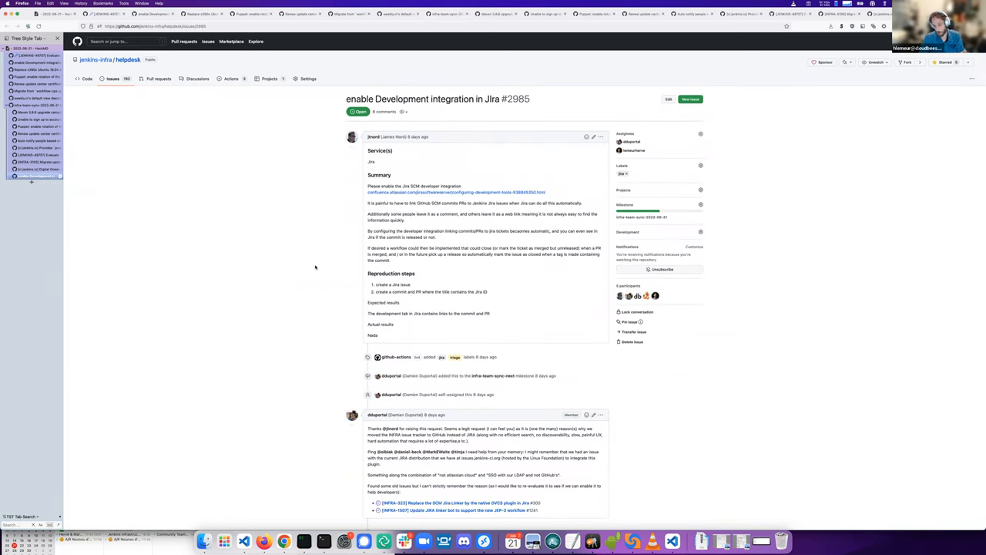
scroll("down", 3)
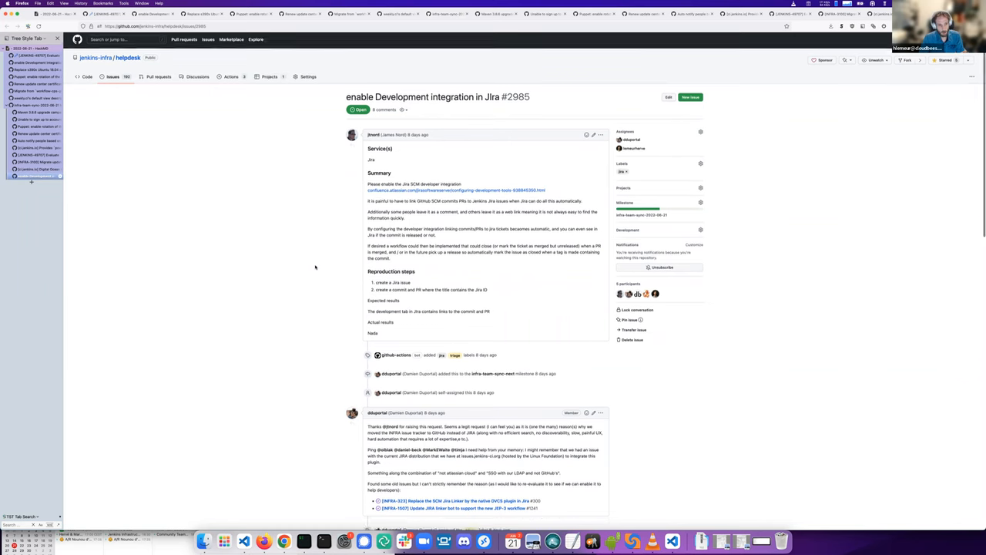
scroll("down", 3)
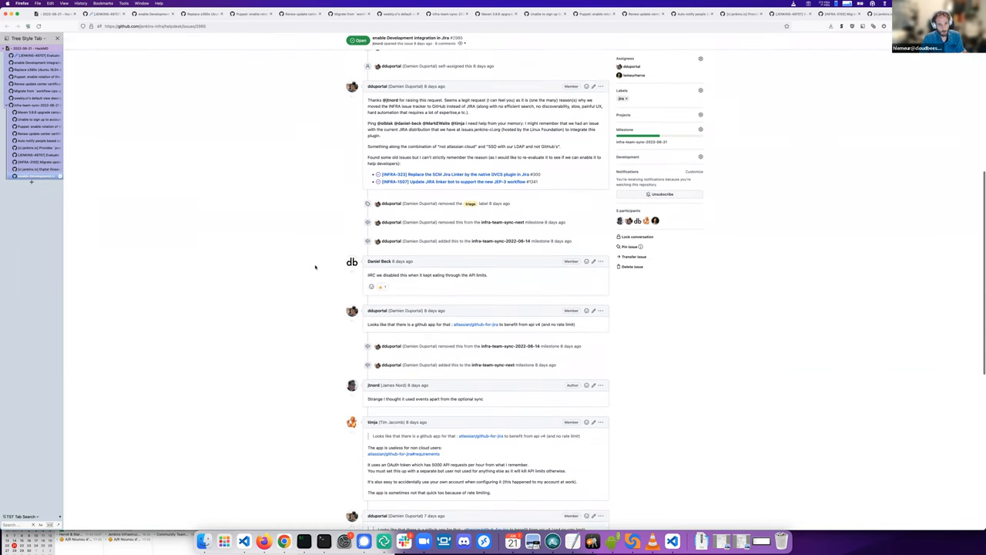
scroll("down", 3)
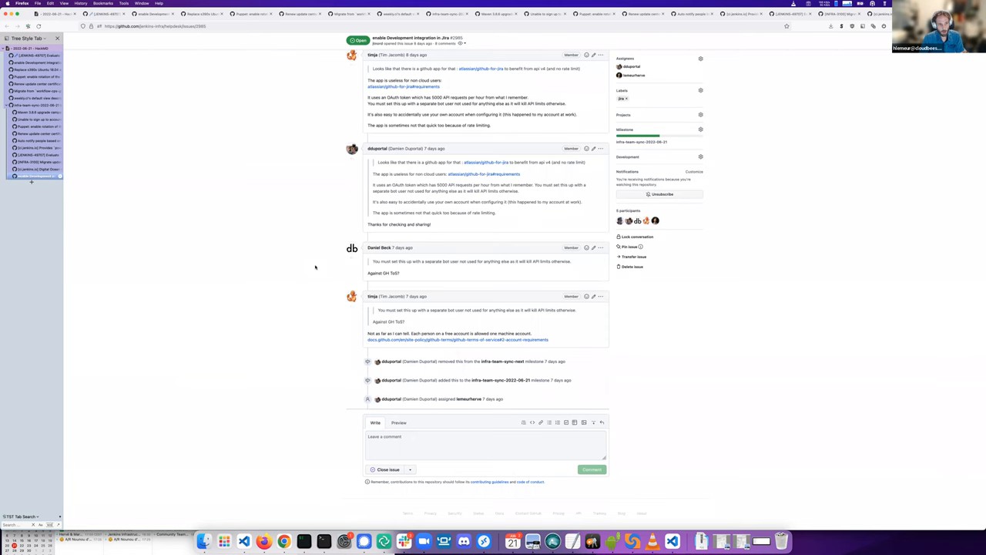
scroll("up", 3)
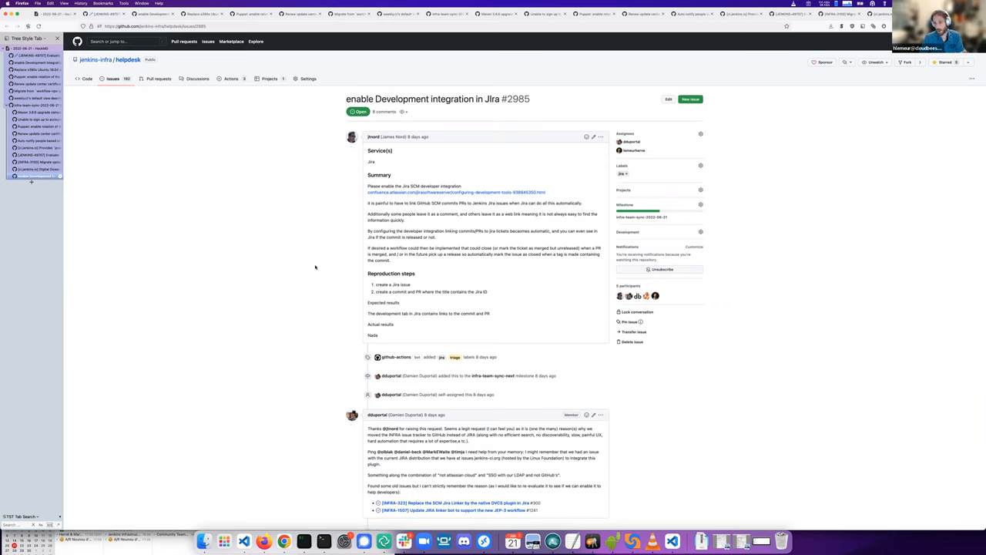
mouse_move(255, 287)
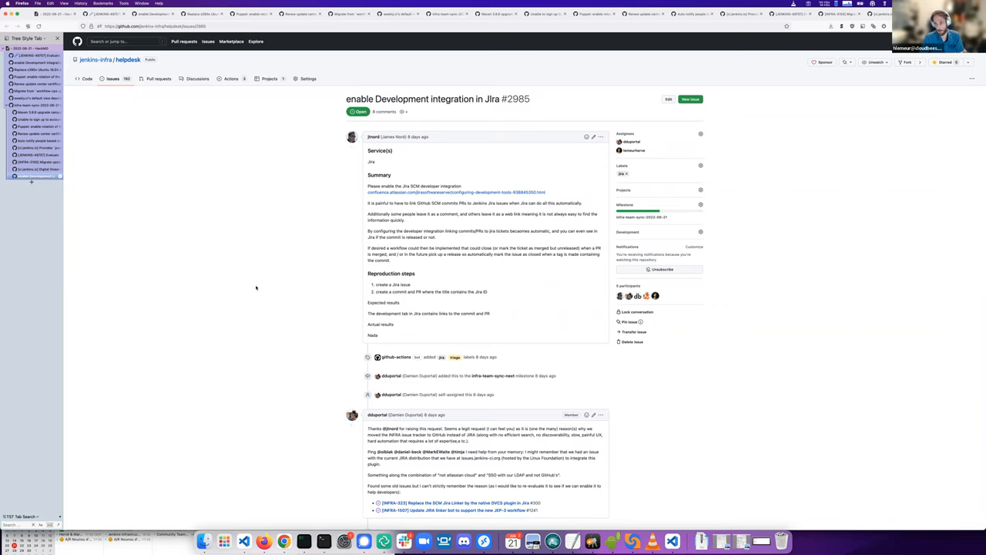
mouse_move(794, 264)
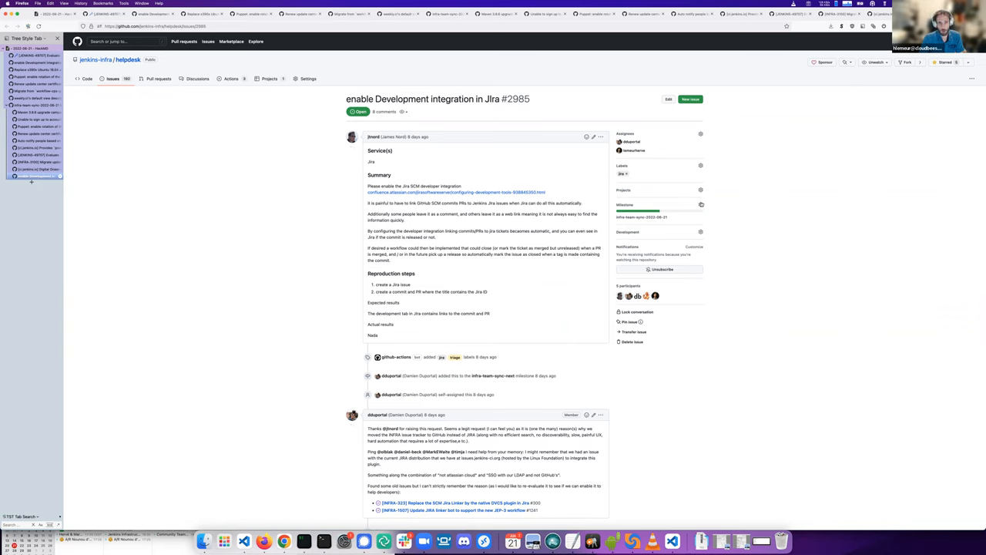
left_click(699, 204)
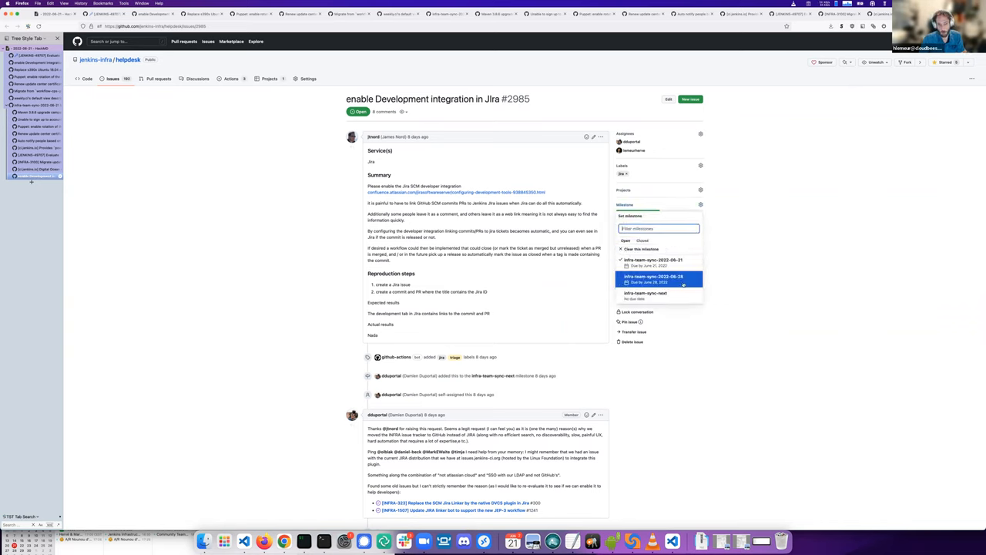
left_click(653, 278)
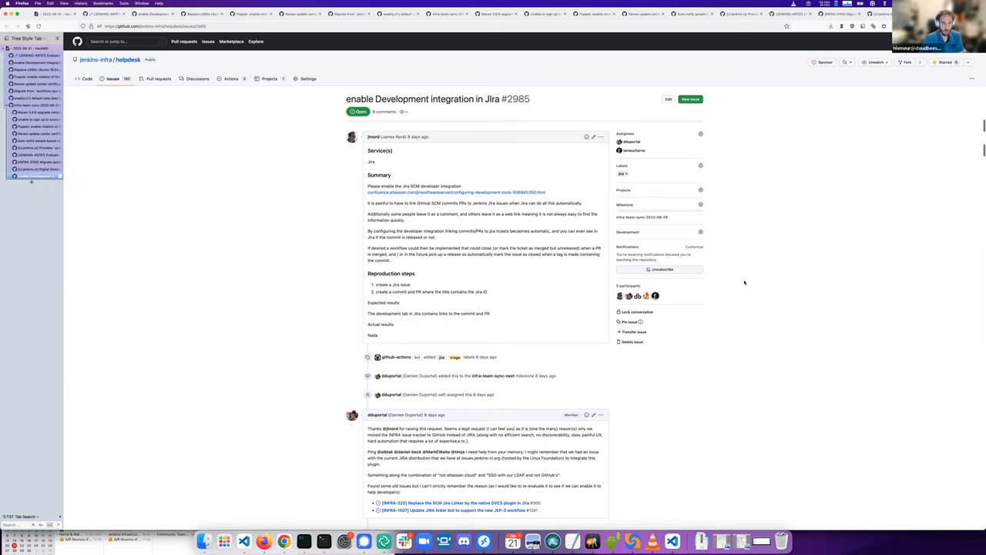
scroll("down", 3)
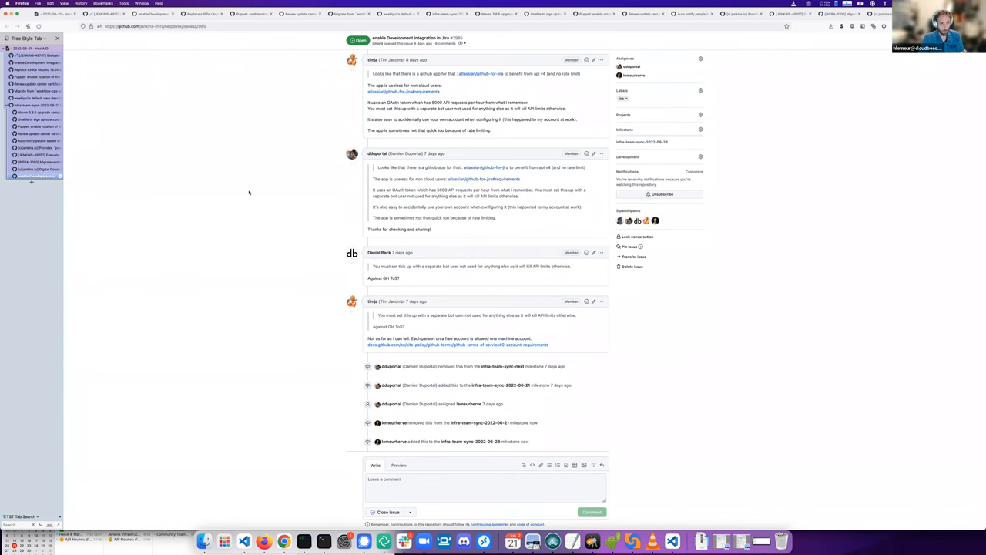
scroll("up", 3)
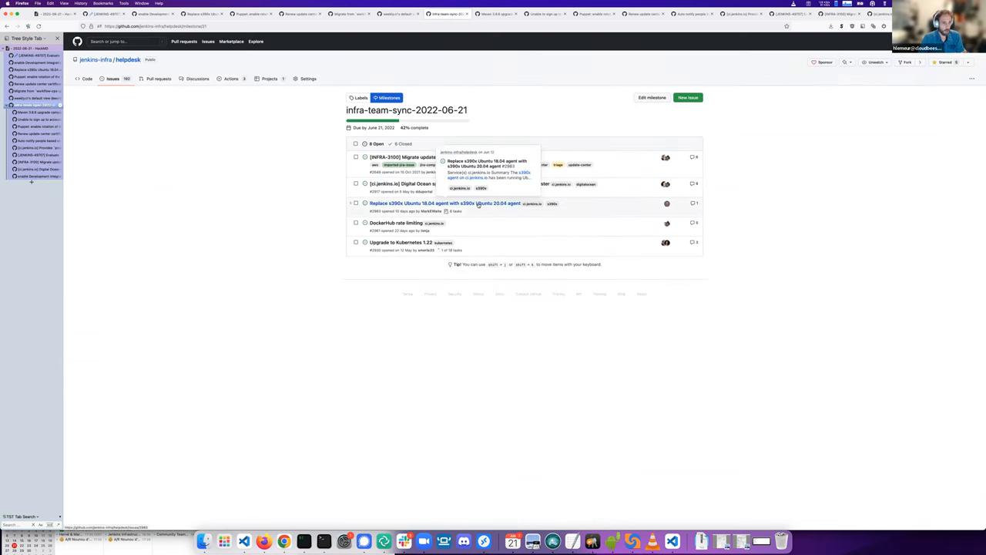
mouse_move(179, 184)
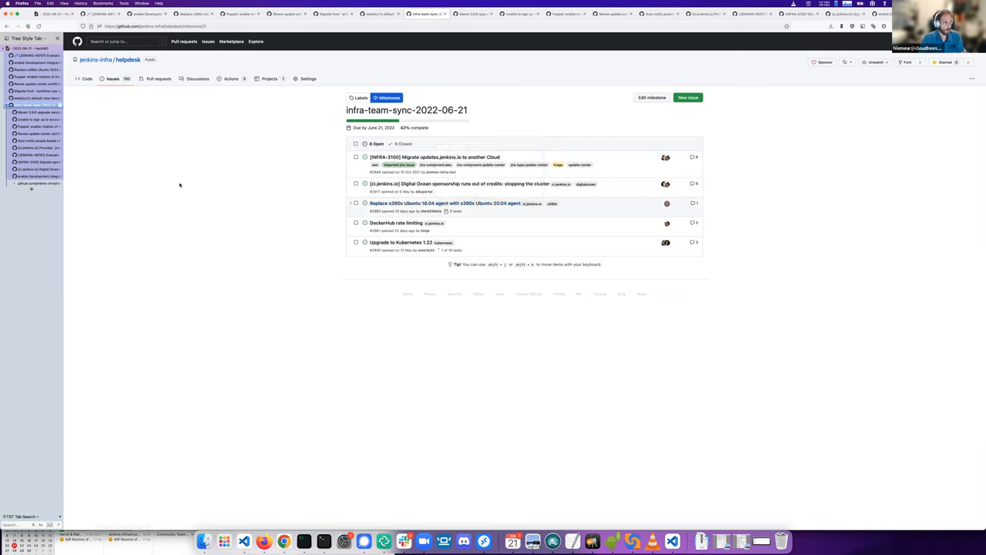
mouse_move(34, 183)
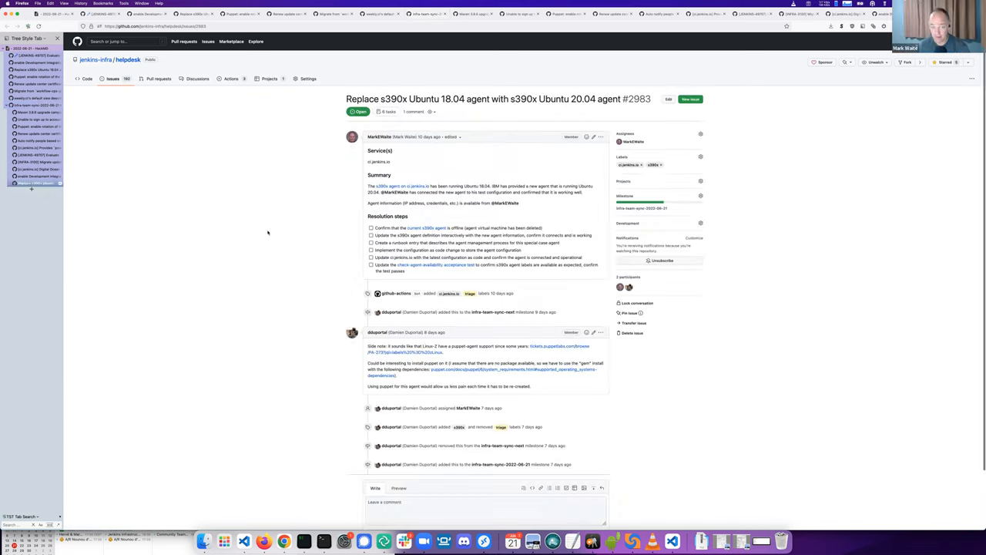
mouse_move(258, 226)
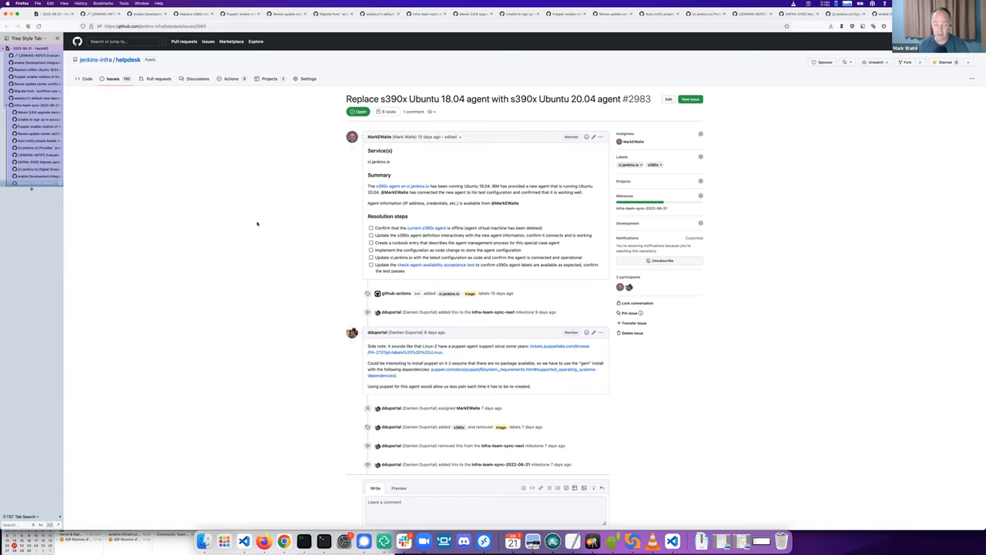
mouse_move(861, 230)
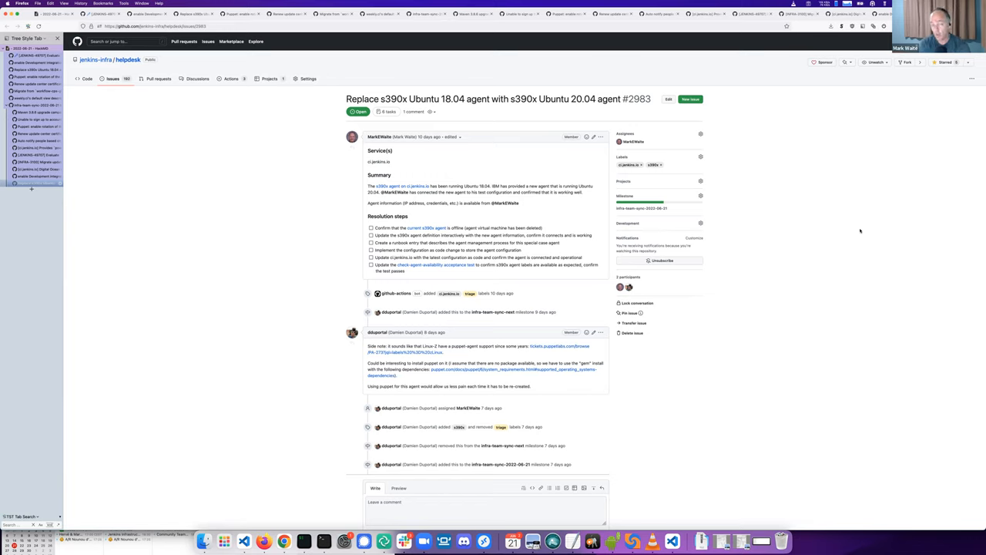
mouse_move(781, 198)
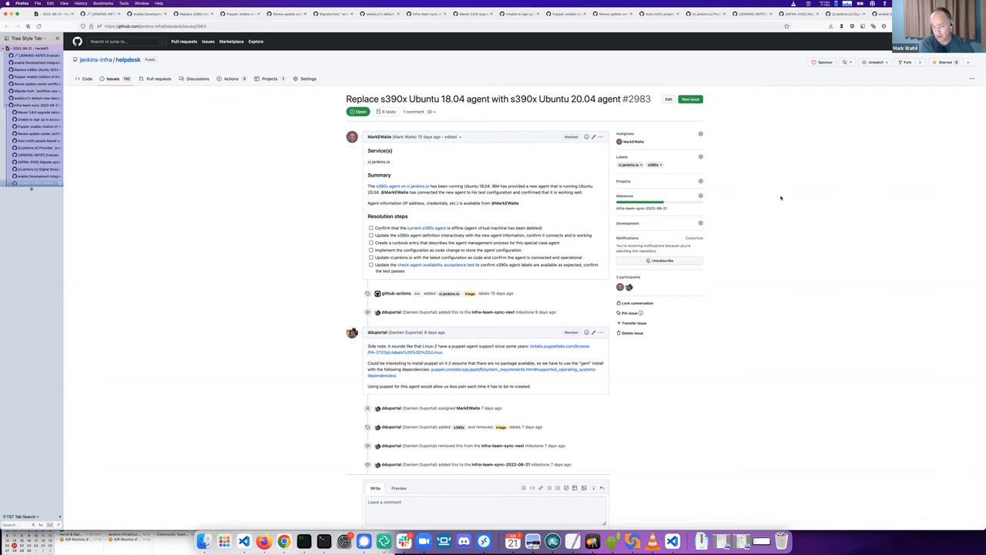
mouse_move(747, 194)
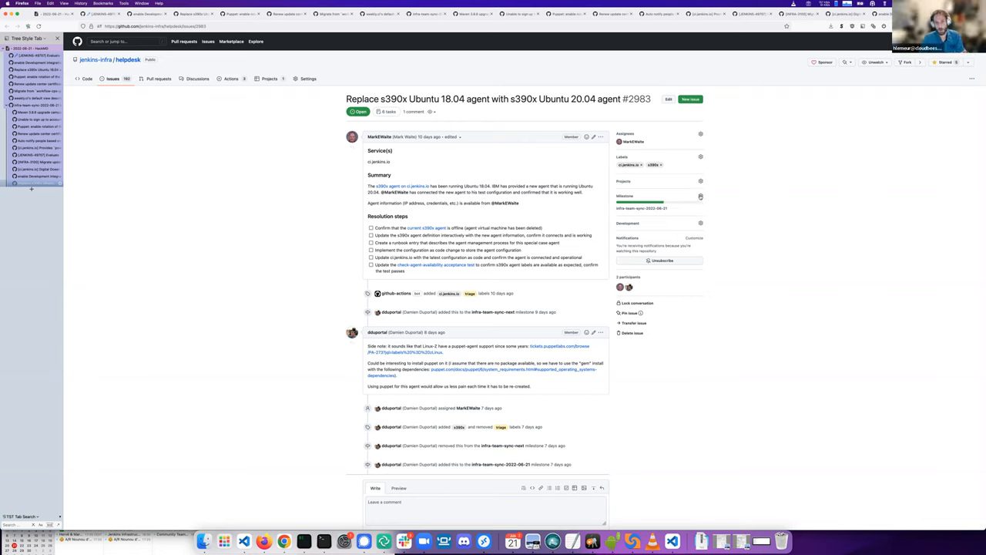
Step: Set issue #2983's milestone to infra-team-sync-2022-06-28
left_click(700, 196)
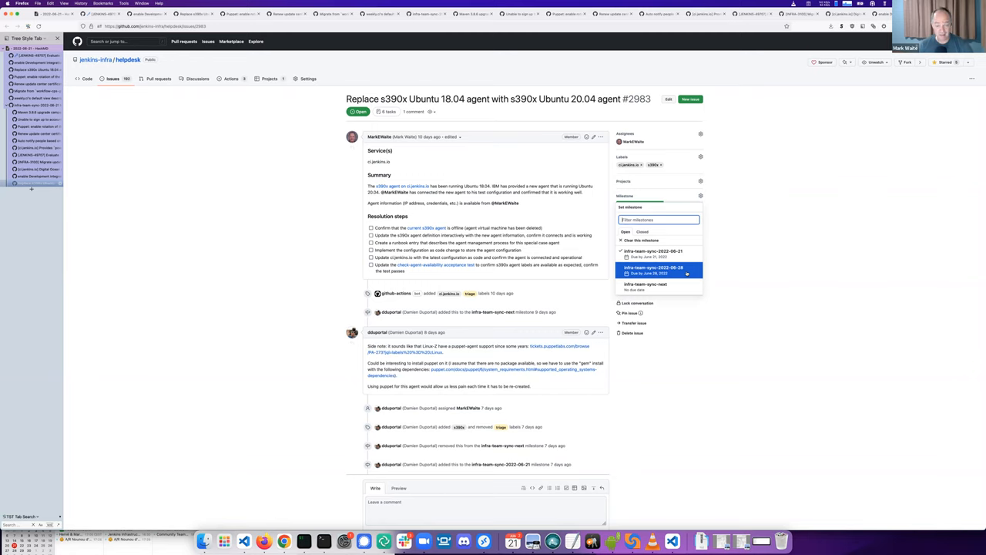
left_click(654, 269)
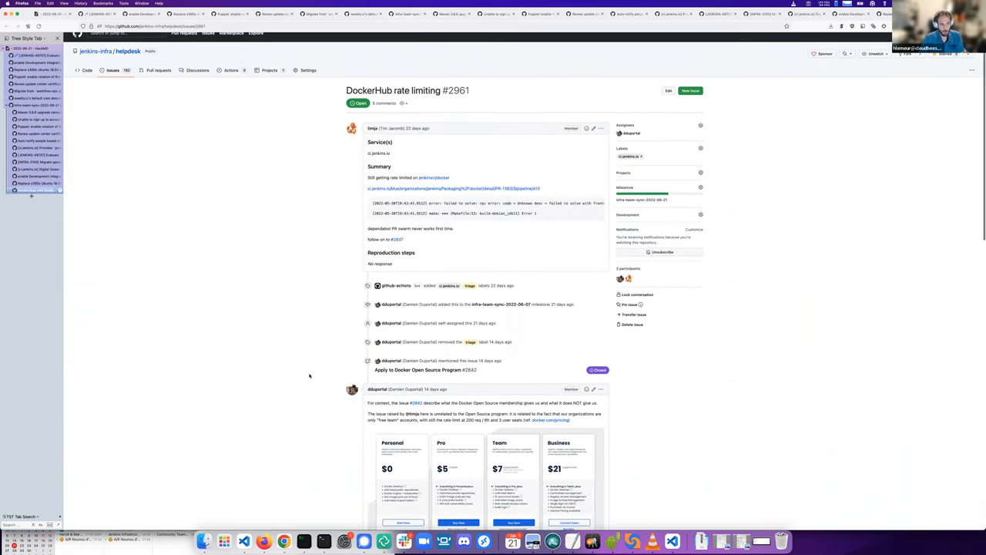
Step: Reassign DockerHub rate limiting issue #2961 from the 06-21 milestone to the next sync milestone
scroll("down", 3)
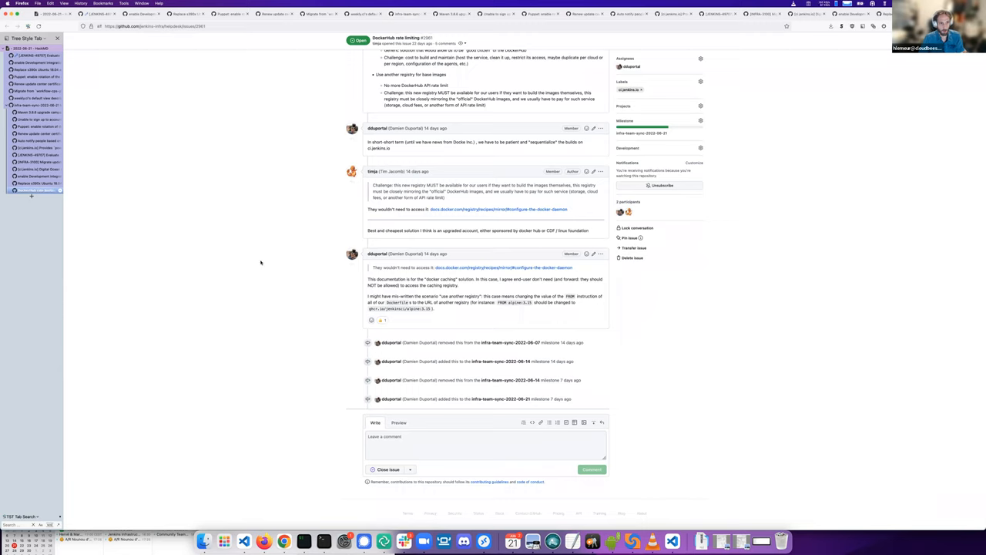
mouse_move(303, 253)
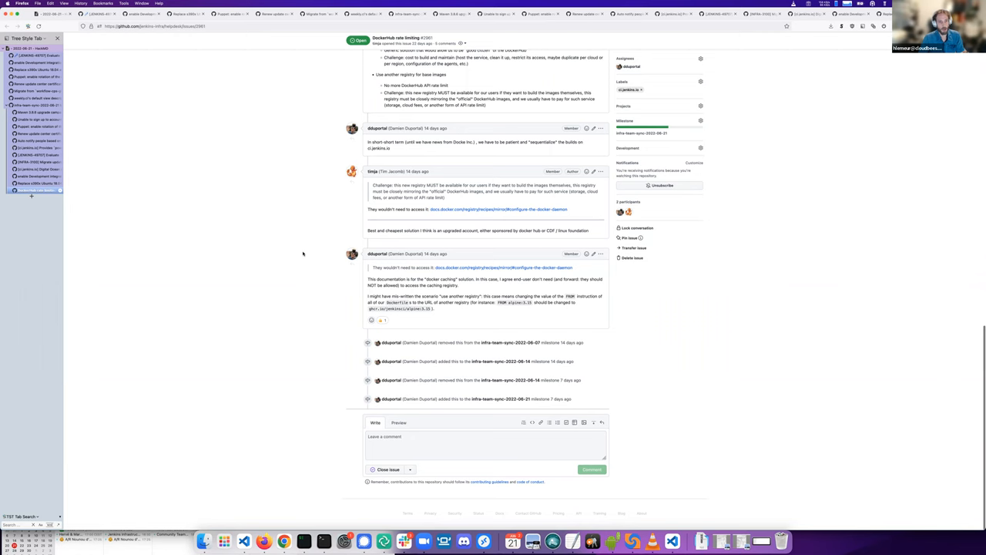
scroll("up", 3)
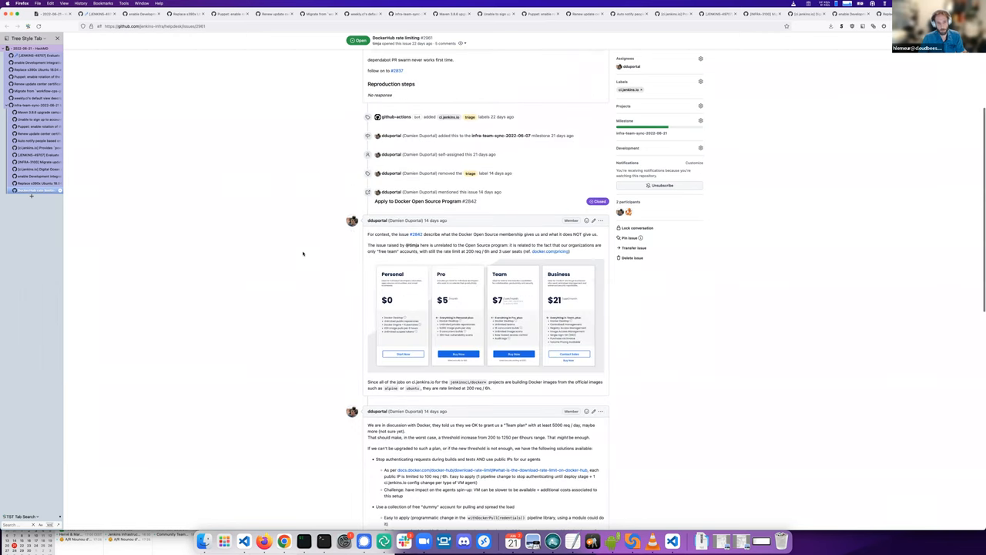
left_click(699, 121)
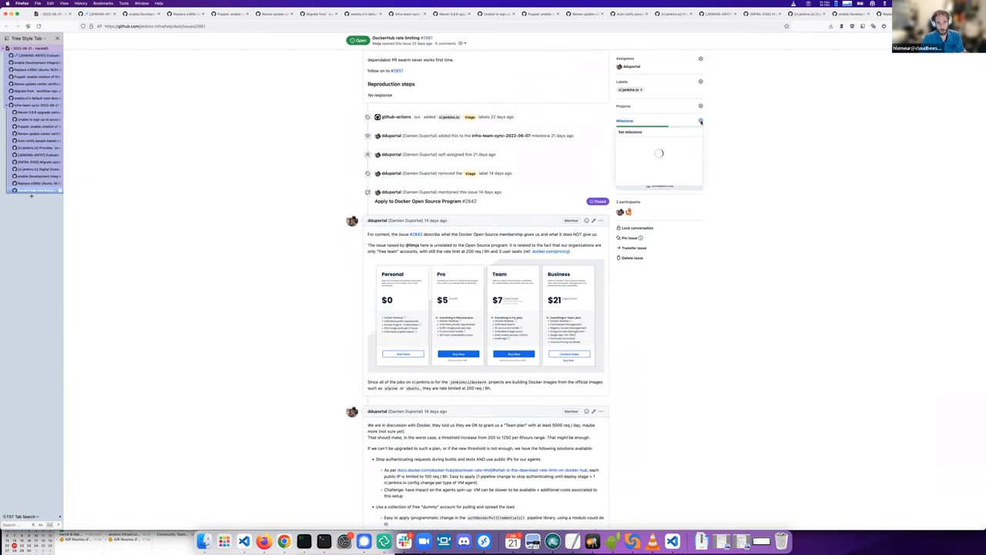
left_click(699, 121)
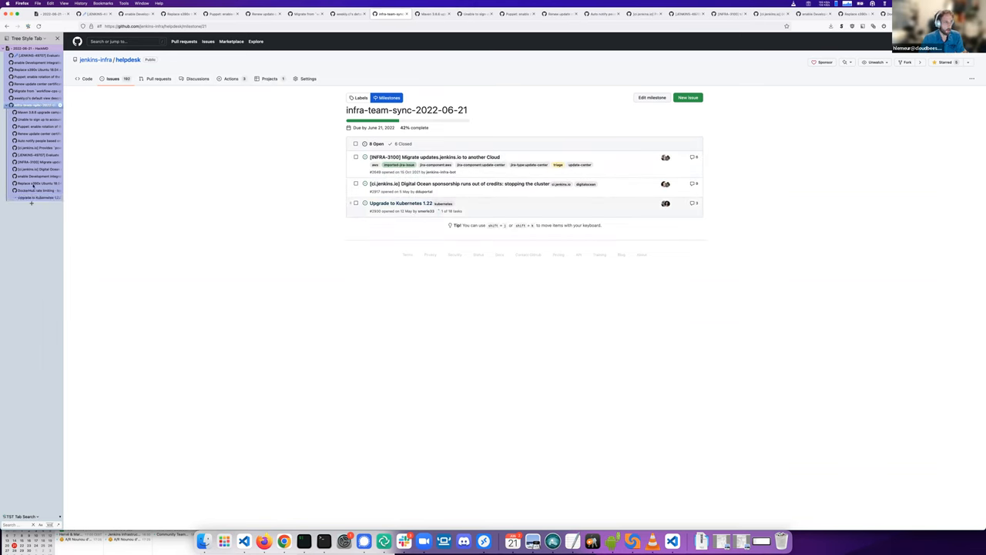
Step: Put Kubernetes 1.22 upgrade issue #2930 into the infra-team-sync-2022-06-28 milestone
left_click(400, 202)
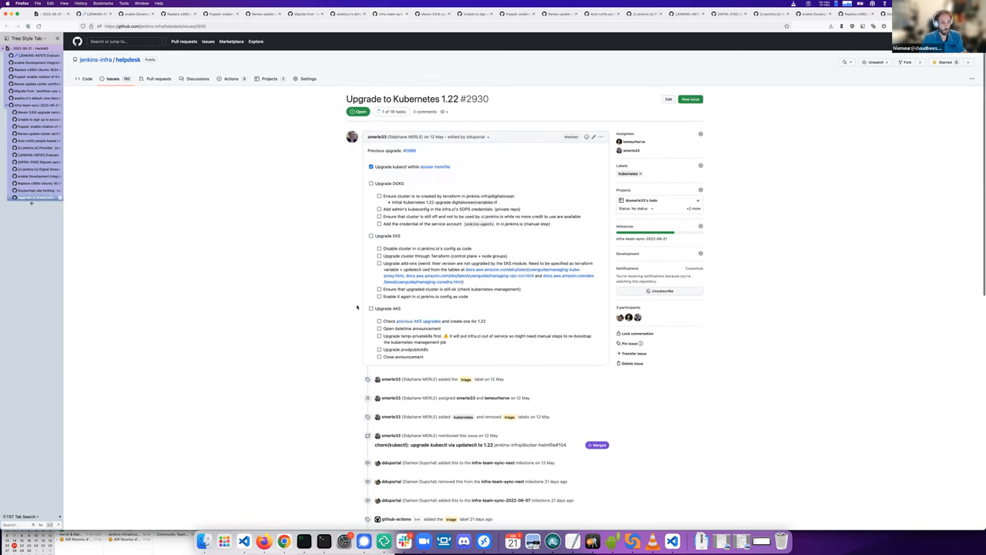
scroll("down", 3)
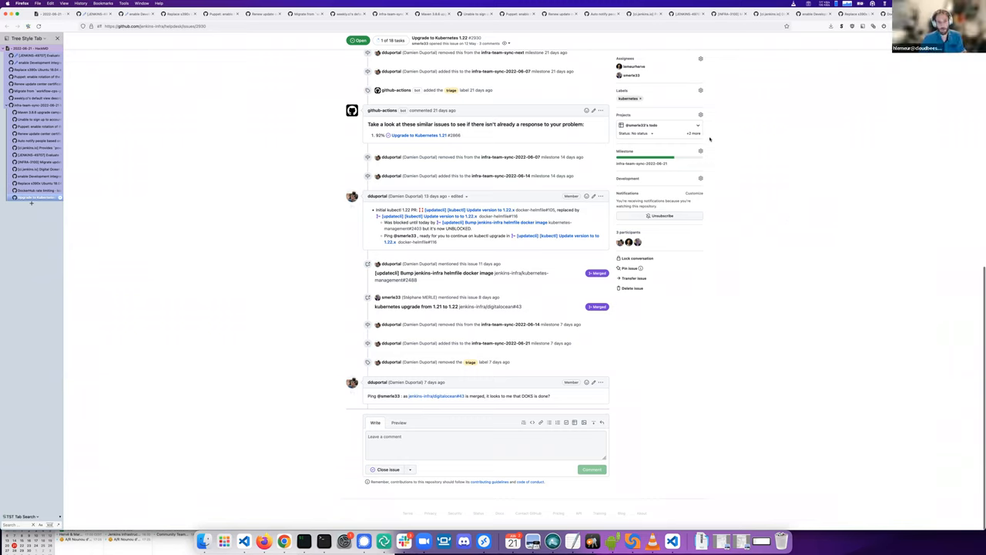
mouse_move(702, 151)
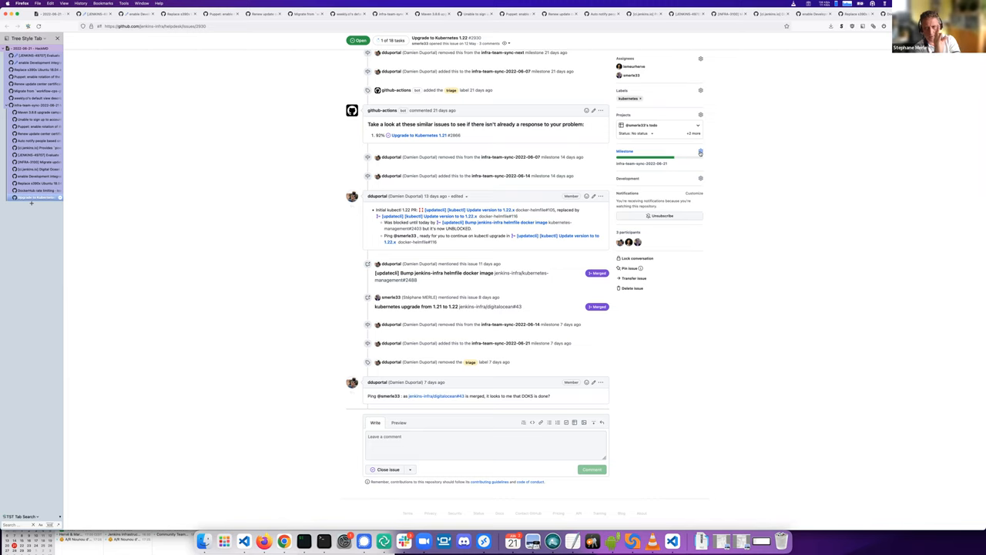
left_click(699, 151)
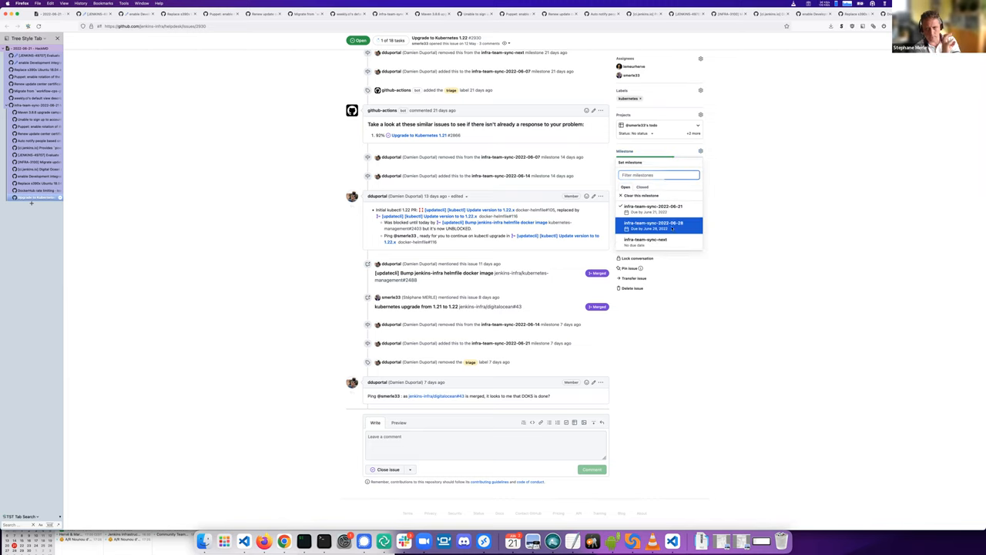
left_click(654, 226)
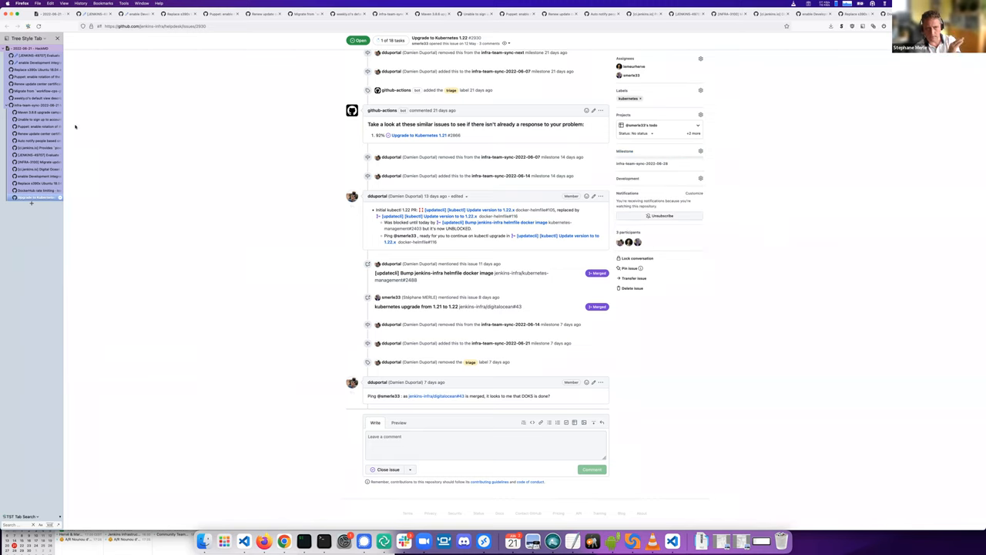
scroll("down", 3)
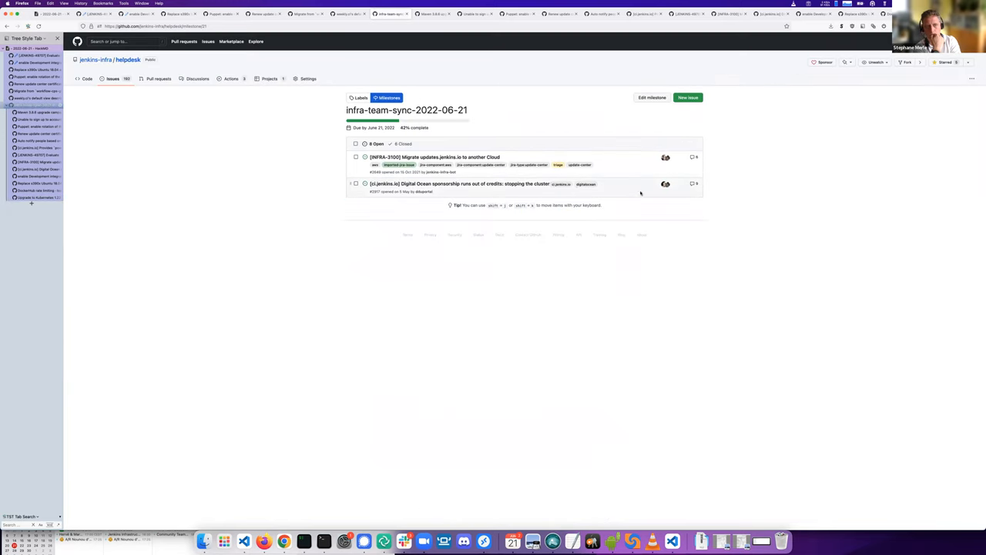
mouse_move(422, 183)
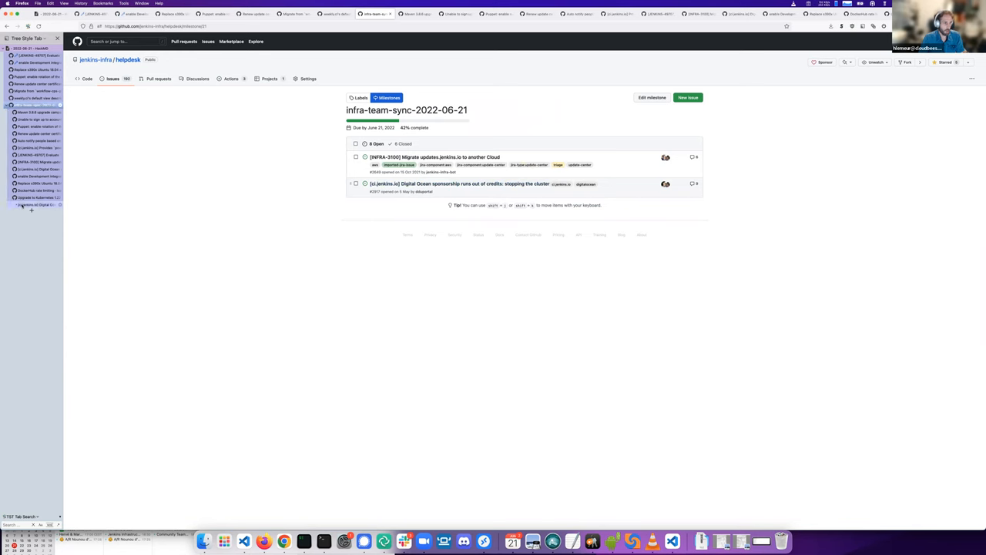
Step: Move Digital Ocean sponsorship issue #2917 to 2022-06-28, then reopen the 06-21 milestone list
left_click(458, 183)
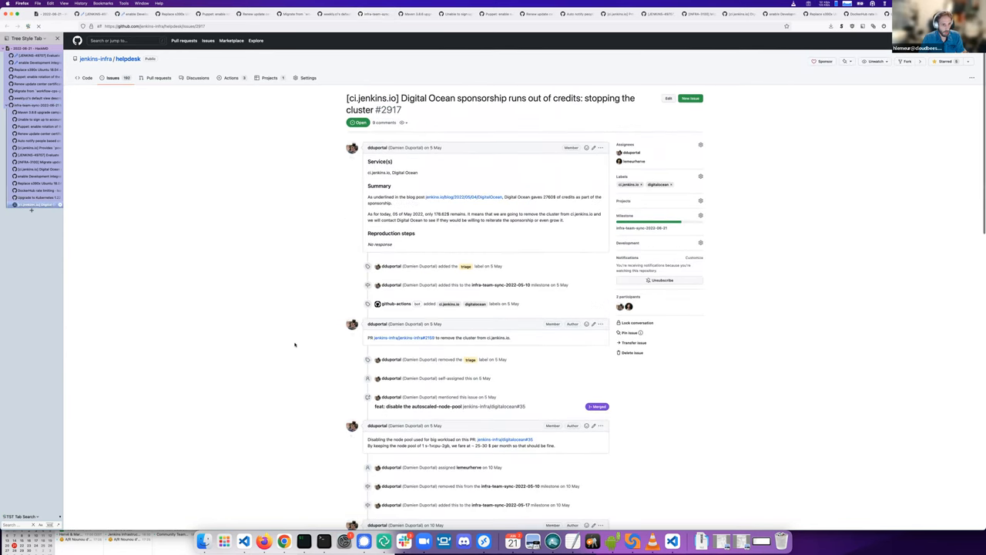
scroll("down", 3)
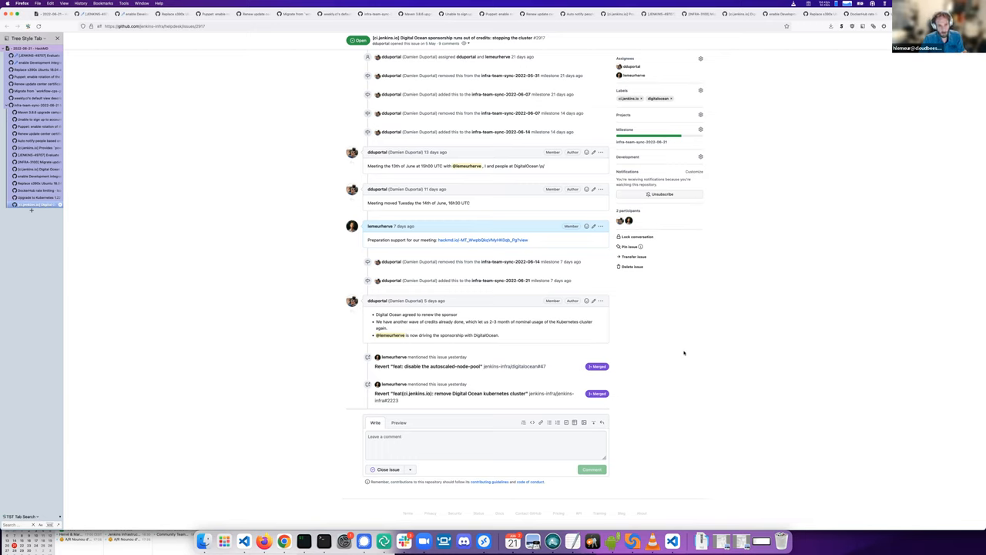
scroll("up", 3)
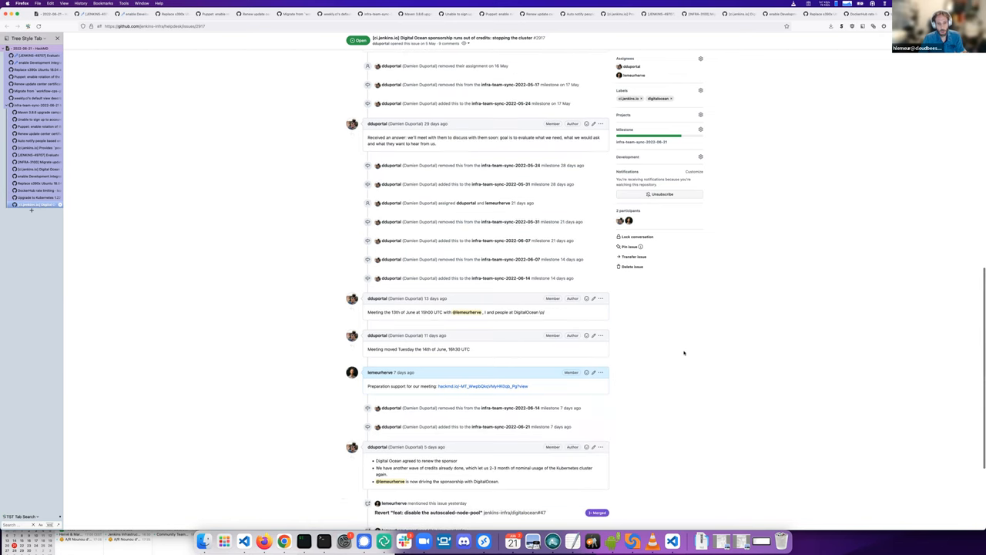
scroll("down", 3)
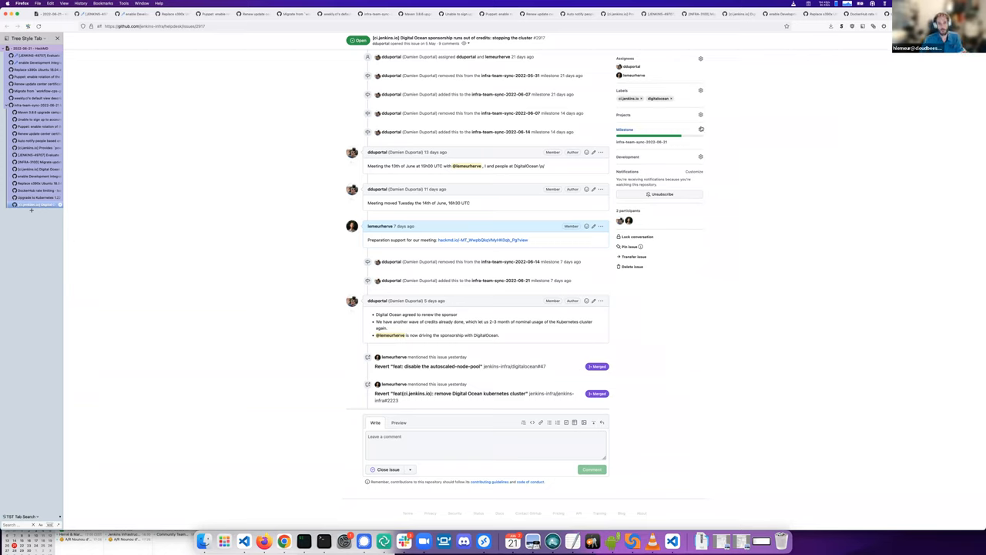
left_click(700, 128)
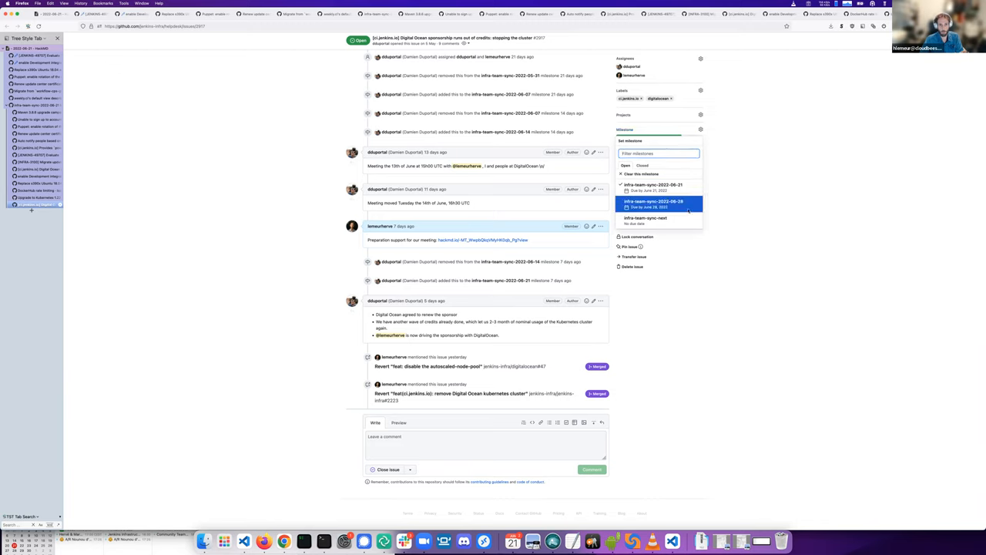
left_click(653, 187)
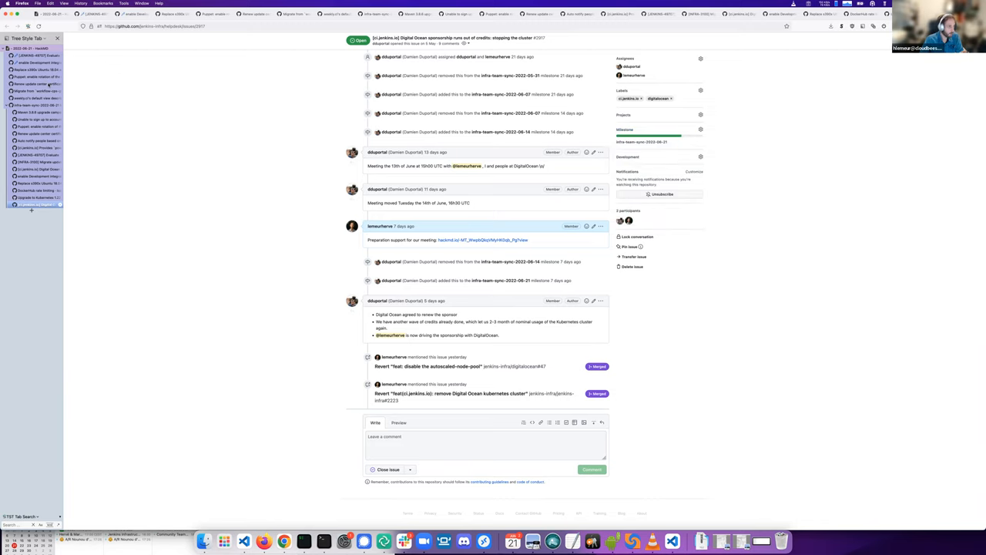
left_click(643, 141)
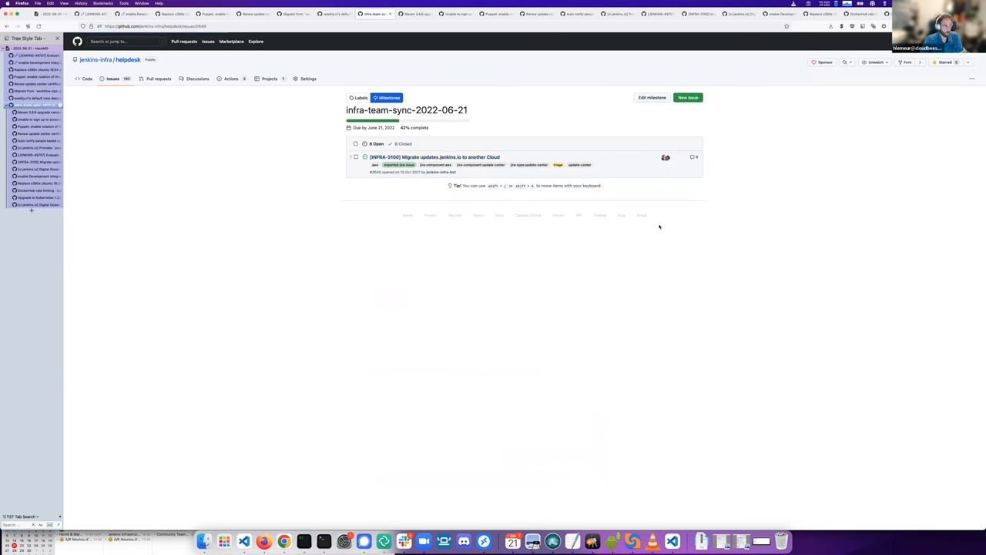
left_click(434, 156)
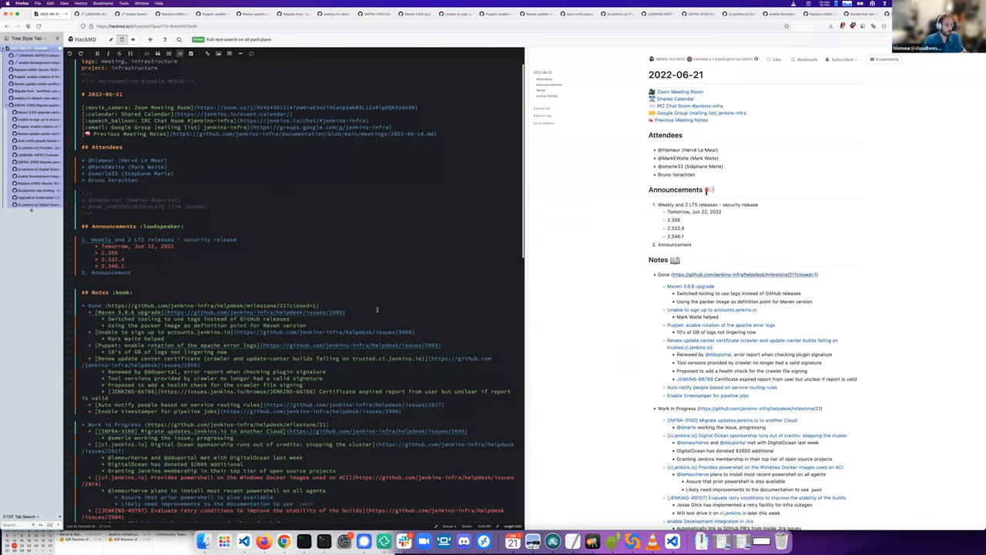
Step: Scroll the HackMD Notes section to the Done and Work in Progress items
scroll("down", 3)
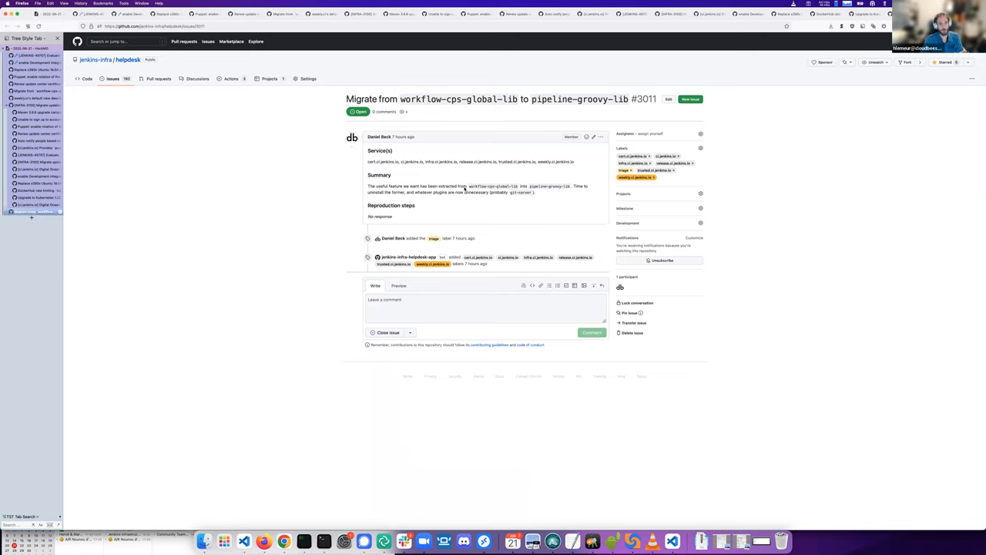
mouse_move(278, 199)
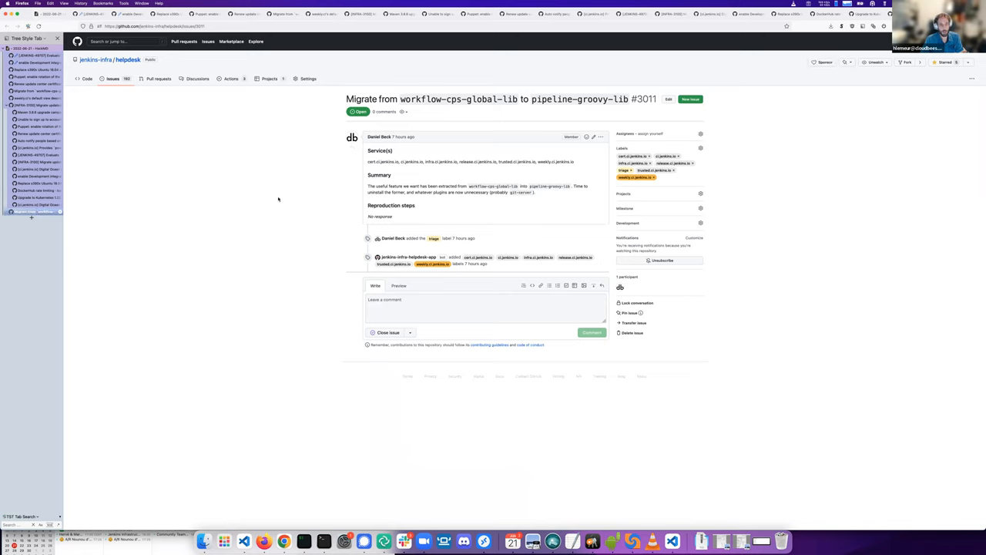
mouse_move(237, 198)
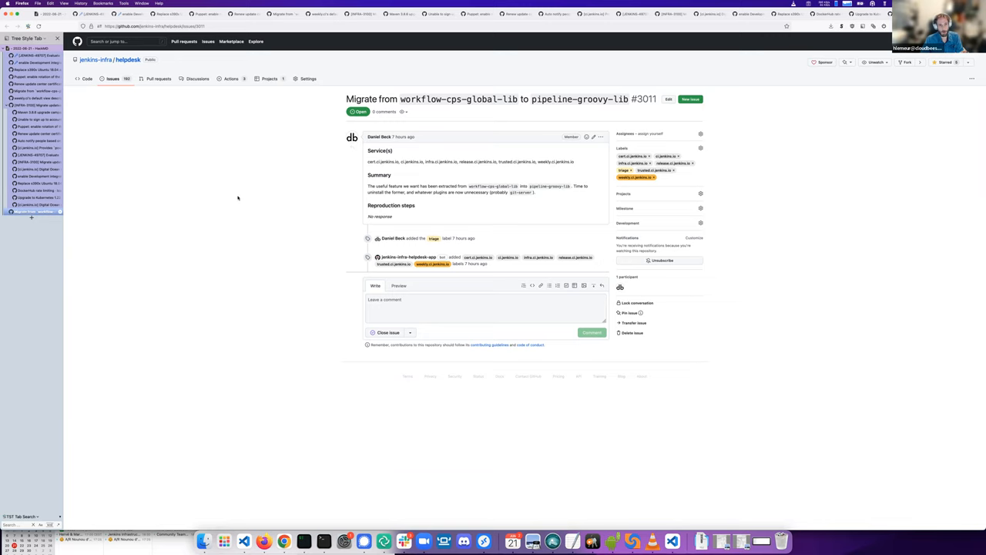
mouse_move(264, 207)
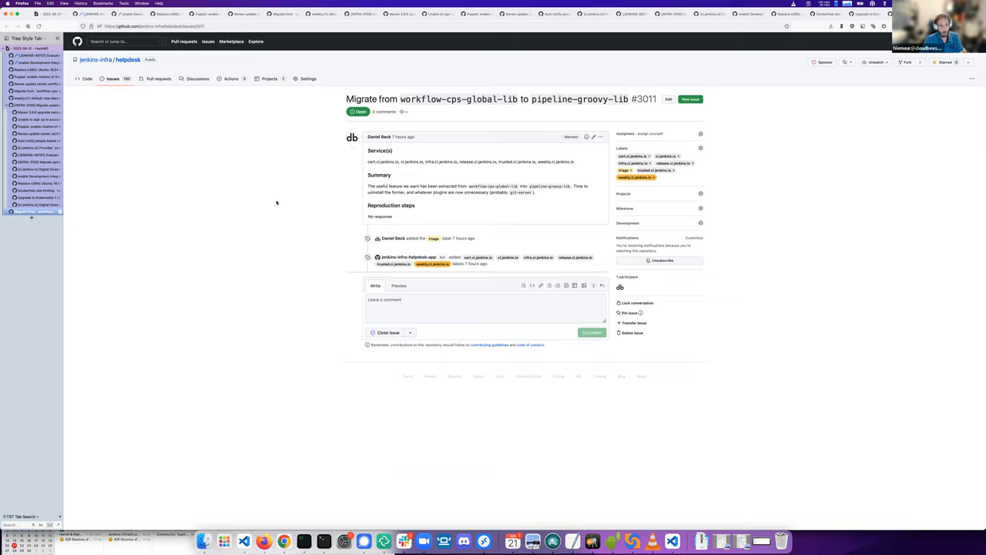
mouse_move(288, 202)
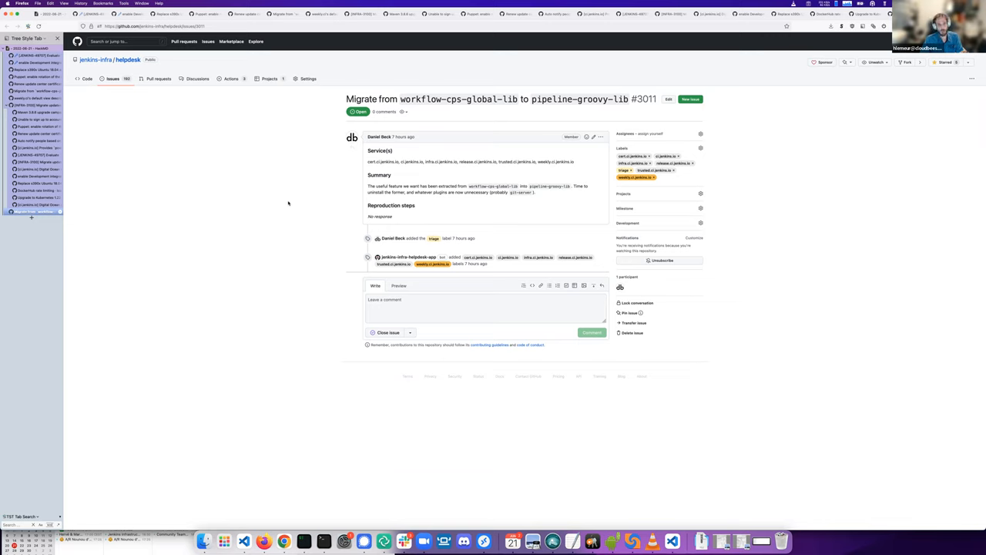
mouse_move(268, 194)
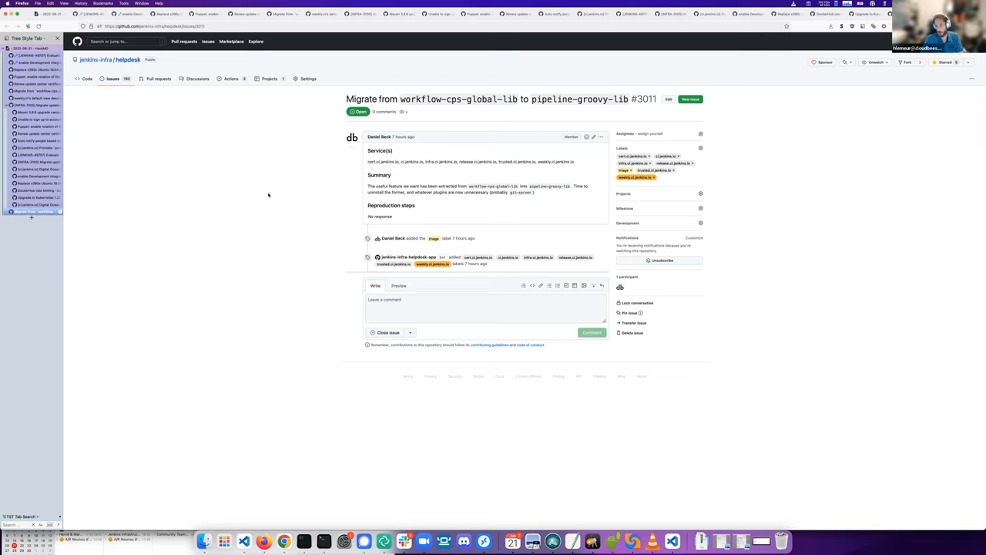
mouse_move(777, 228)
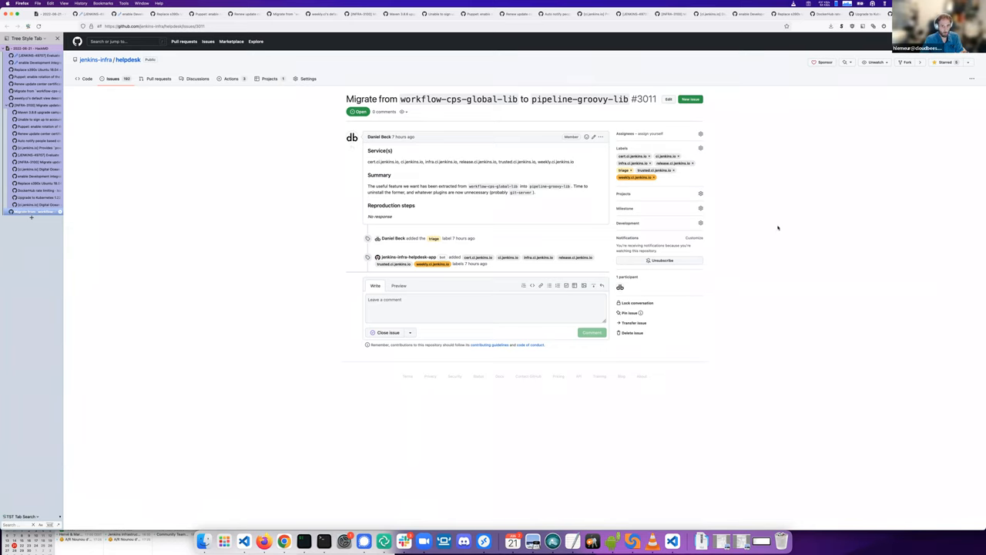
Step: Assign migration issue #3011 to an infra-team-sync milestone from the sidebar
left_click(700, 208)
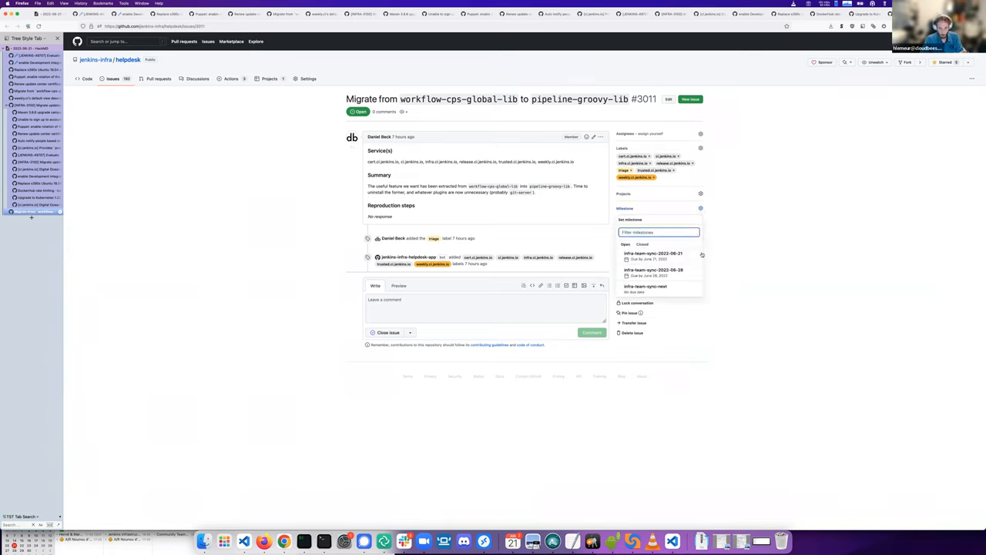
left_click(653, 270)
type("plugins.jenkins.io/")
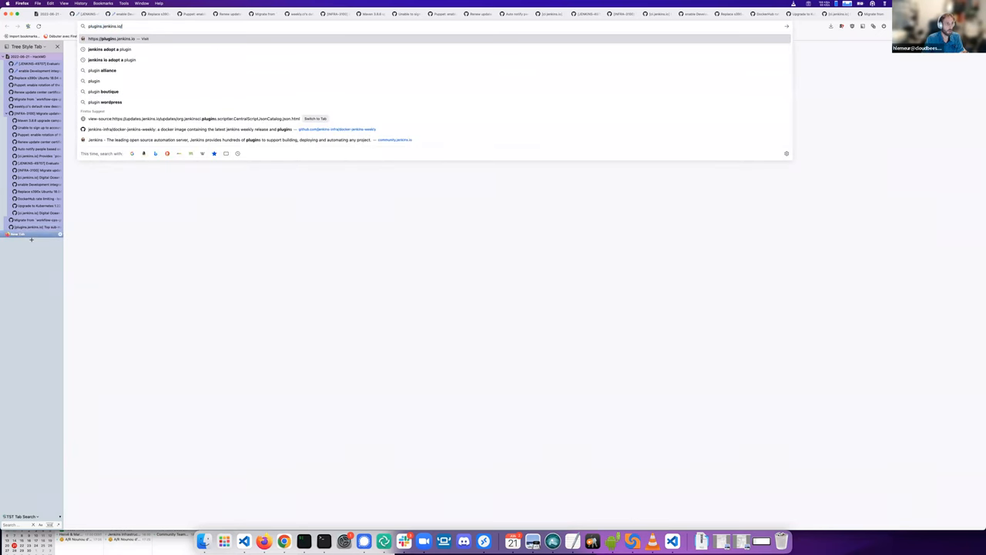
Step: Load plugins.jenkins.io, then transfer issue #3009 to jenkins-infra/plugin-site
key("Return")
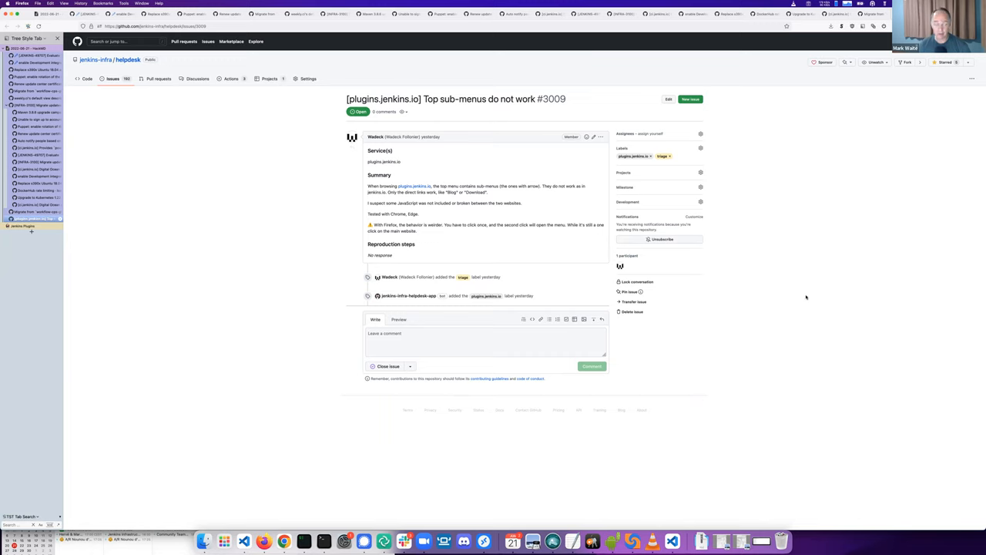
mouse_move(633, 301)
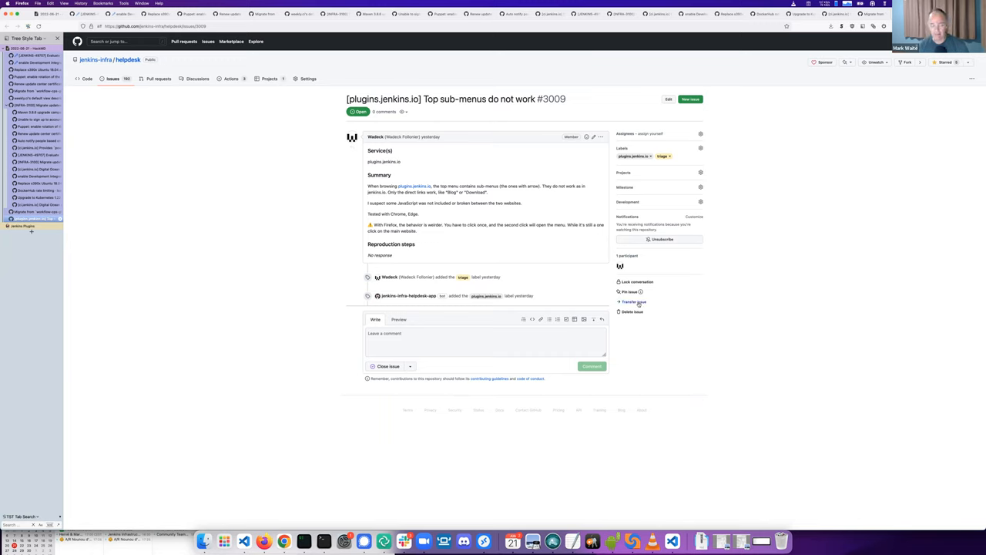
left_click(631, 301)
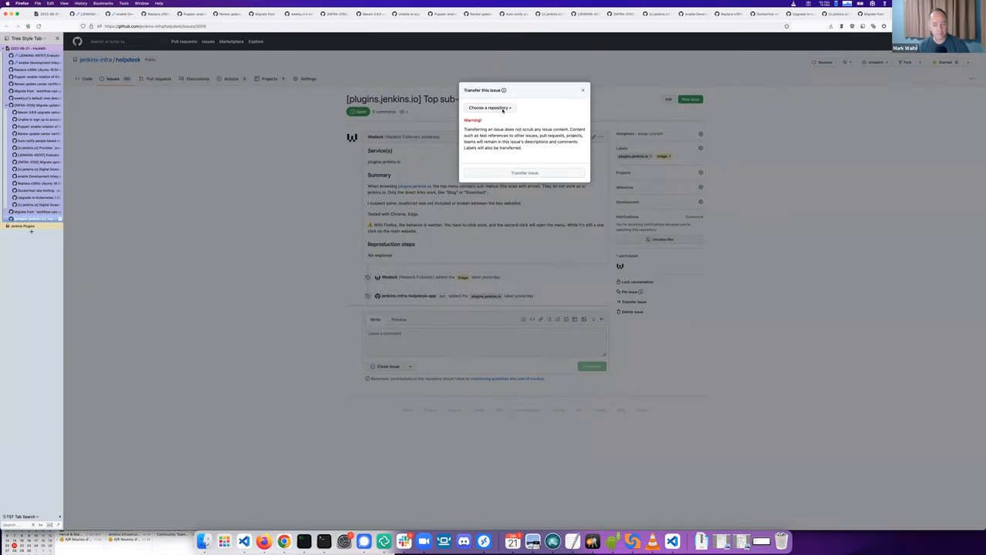
left_click(489, 107)
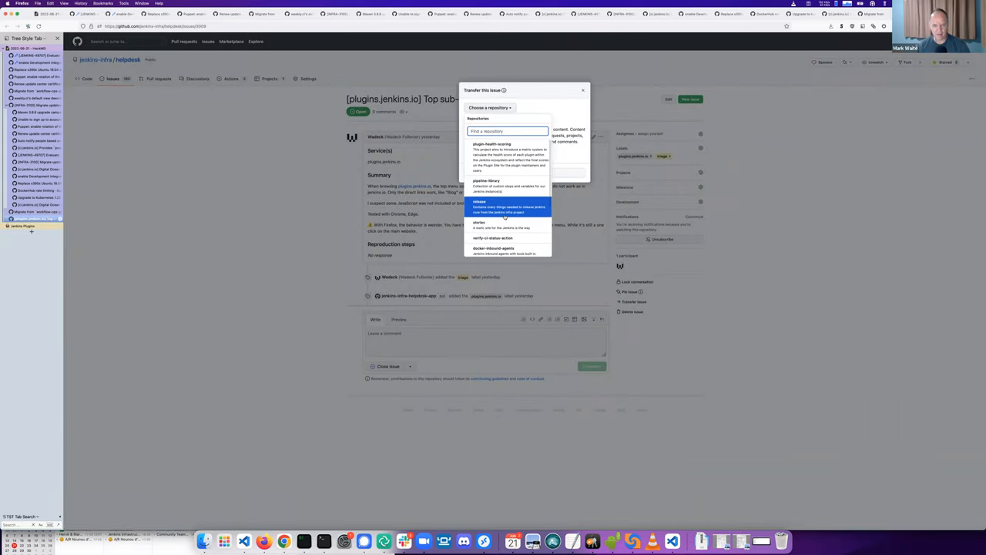
type("plugin")
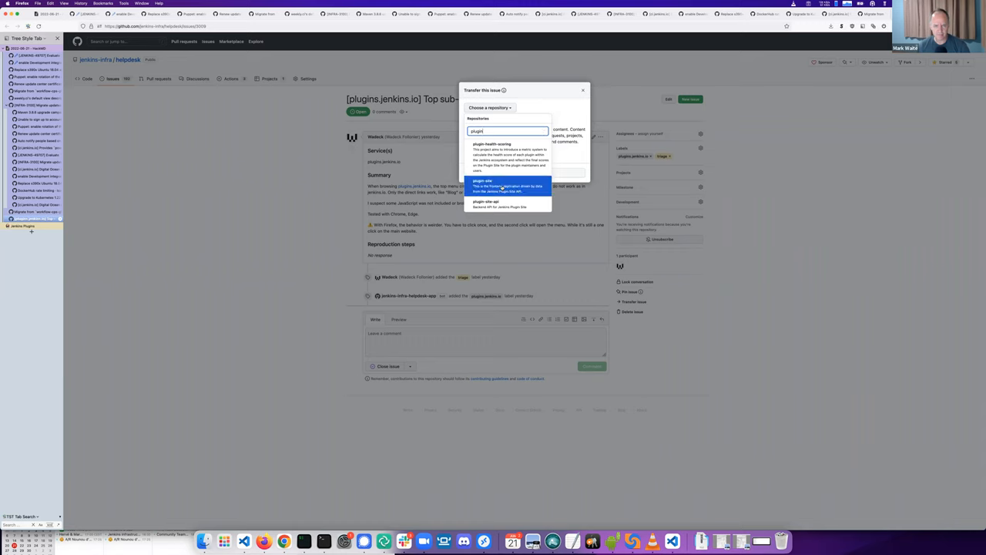
left_click(481, 180)
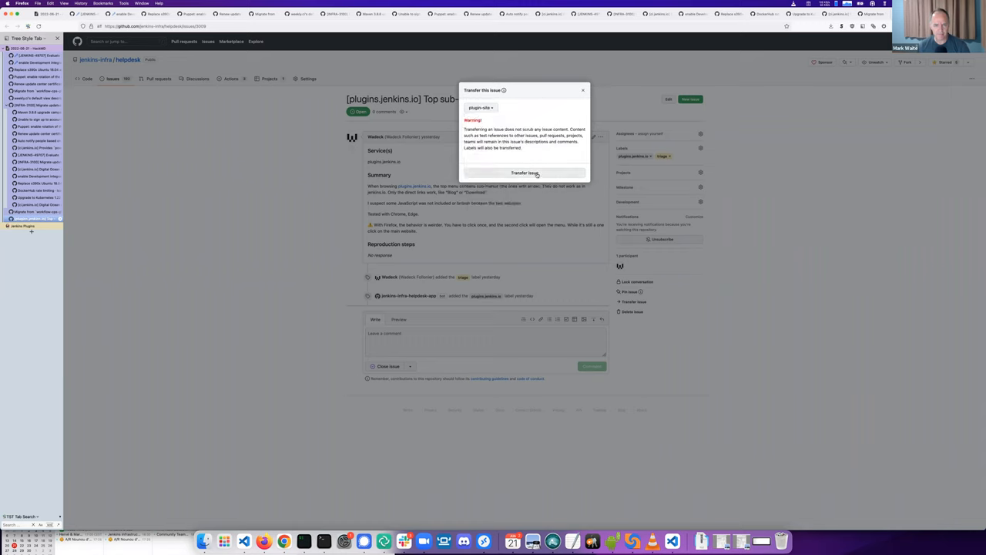
left_click(523, 173)
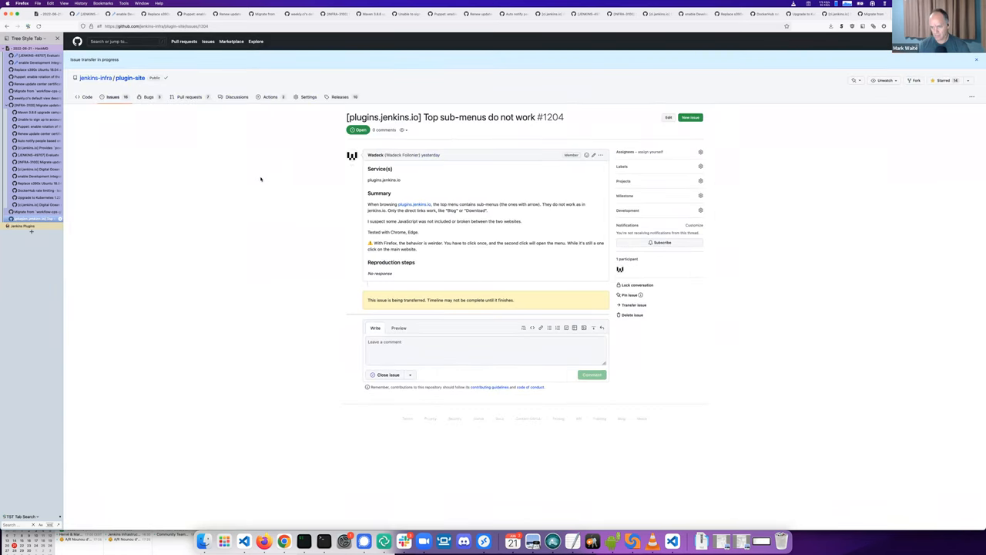
mouse_move(207, 267)
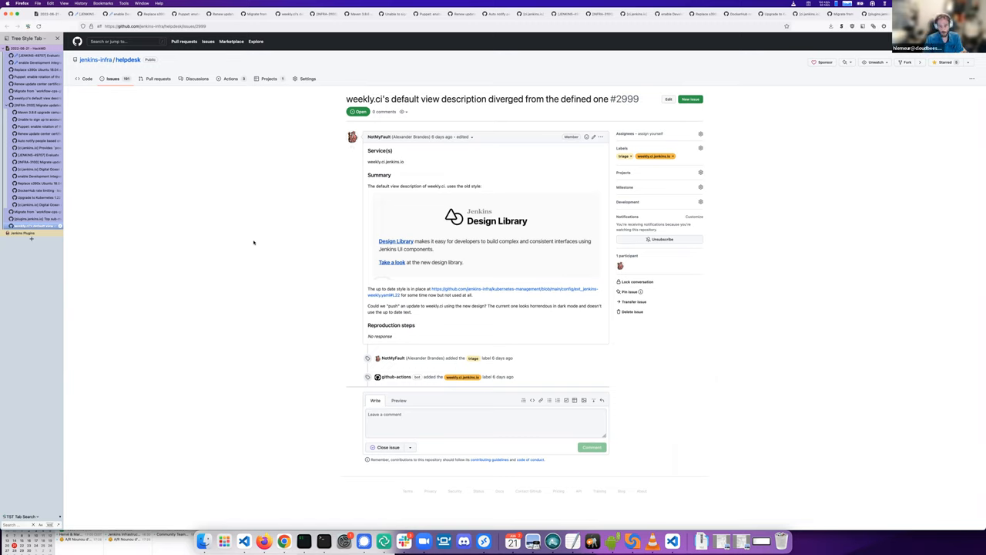
mouse_move(457, 251)
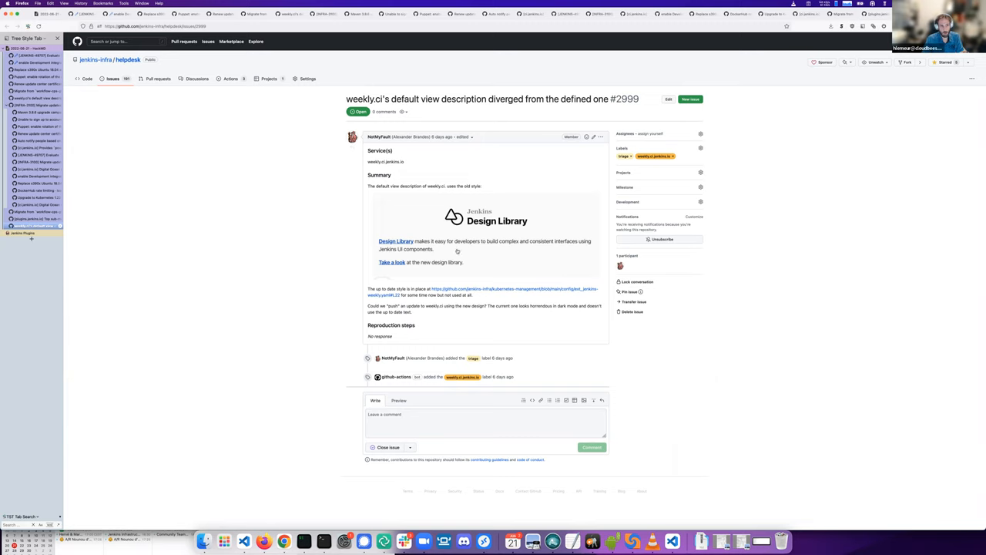
mouse_move(280, 252)
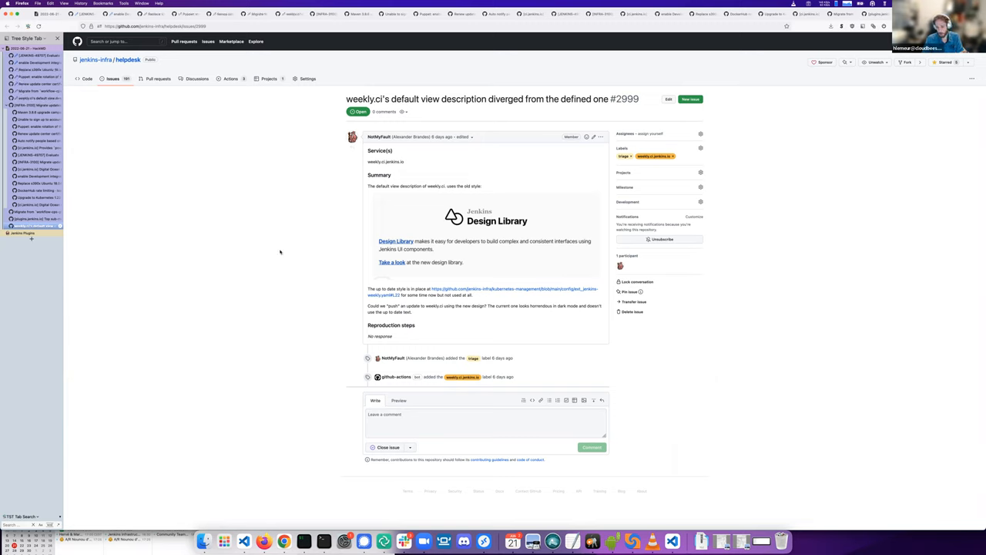
mouse_move(243, 206)
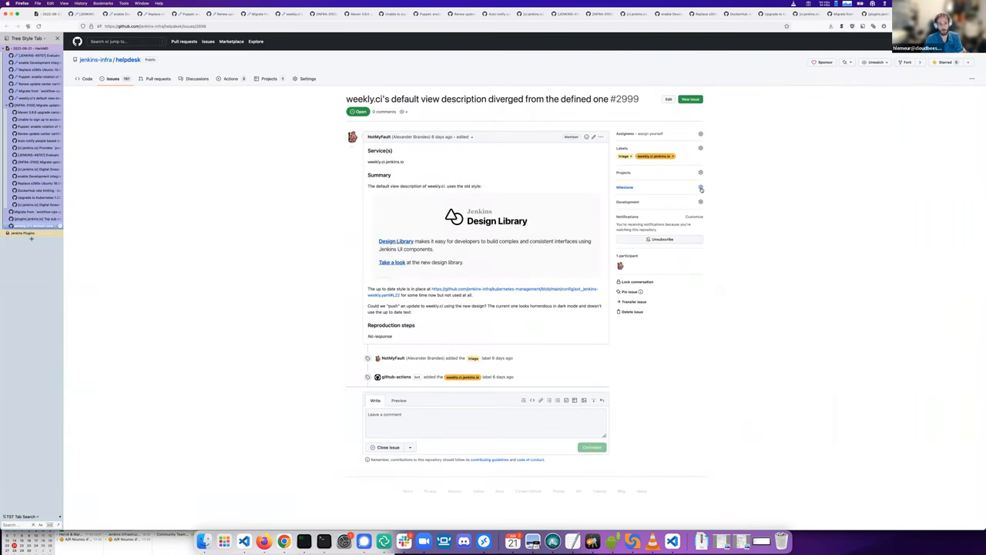
Step: Add weekly.ci default view description issue #2999 to infra-team-sync-2022-06-28
left_click(700, 187)
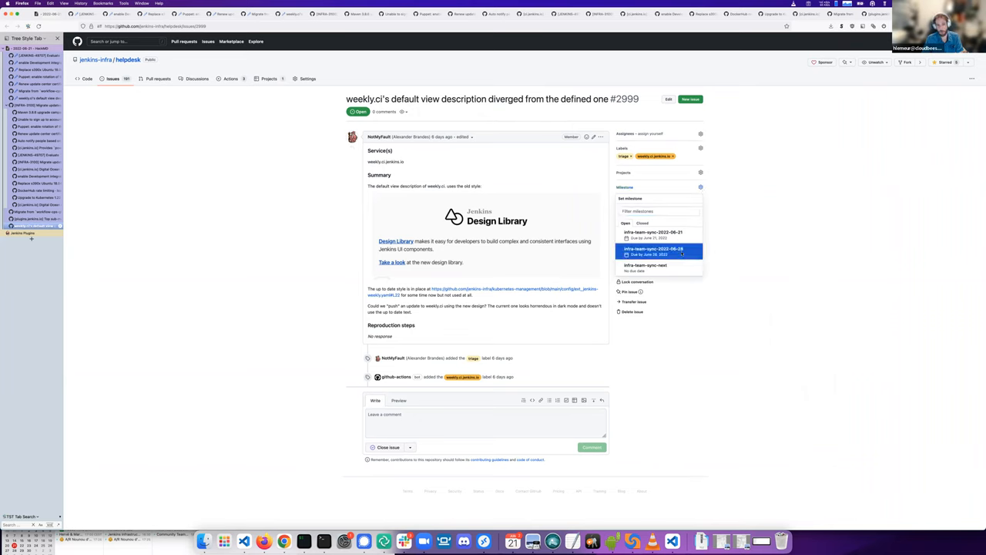
left_click(653, 250)
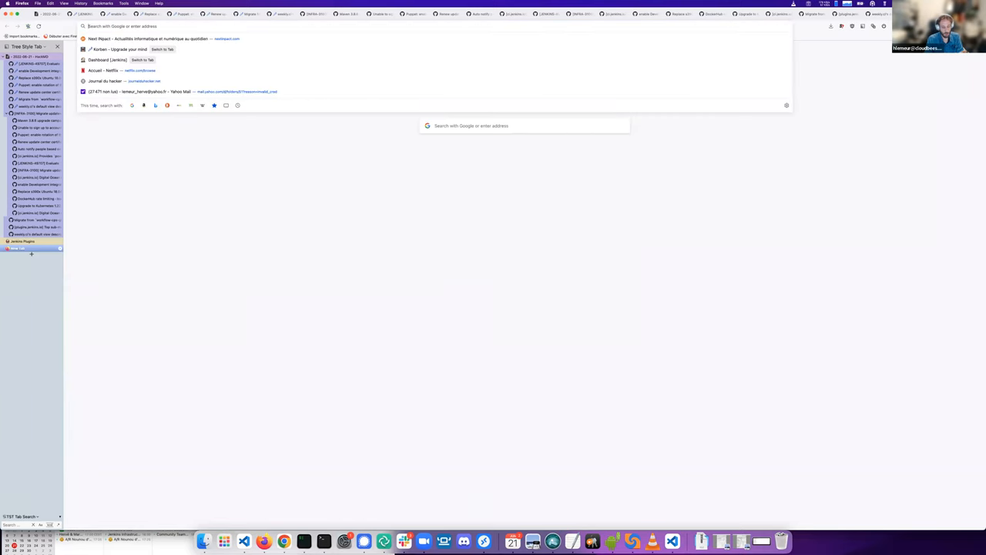
Step: Sign in to infra.ci.jenkins.io and view the latest jenkins.io master build log
type("infra.ci.jenkins.io/")
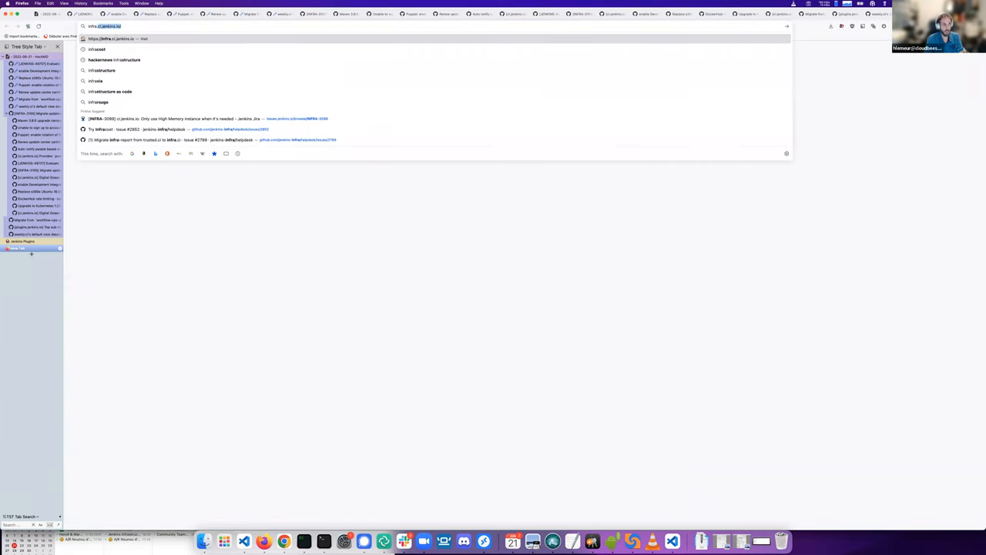
key("Return")
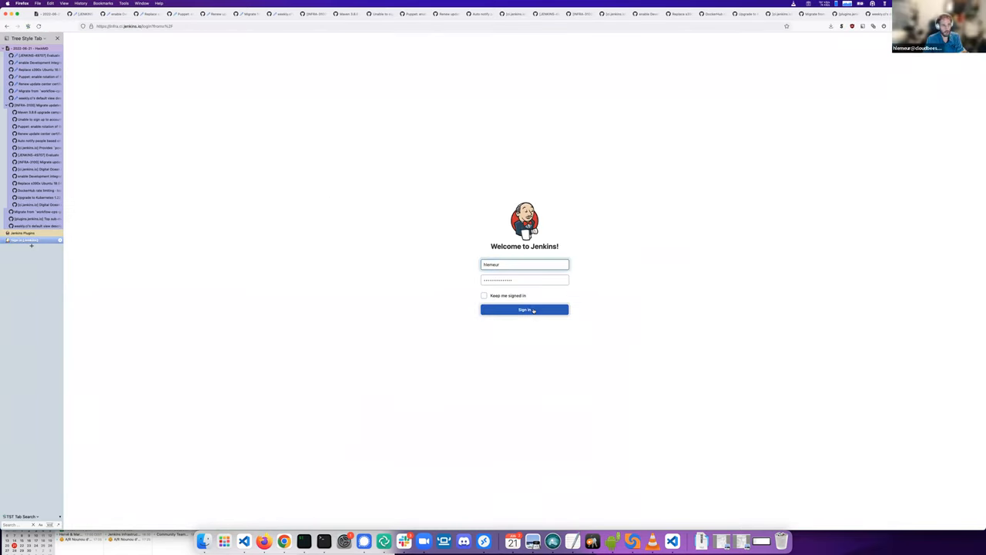
left_click(523, 309)
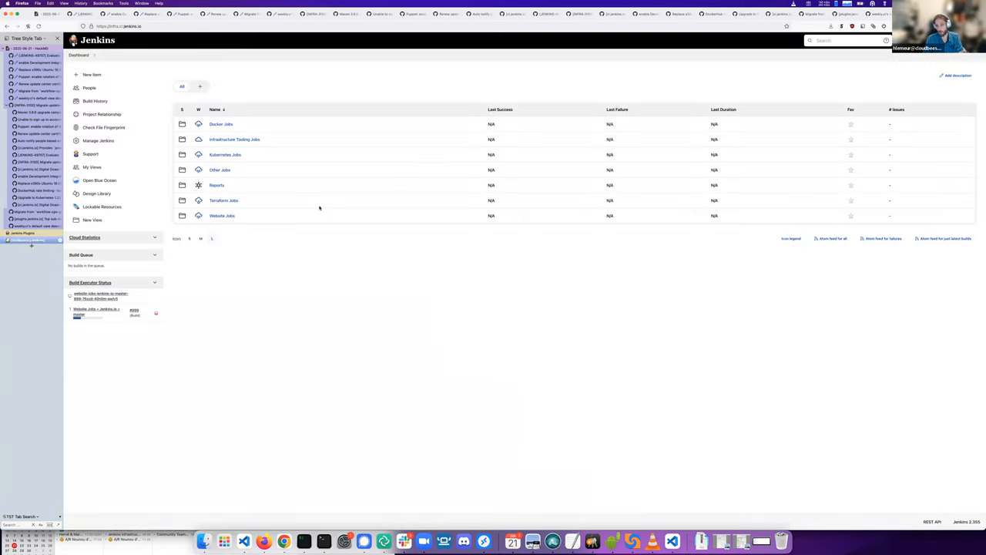
mouse_move(473, 278)
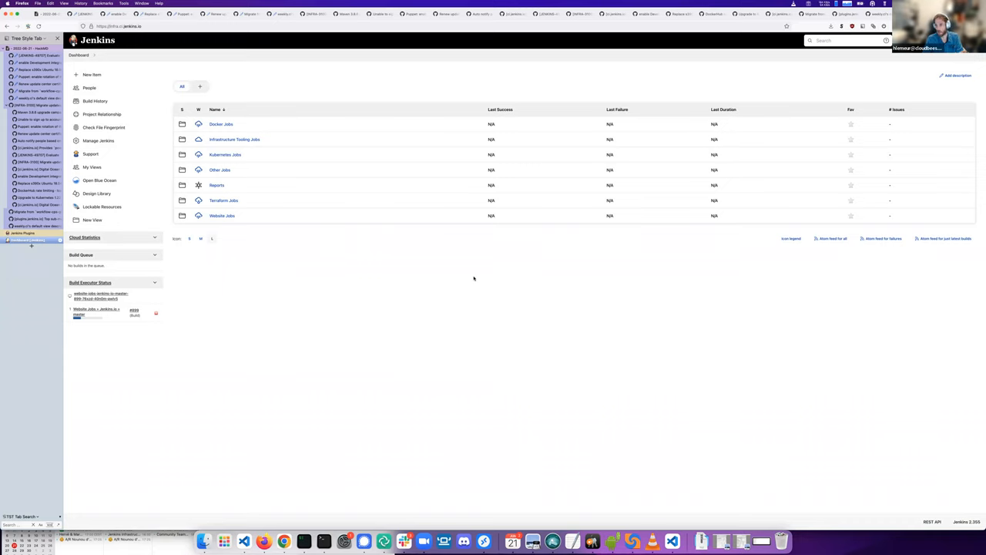
mouse_move(453, 272)
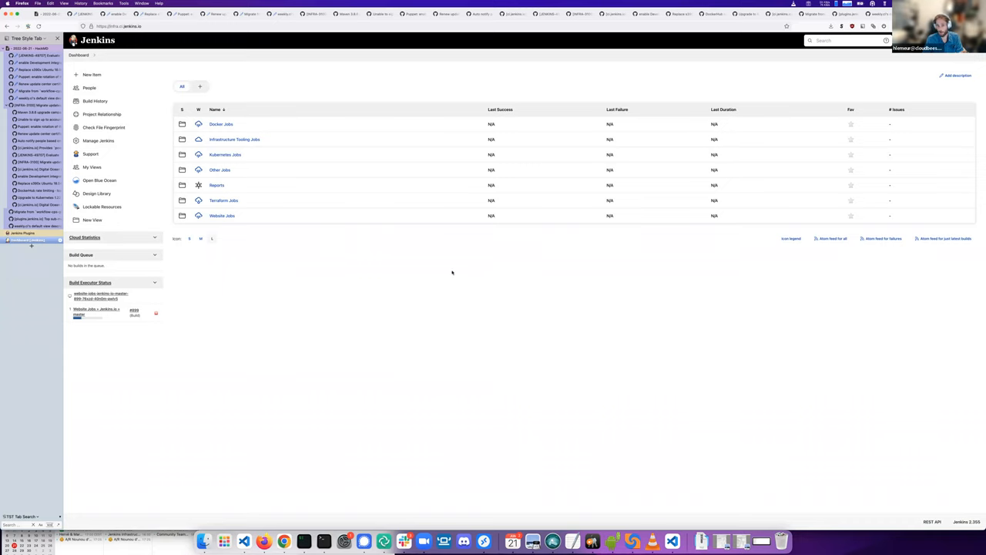
mouse_move(137, 73)
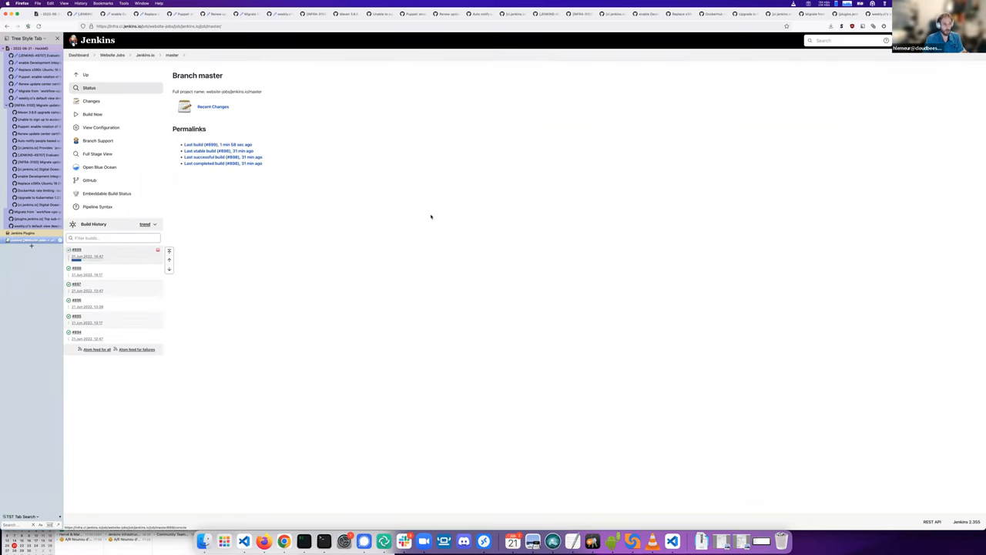
left_click(76, 250)
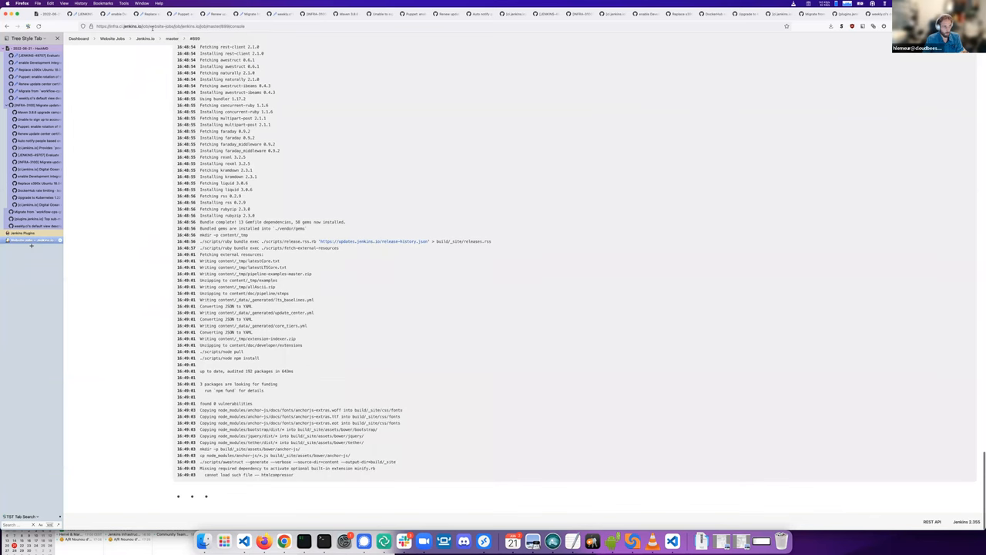
Step: View build #2 console output of the Demo job on weekly.ci.jenkins.io
type("weekly.ci.jenkins.io")
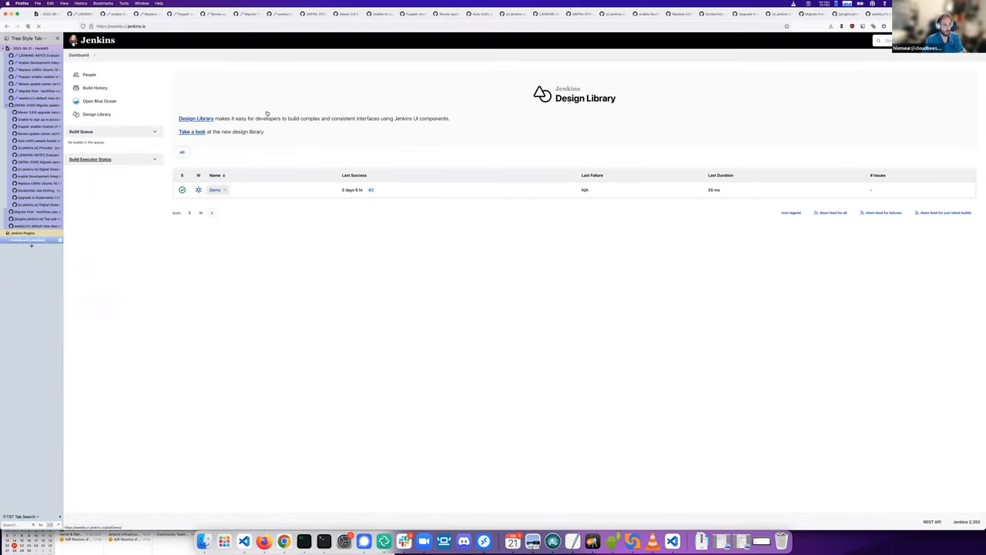
left_click(215, 190)
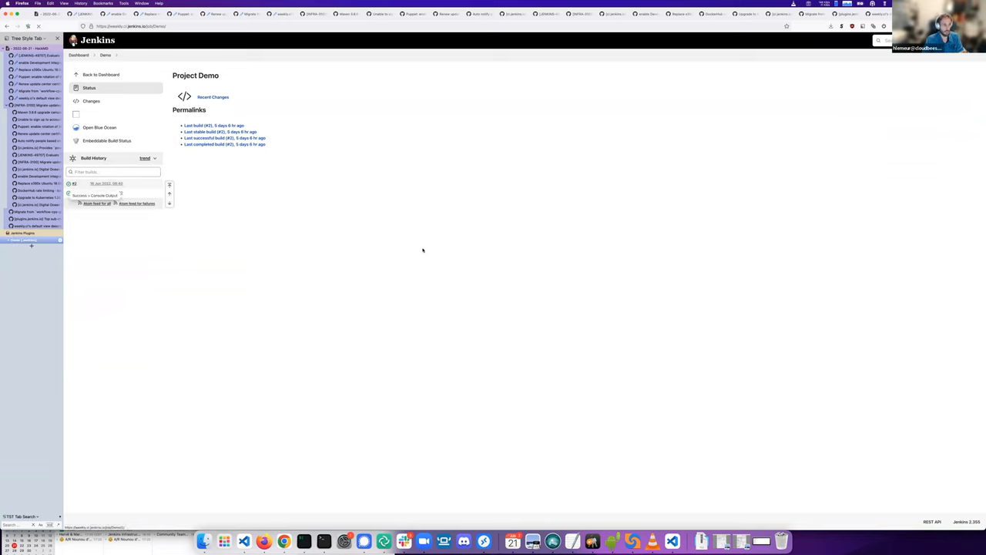
left_click(101, 195)
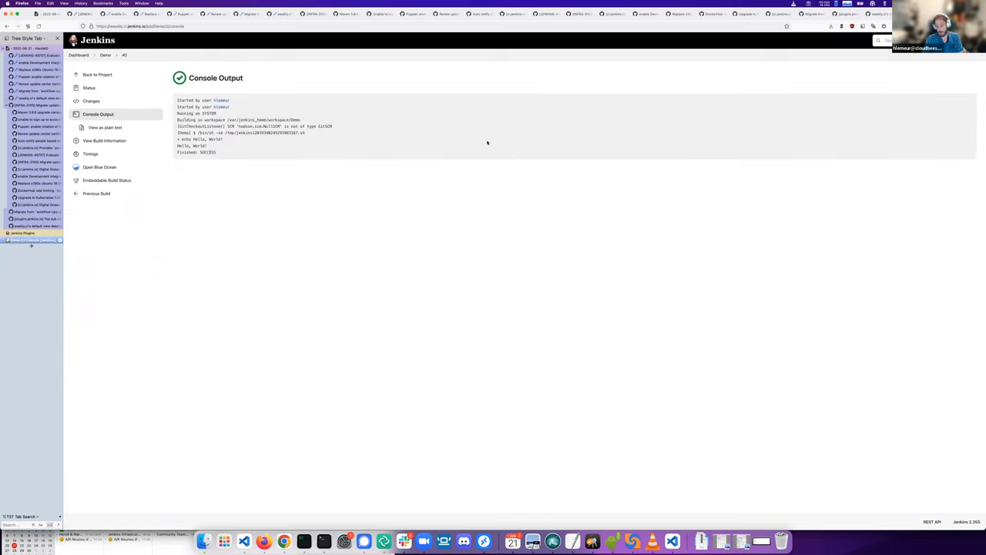
mouse_move(159, 208)
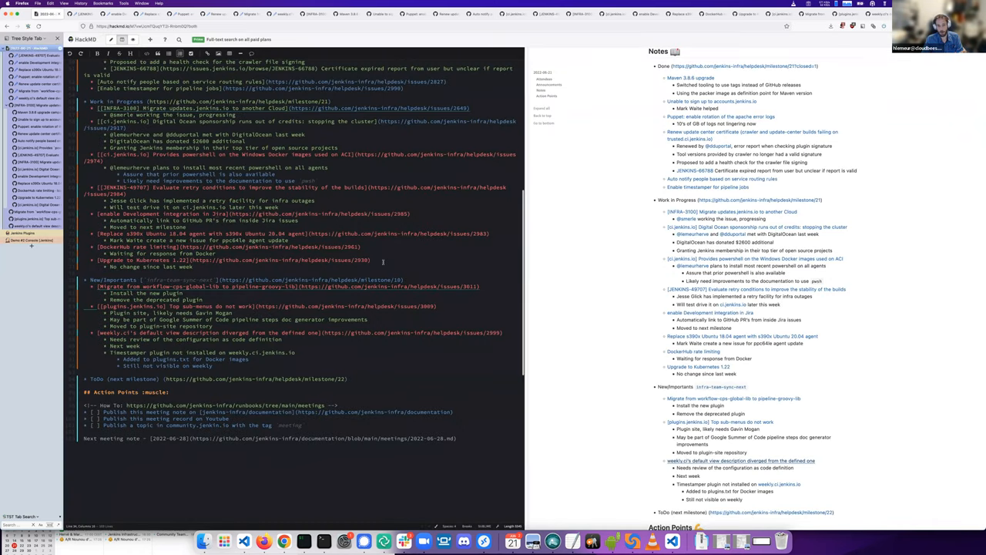
Step: Scroll through the HackMD weekly infra notes' work-in-progress and new issue sections
scroll("down", 3)
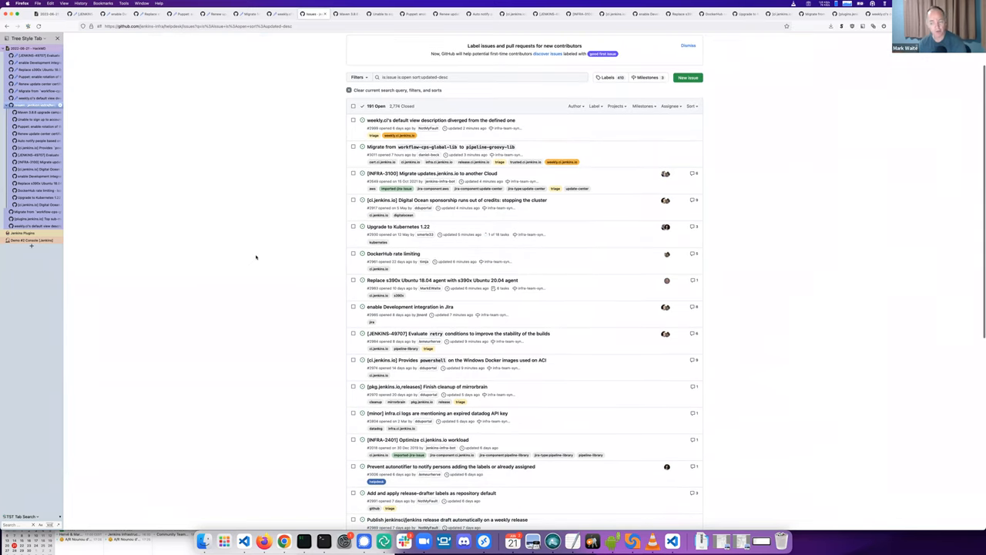
Step: Scroll the recently updated helpdesk issues down to the Oracle Cloud Terraform import issue
scroll("down", 3)
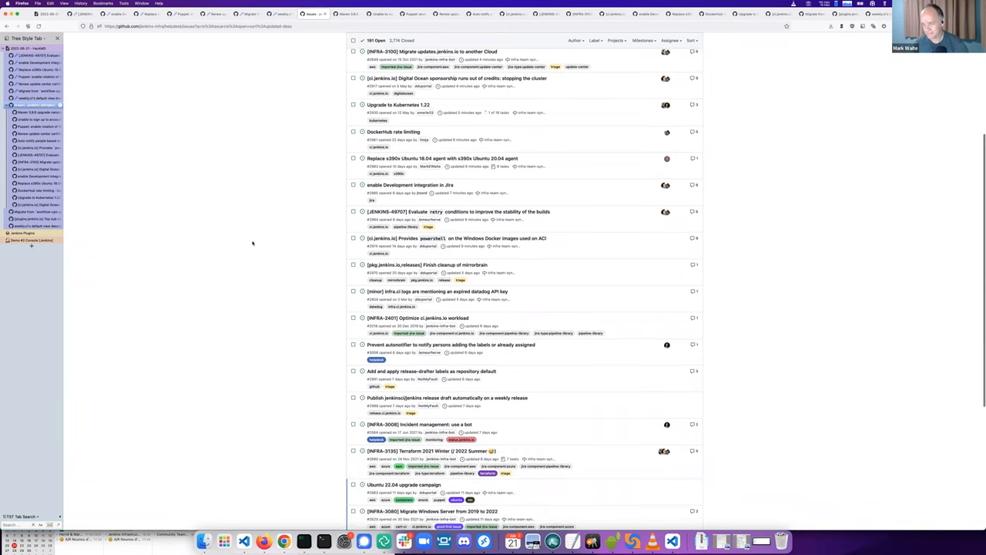
scroll("down", 3)
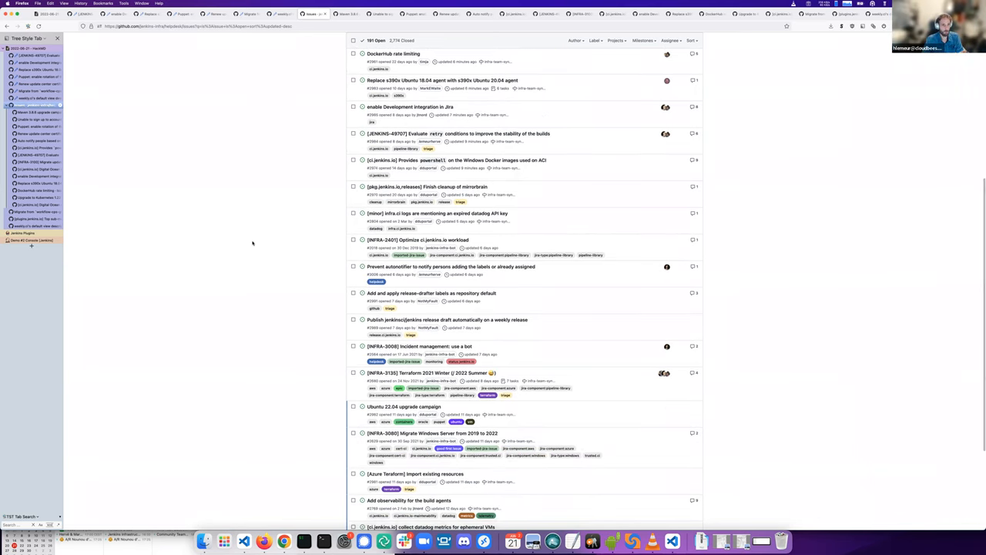
scroll("down", 3)
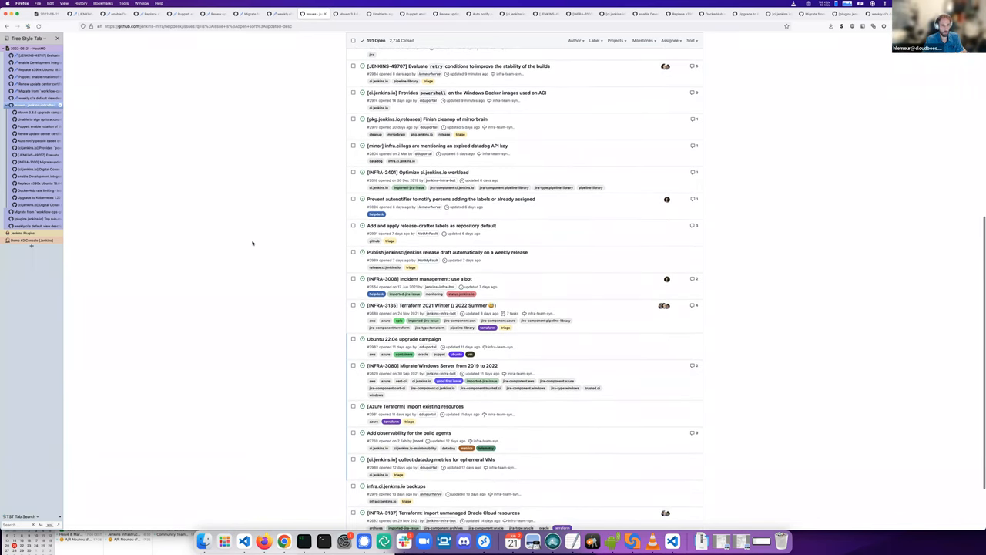
scroll("down", 3)
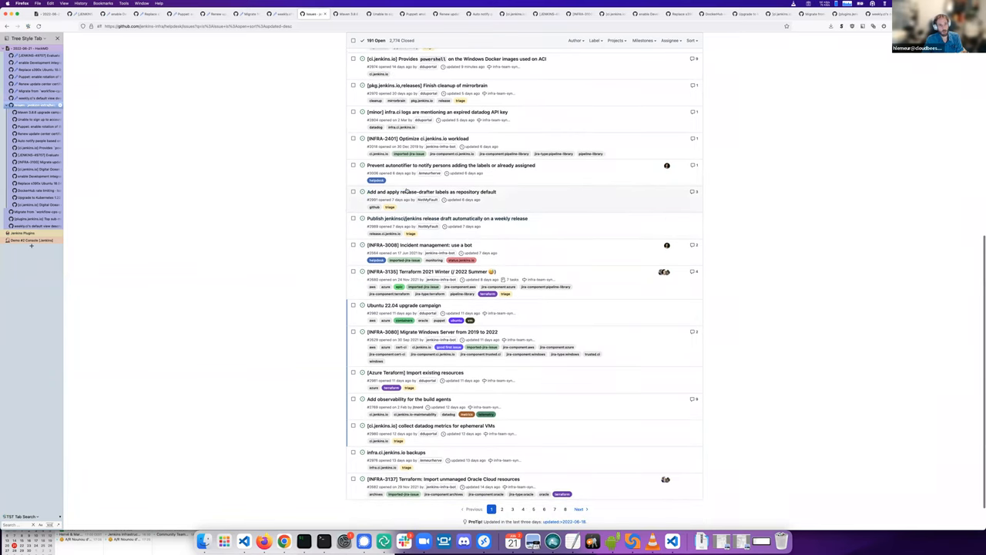
mouse_move(431, 191)
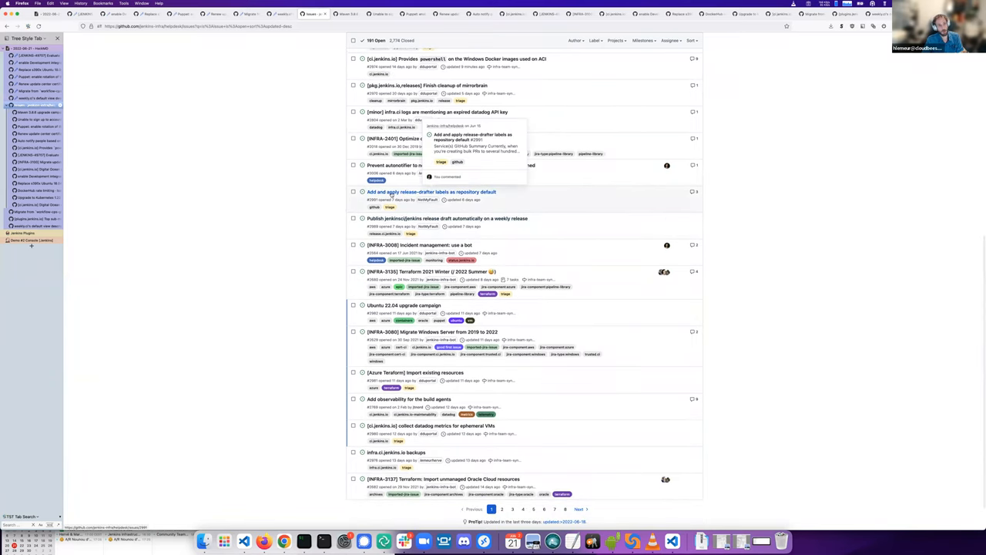
Step: Open issue #2991 'Add and apply release-drafter labels', then related issue #6 Github-as-code
left_click(431, 191)
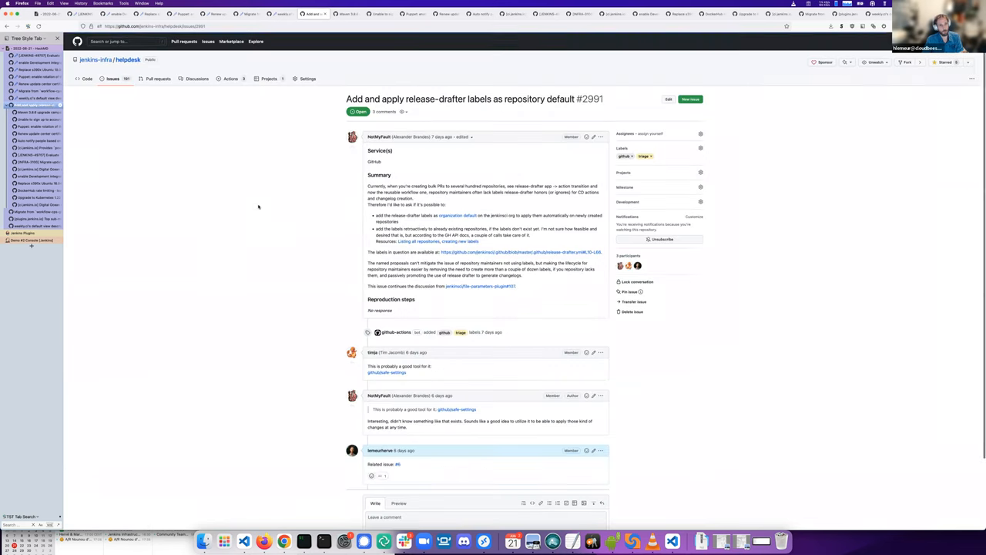
mouse_move(255, 243)
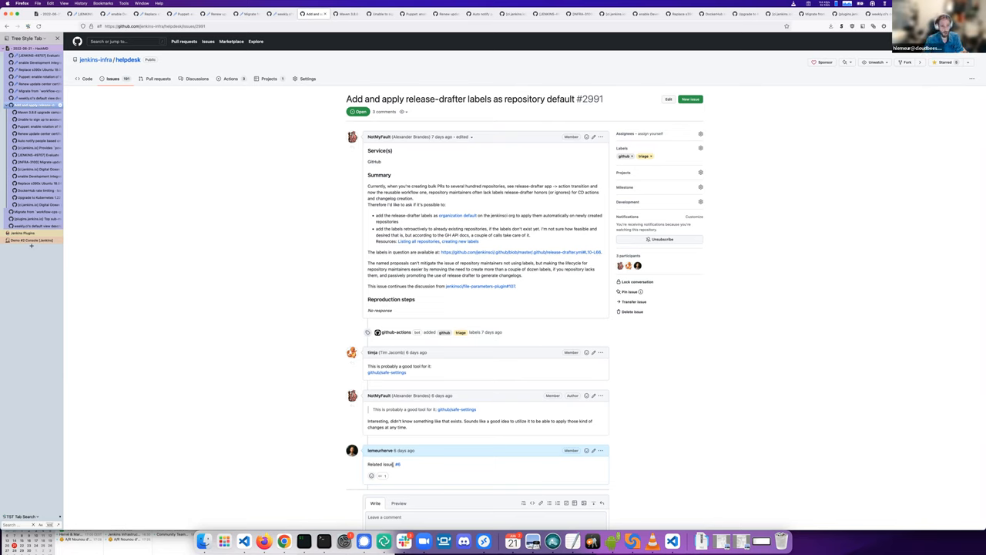
mouse_move(398, 463)
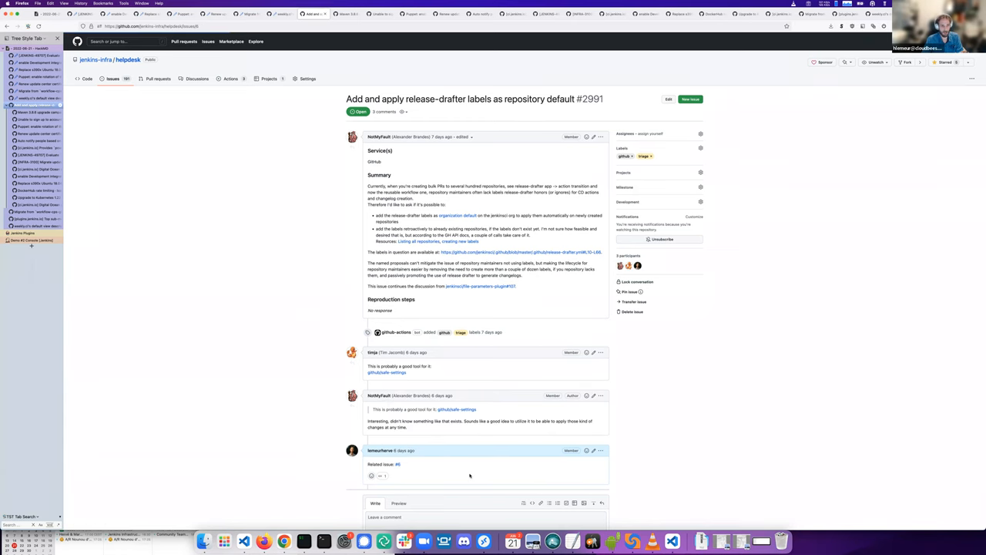
left_click(398, 464)
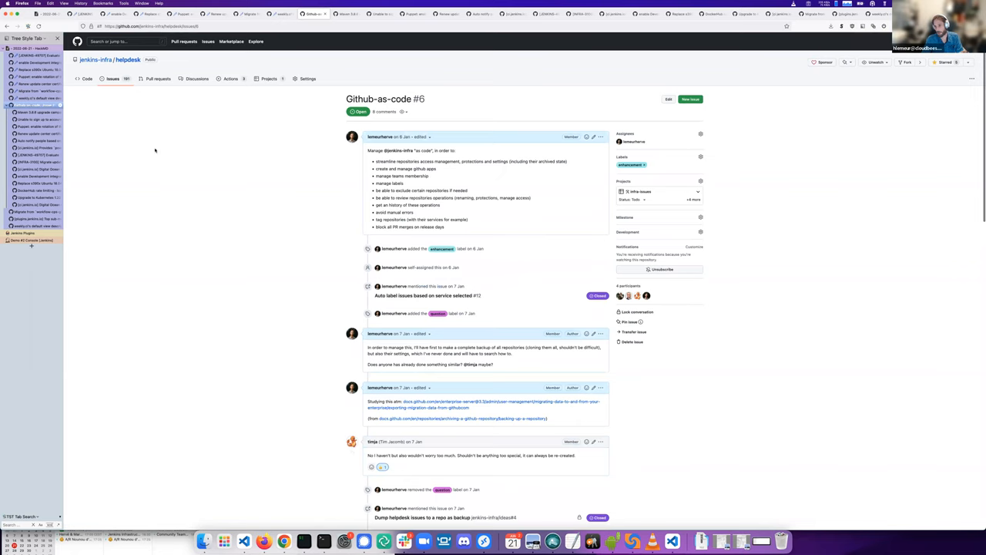
mouse_move(188, 146)
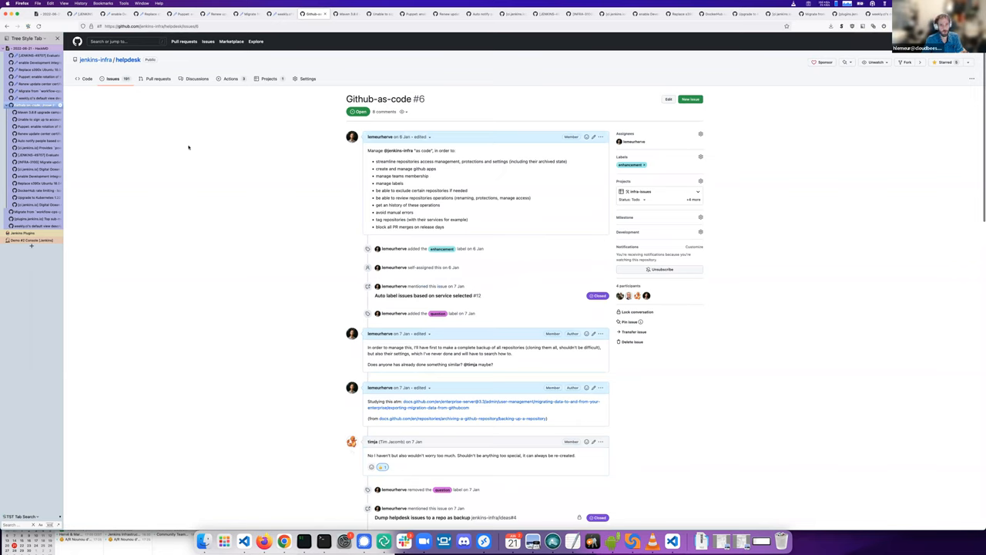
mouse_move(142, 109)
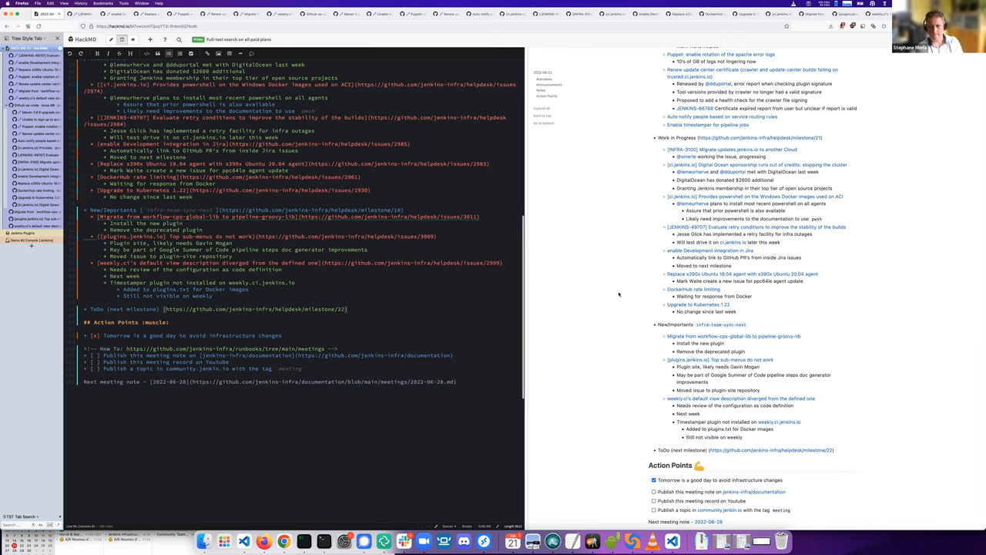
mouse_move(481, 276)
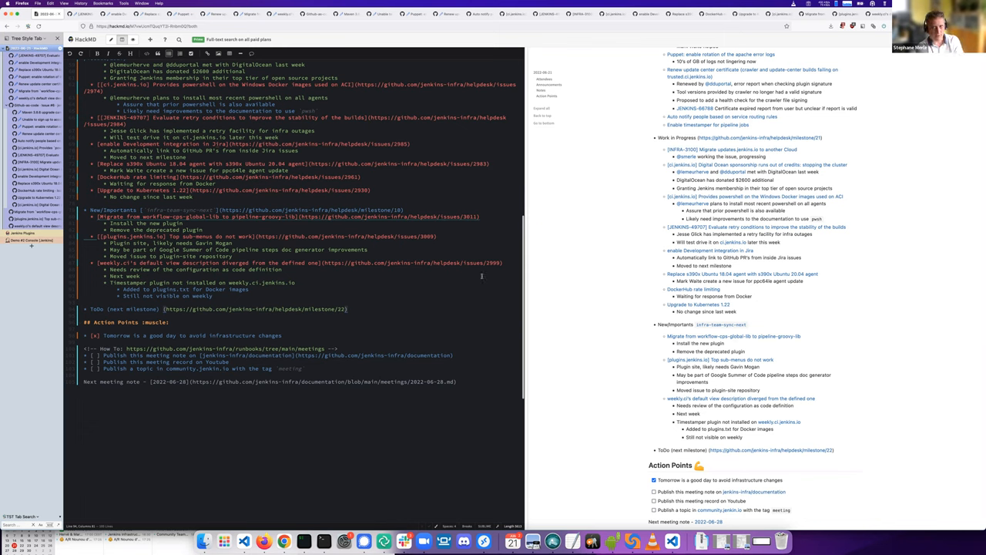
mouse_move(379, 292)
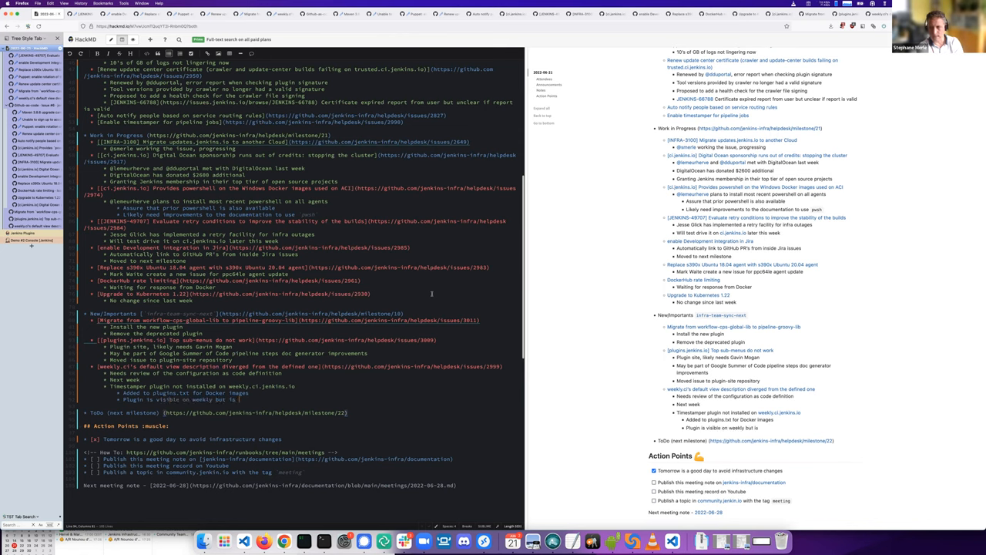
Step: Edit the timestamper bullet to 'Plugin is installed on weekly.ci but is not active by default'
type("not active on")
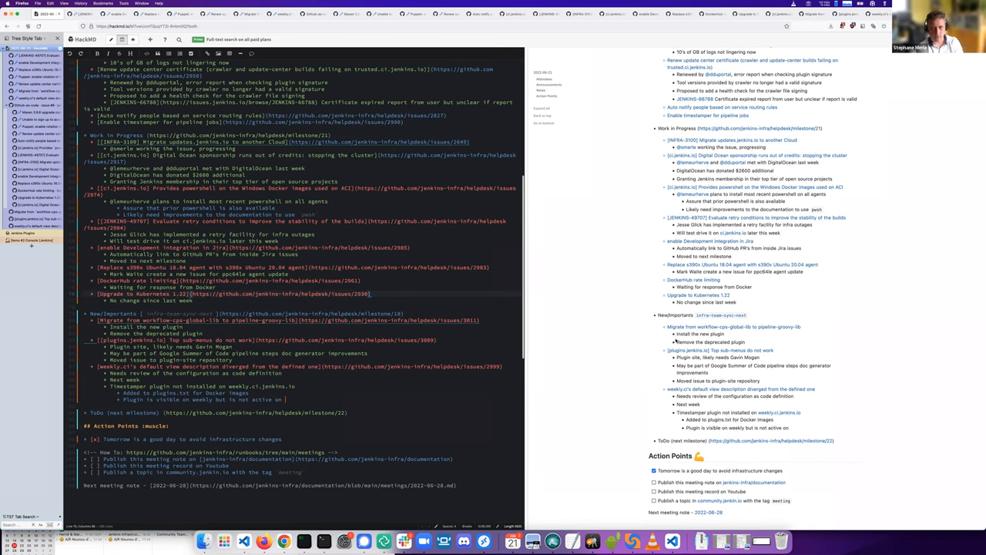
type("default")
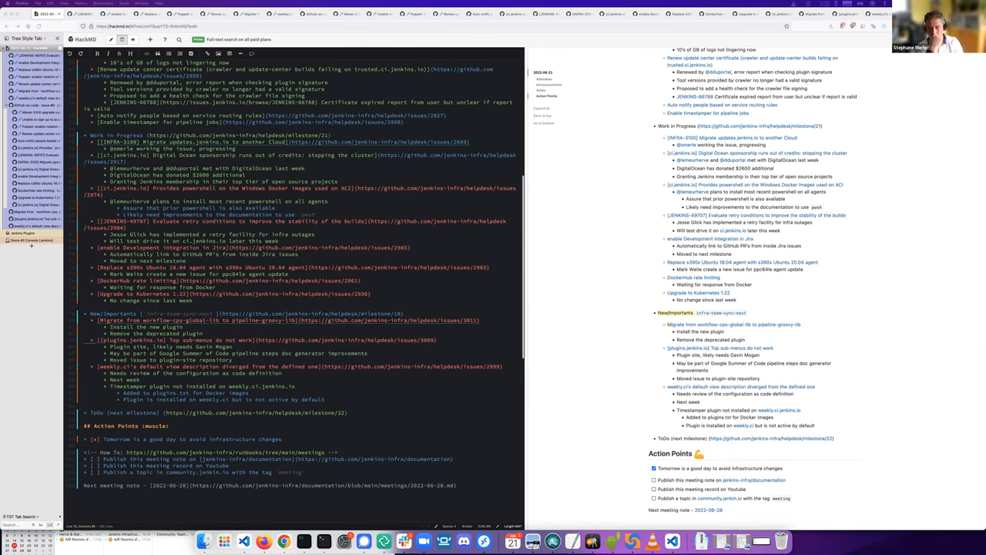
mouse_move(483, 254)
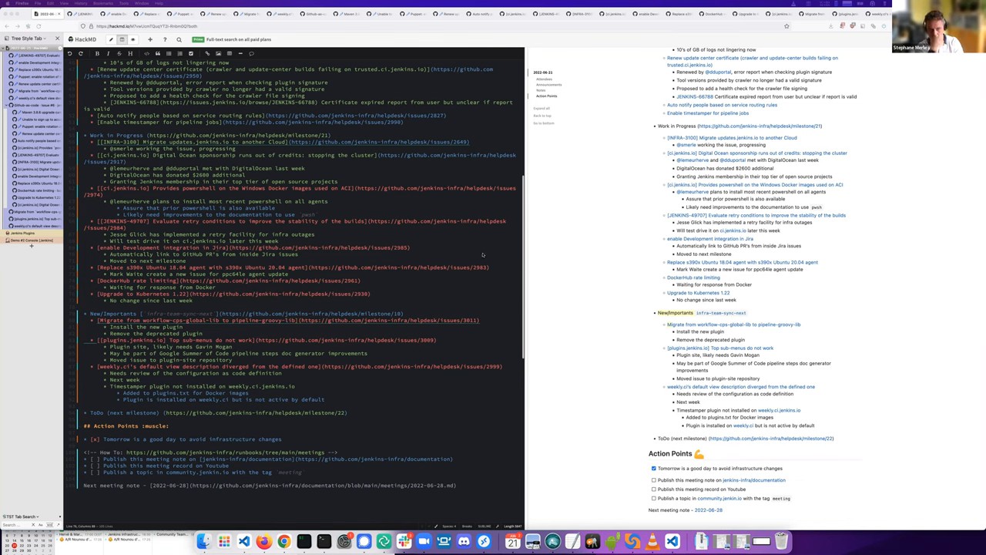